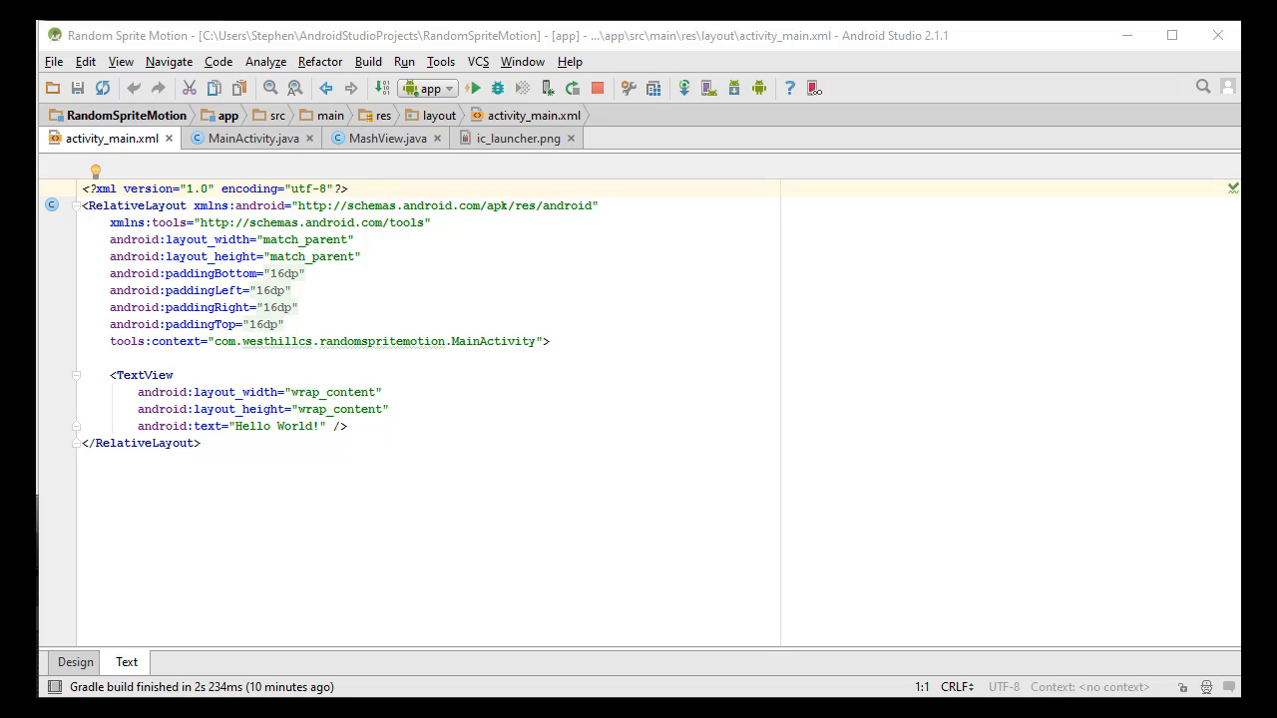
# Switch from the layout file to the MashView.java source showing its surface callbacks.
pyautogui.click(387, 138)
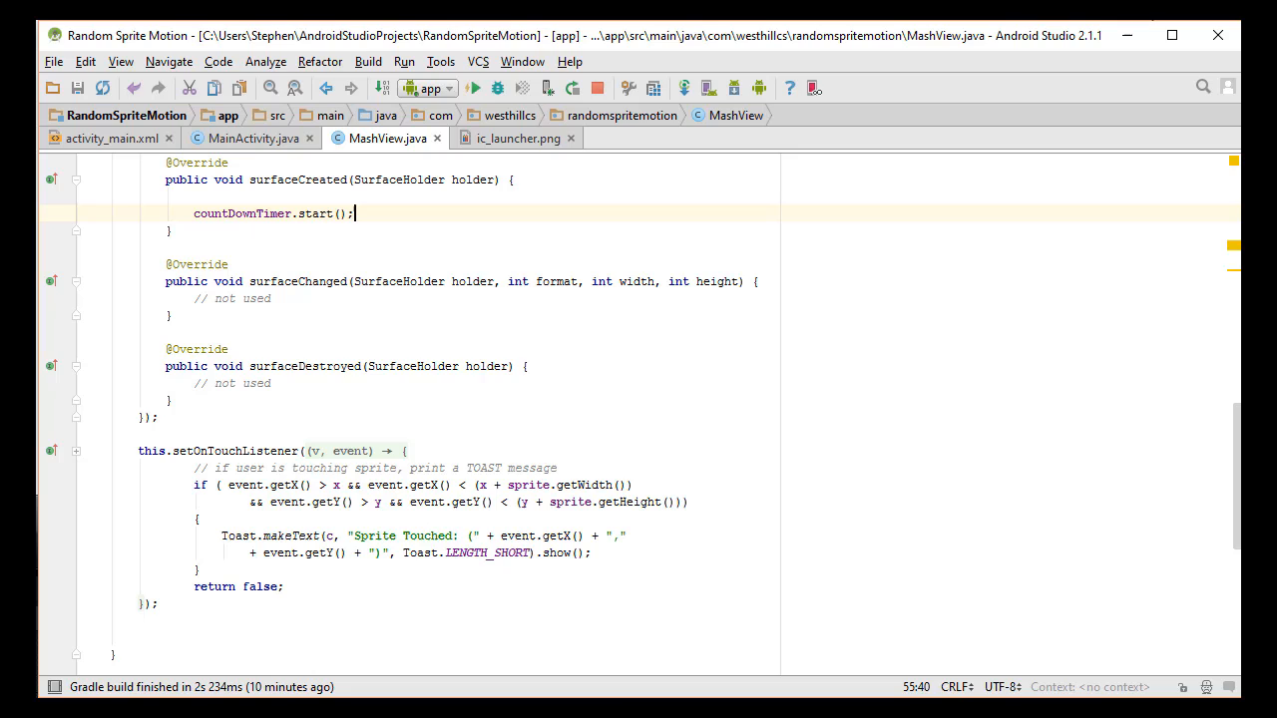
pyautogui.click(473, 87)
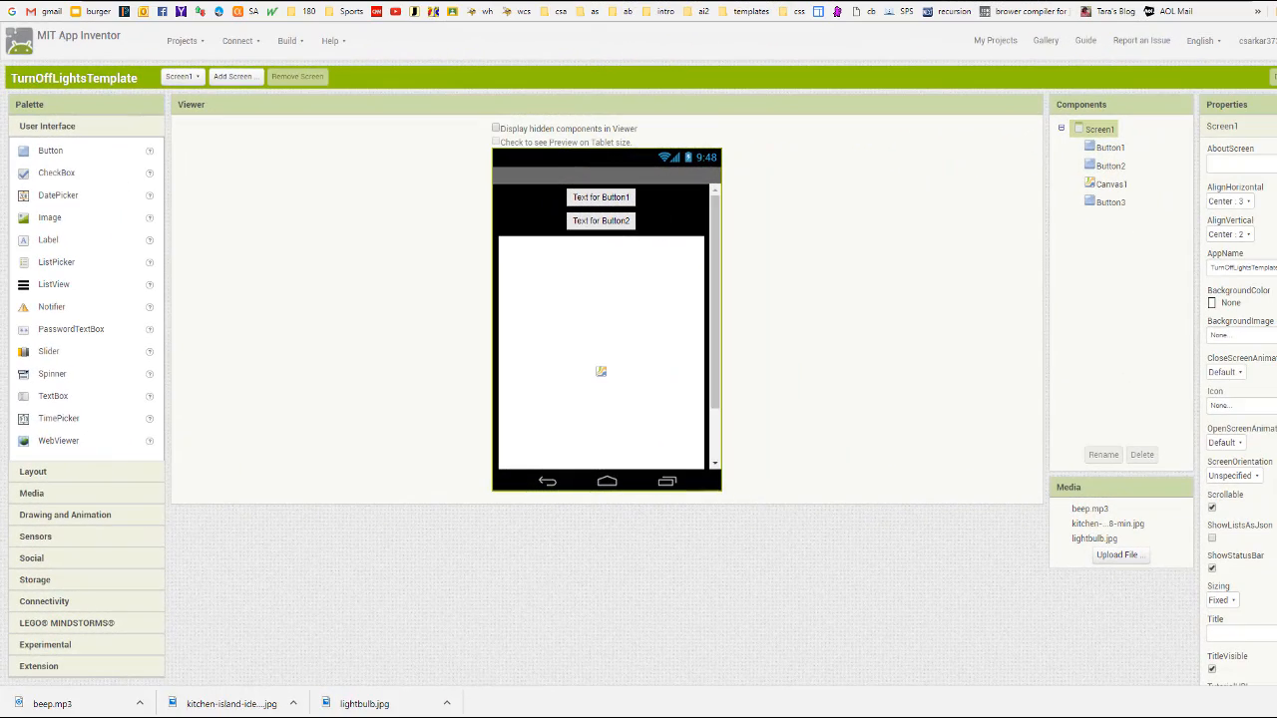
pyautogui.moveTo(1242, 72)
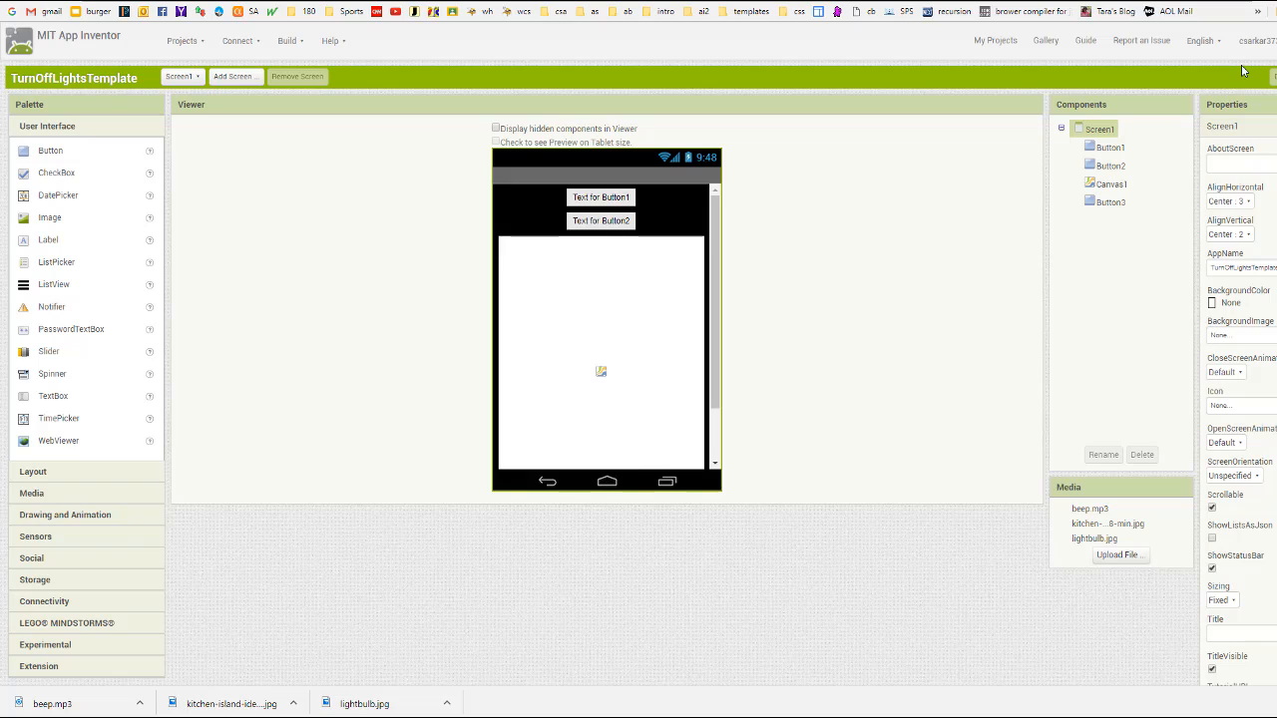
pyautogui.moveTo(211, 124)
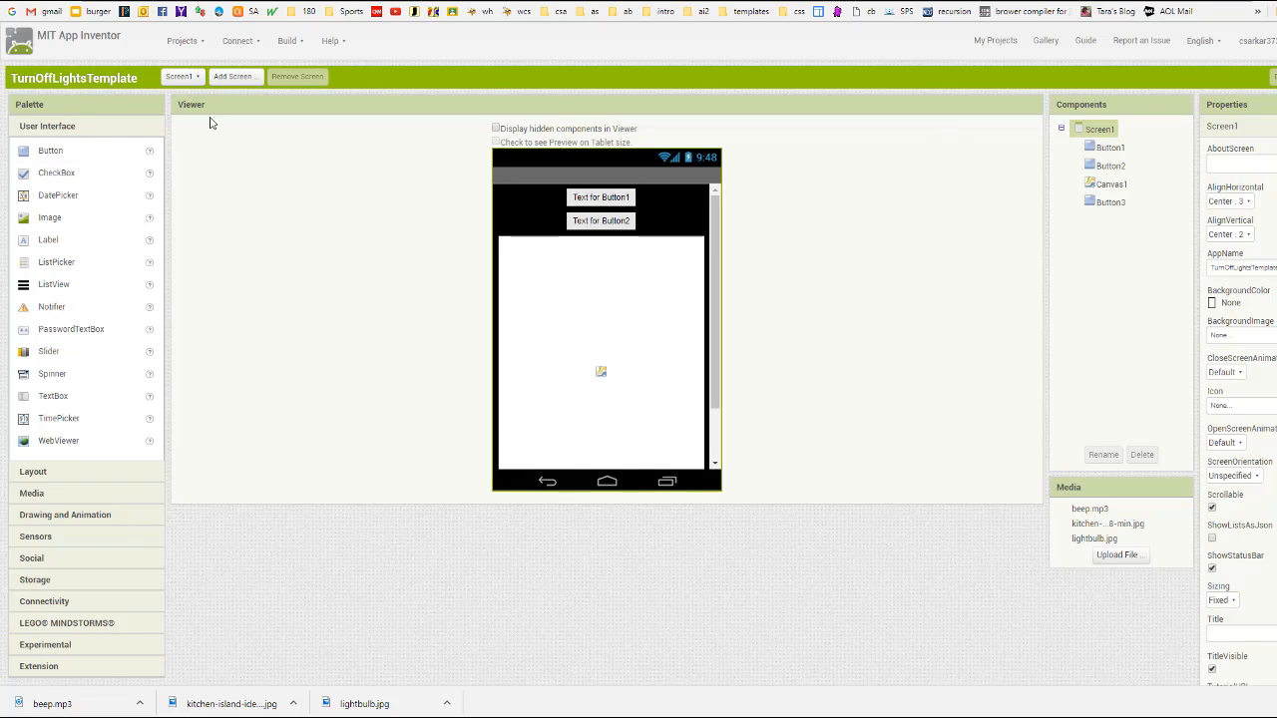
pyautogui.moveTo(1119, 555)
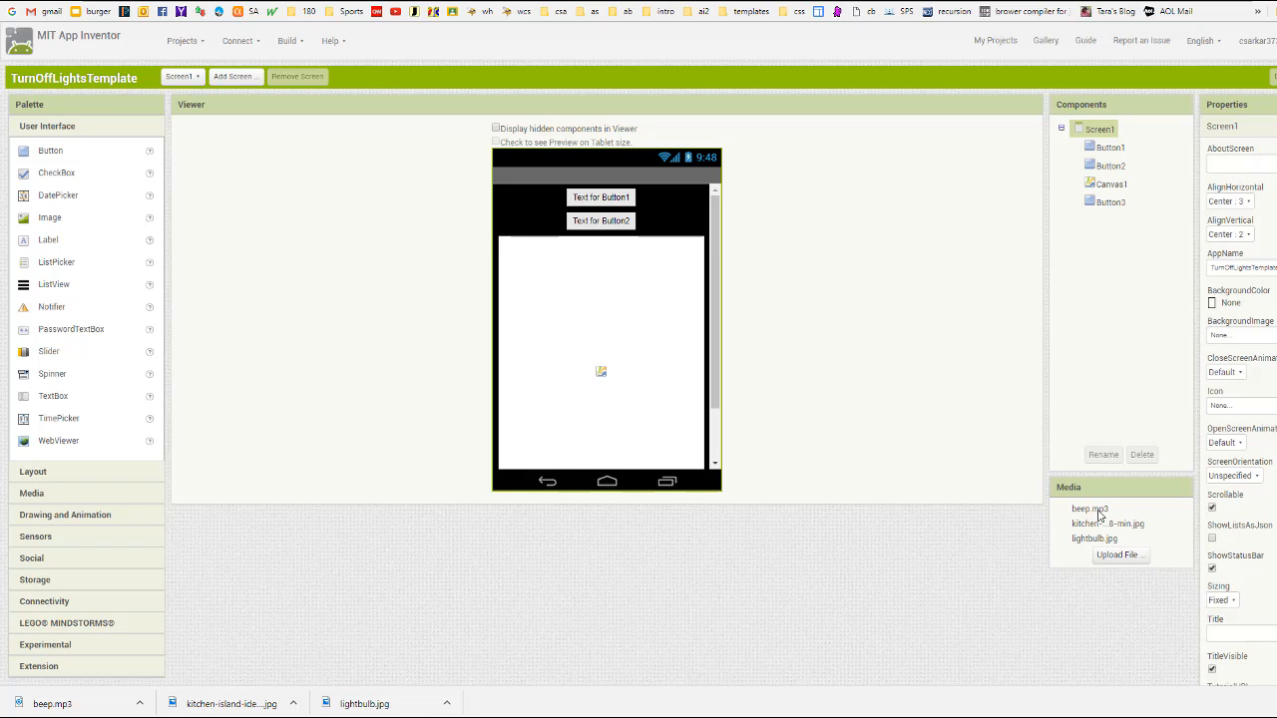
# Download the beep sound from the project's Media list to the computer.
pyautogui.rightClick(1089, 375)
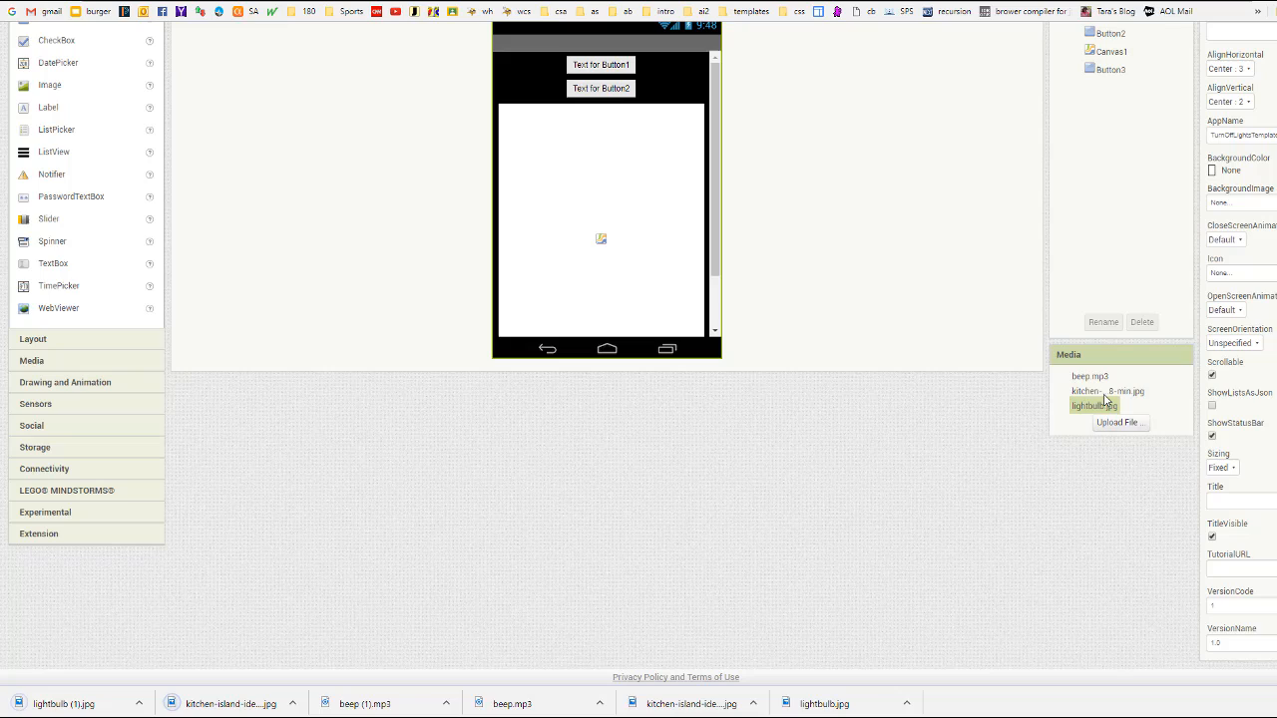
pyautogui.moveTo(1127, 399)
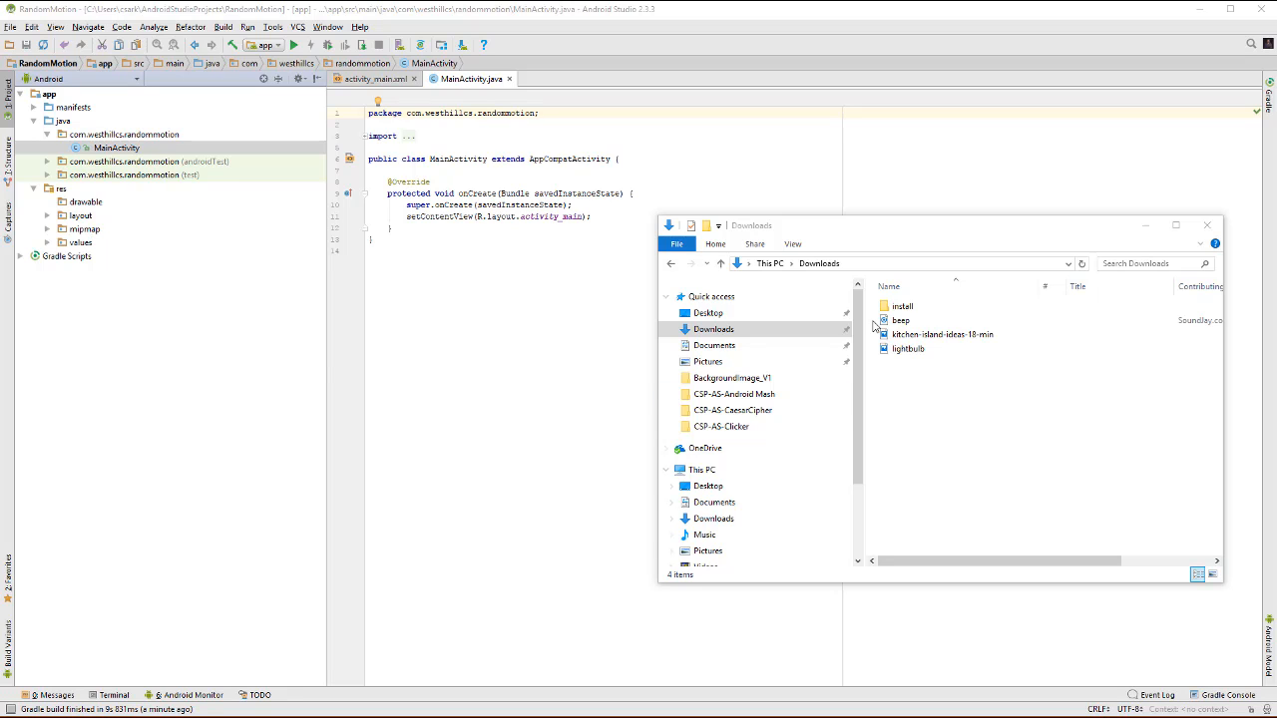
# Copy kitchen.jpg and lightbulb.jpg from Downloads into the project's drawable folder.
pyautogui.click(908, 349)
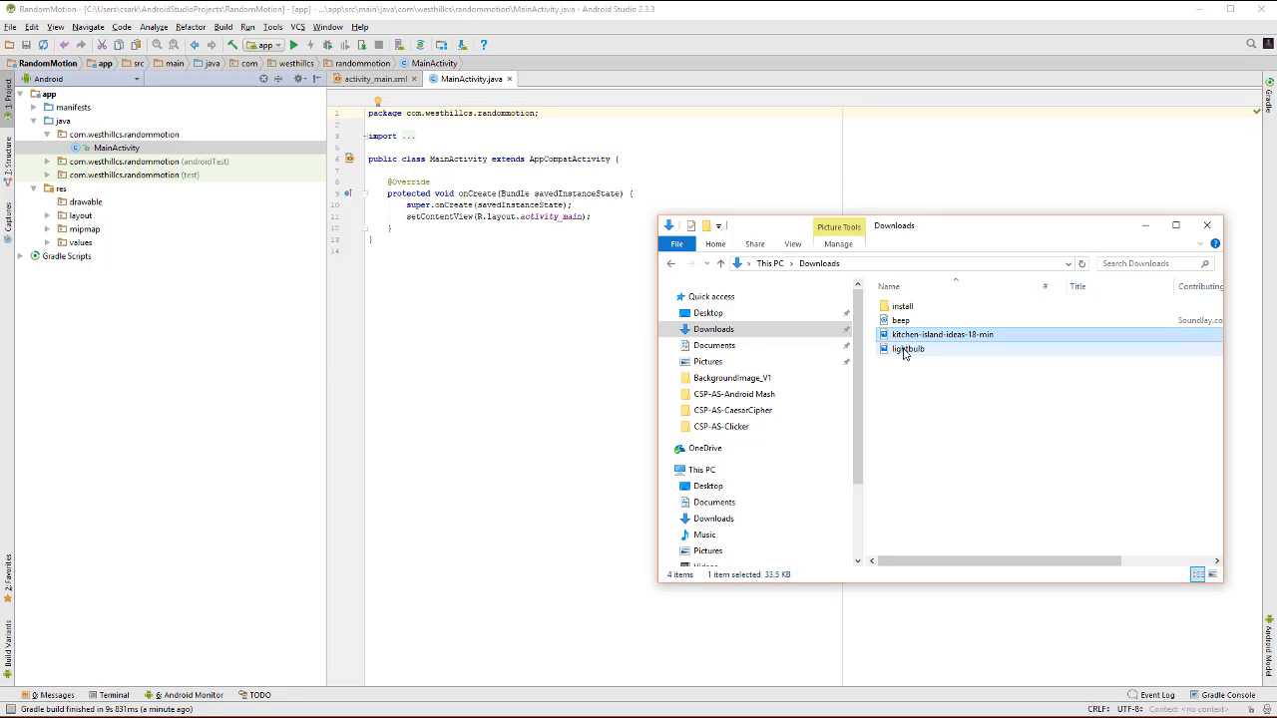
pyautogui.rightClick(908, 348)
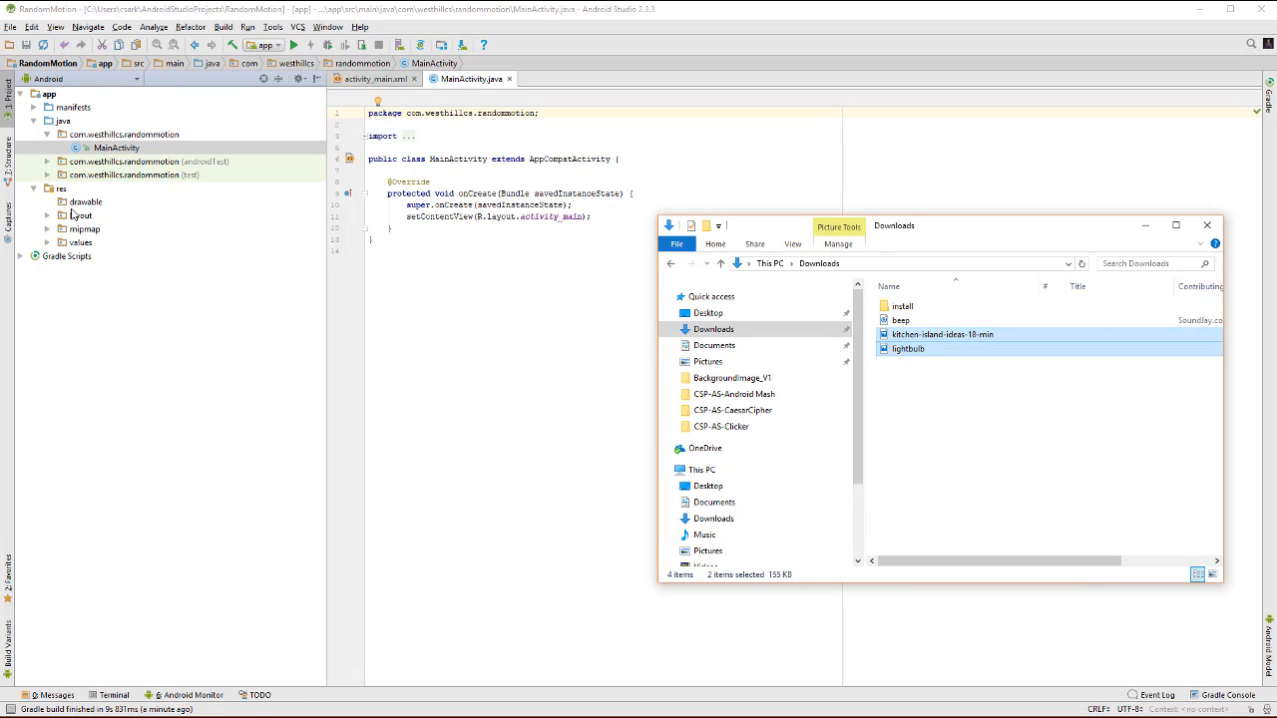
pyautogui.rightClick(86, 201)
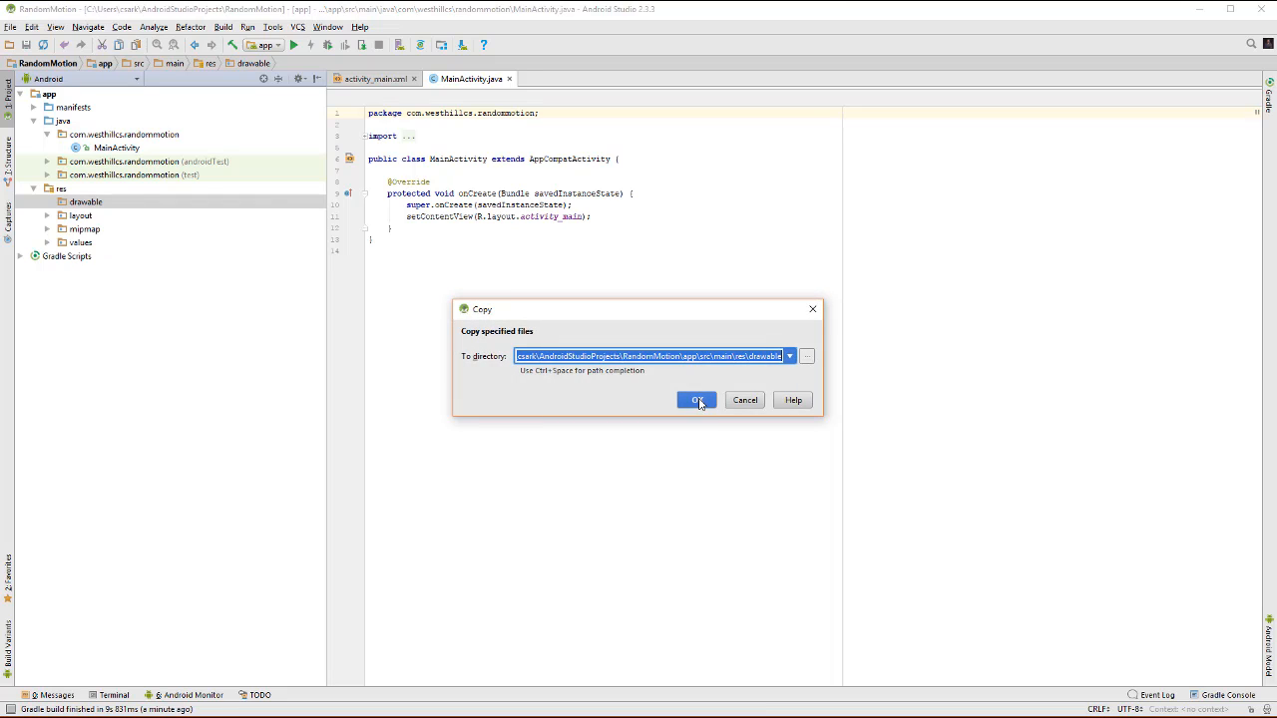
pyautogui.click(698, 399)
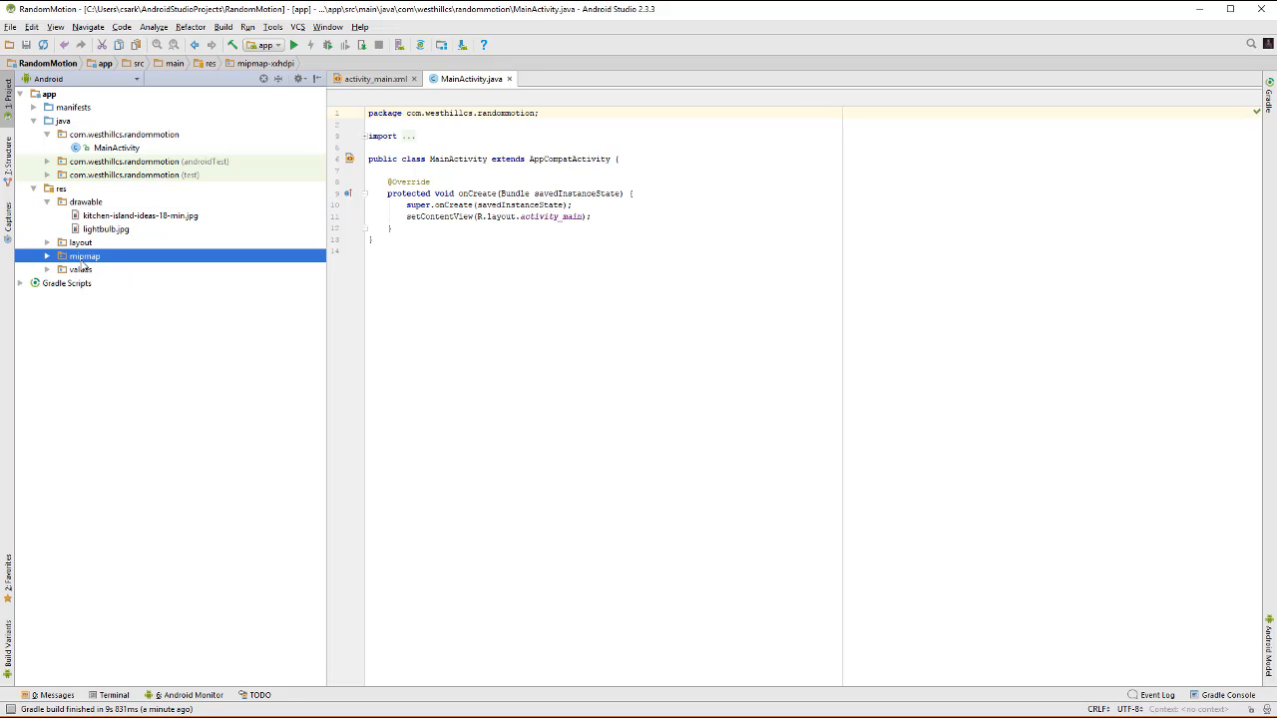
pyautogui.moveTo(102, 115)
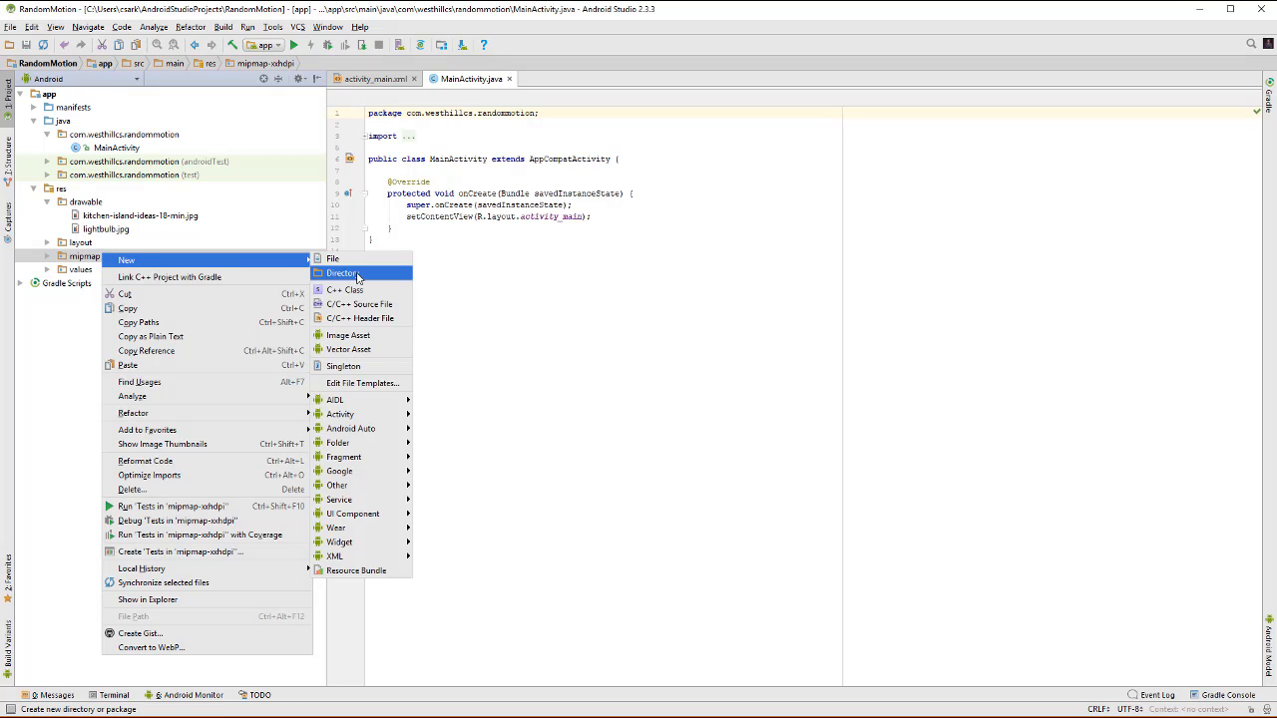
# Create a launcher icon image asset in mipmap from lightbulb.jpg.
pyautogui.click(347, 335)
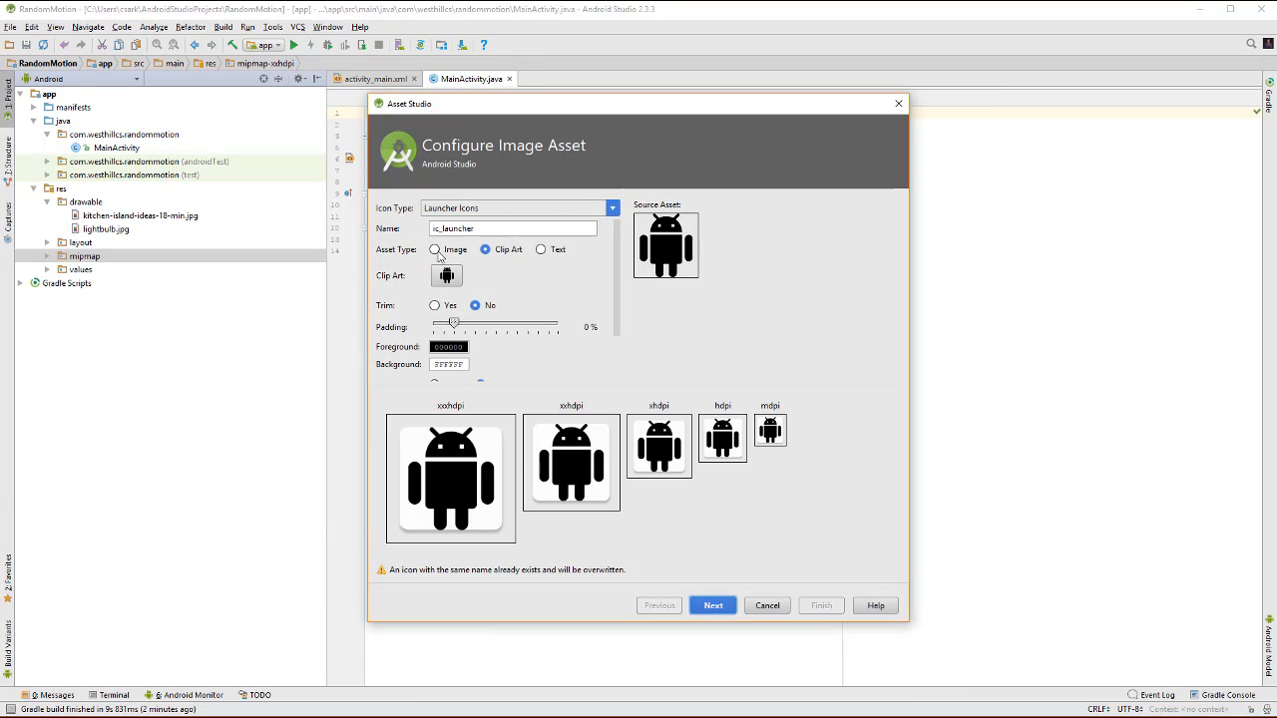
pyautogui.click(435, 249)
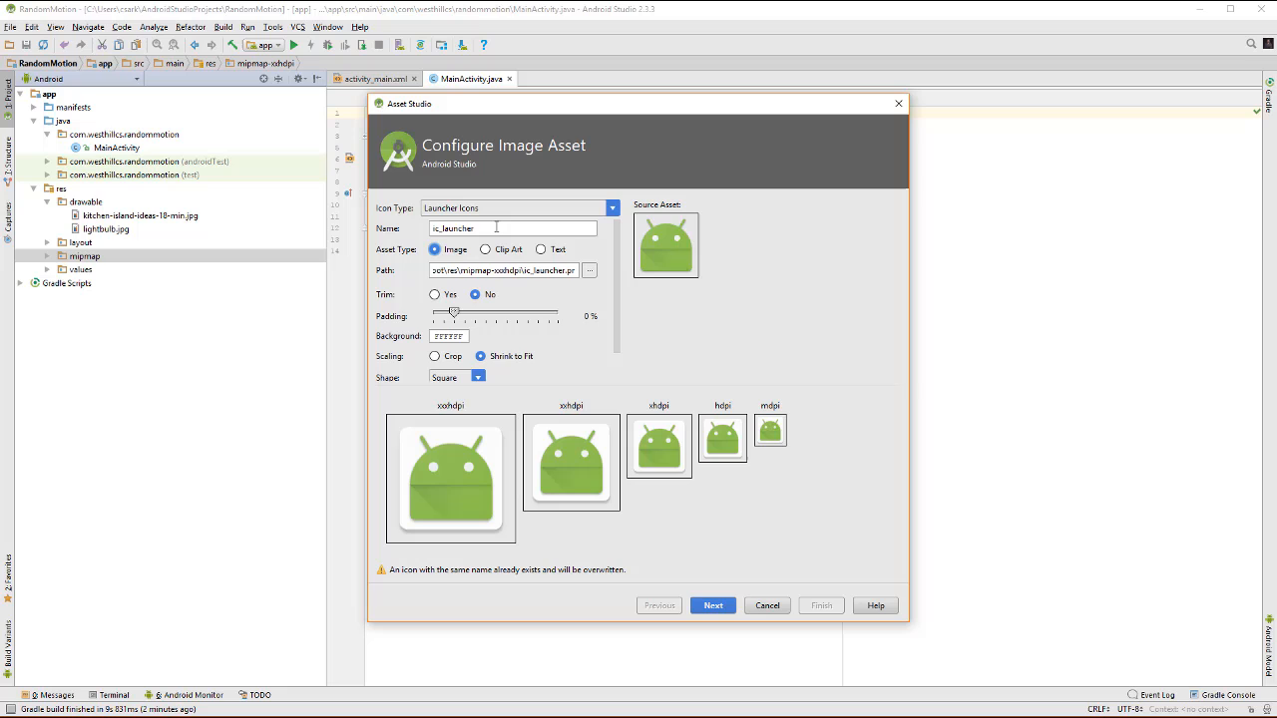
pyautogui.click(590, 271)
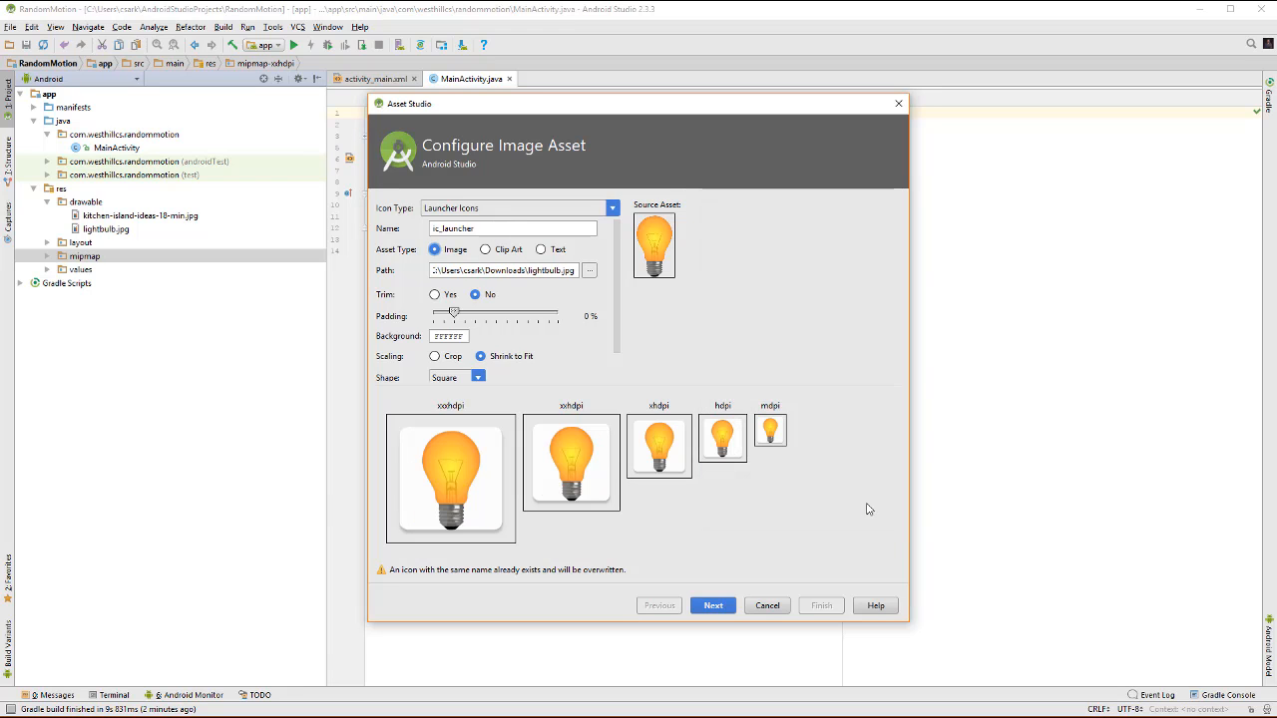
pyautogui.click(712, 606)
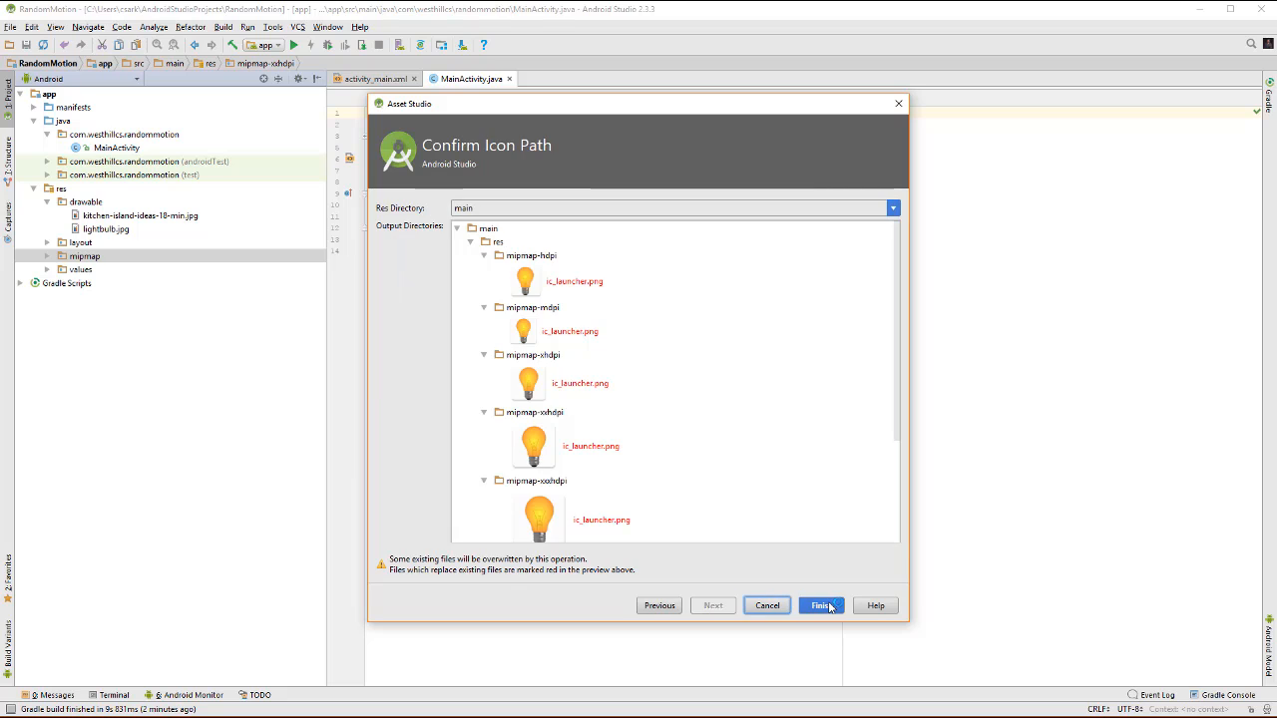
pyautogui.click(820, 606)
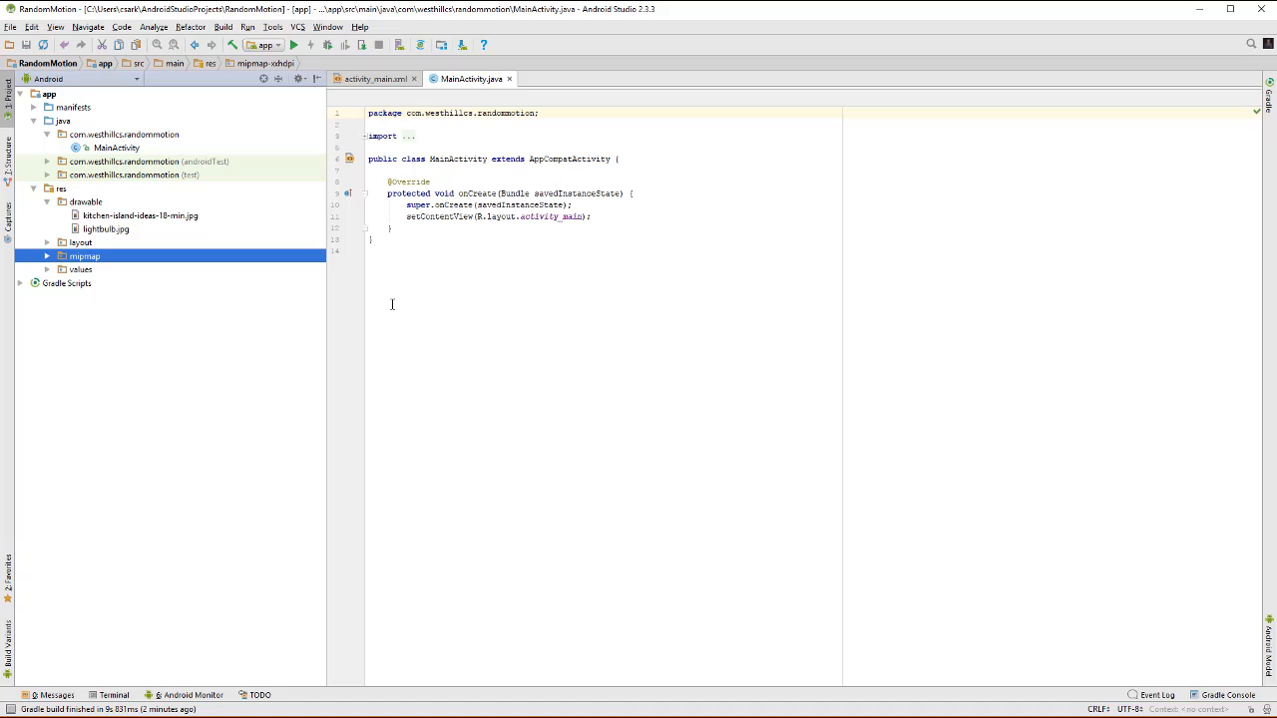
pyautogui.moveTo(339, 361)
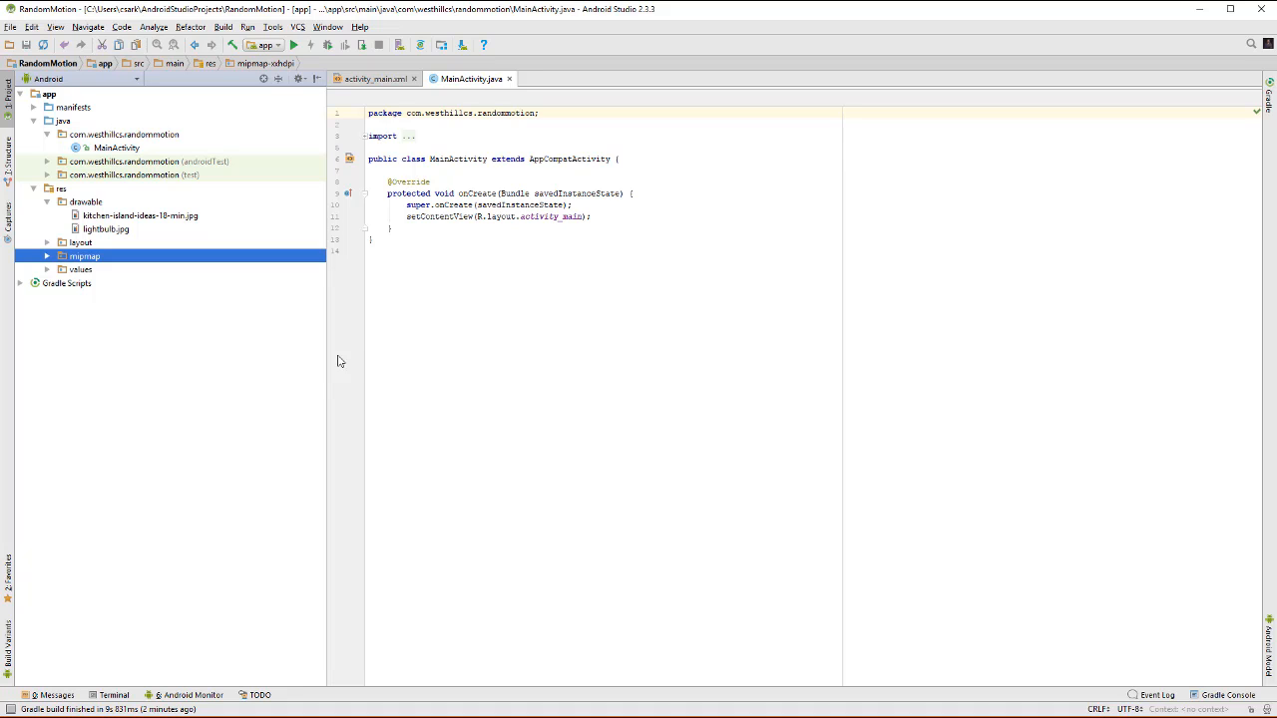
pyautogui.moveTo(100, 256)
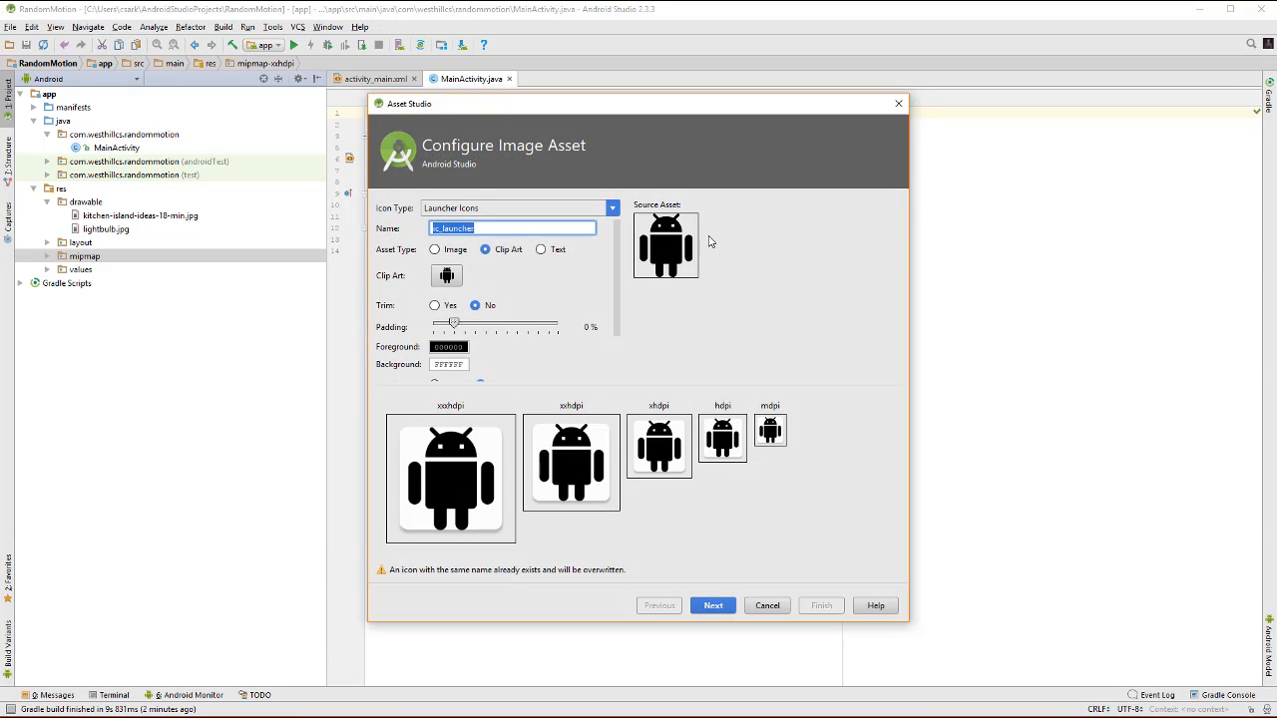
# Add a mash_background image asset to mipmap and view it.
pyautogui.click(435, 250)
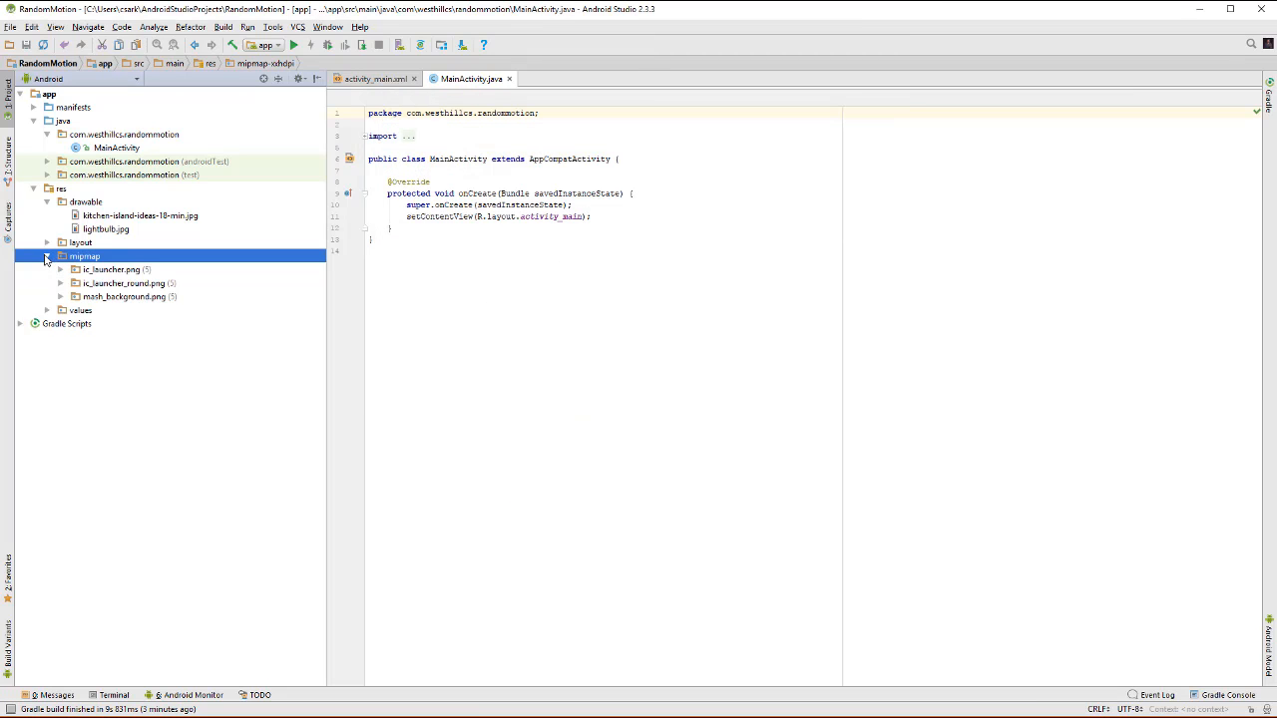
pyautogui.click(48, 256)
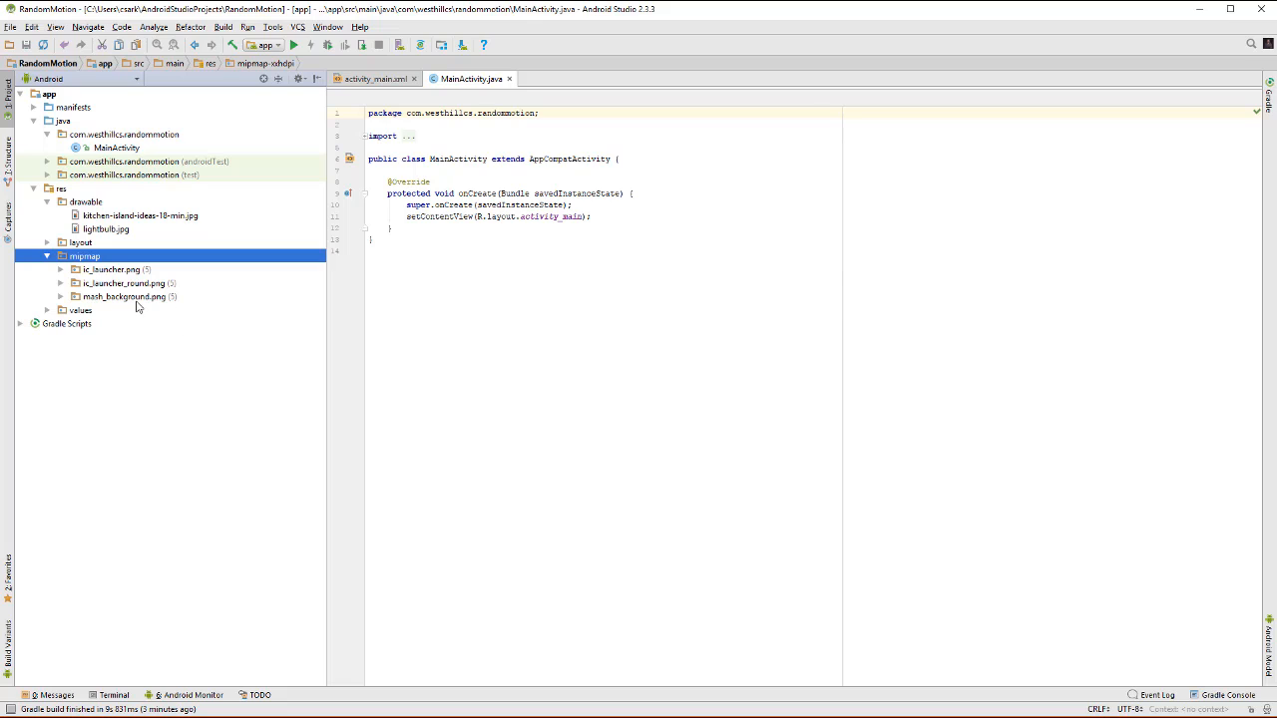
pyautogui.moveTo(162, 304)
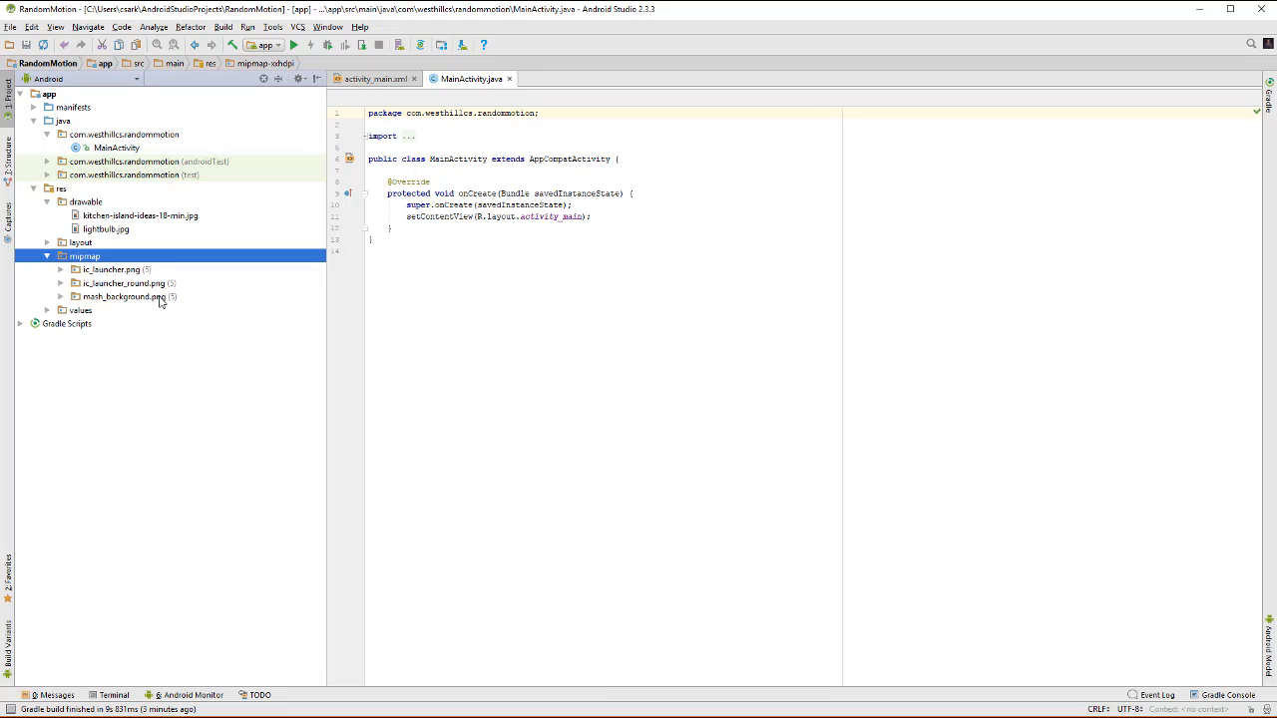
pyautogui.doubleClick(103, 269)
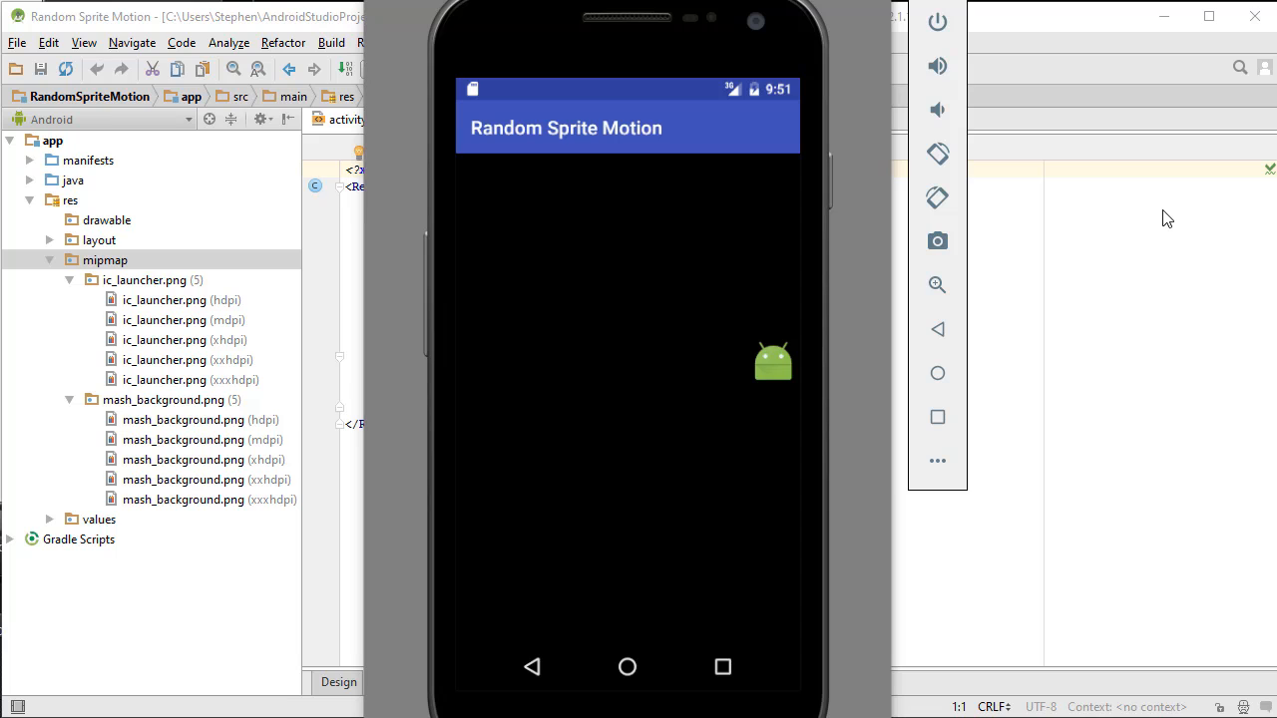
pyautogui.moveTo(307, 56)
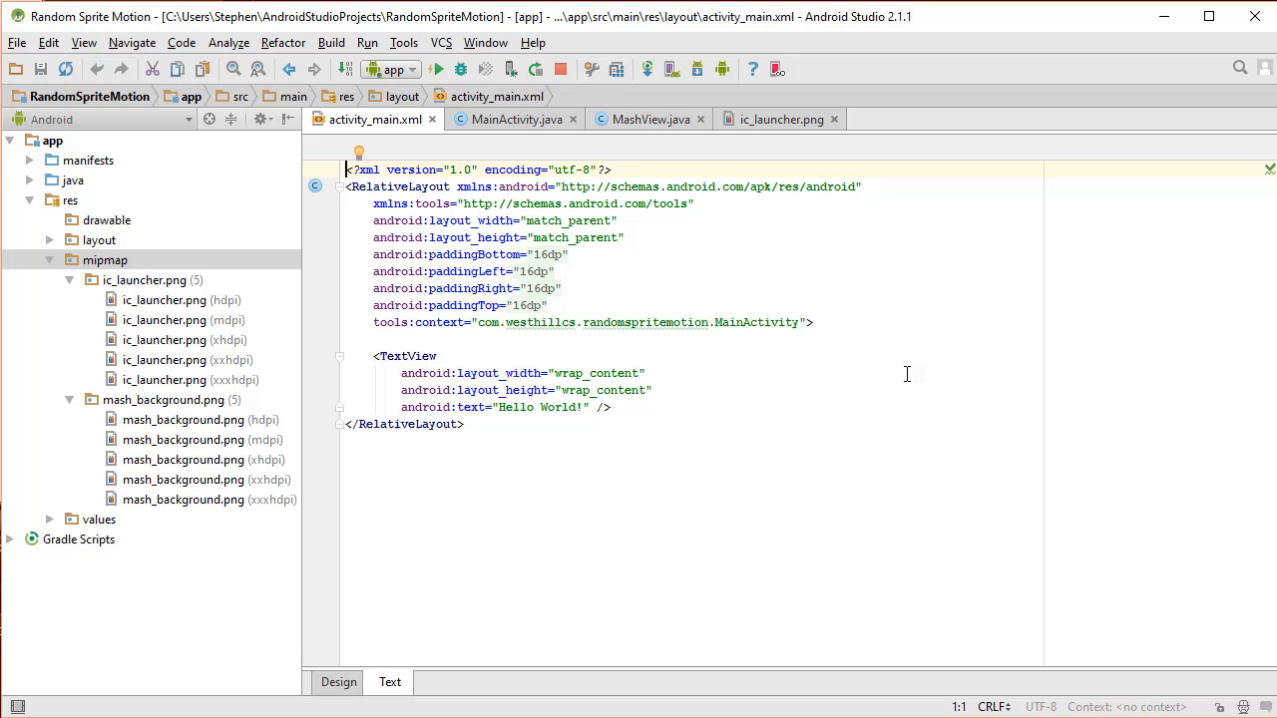
pyautogui.moveTo(630, 403)
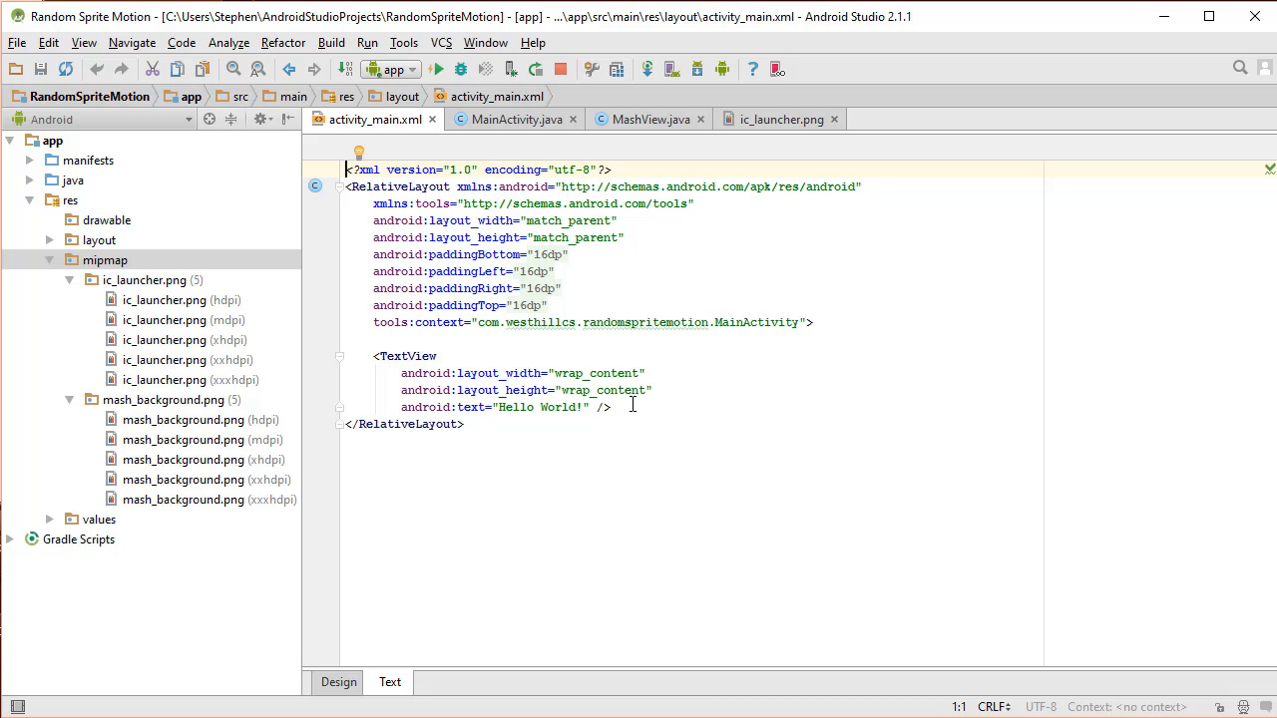
pyautogui.moveTo(646, 535)
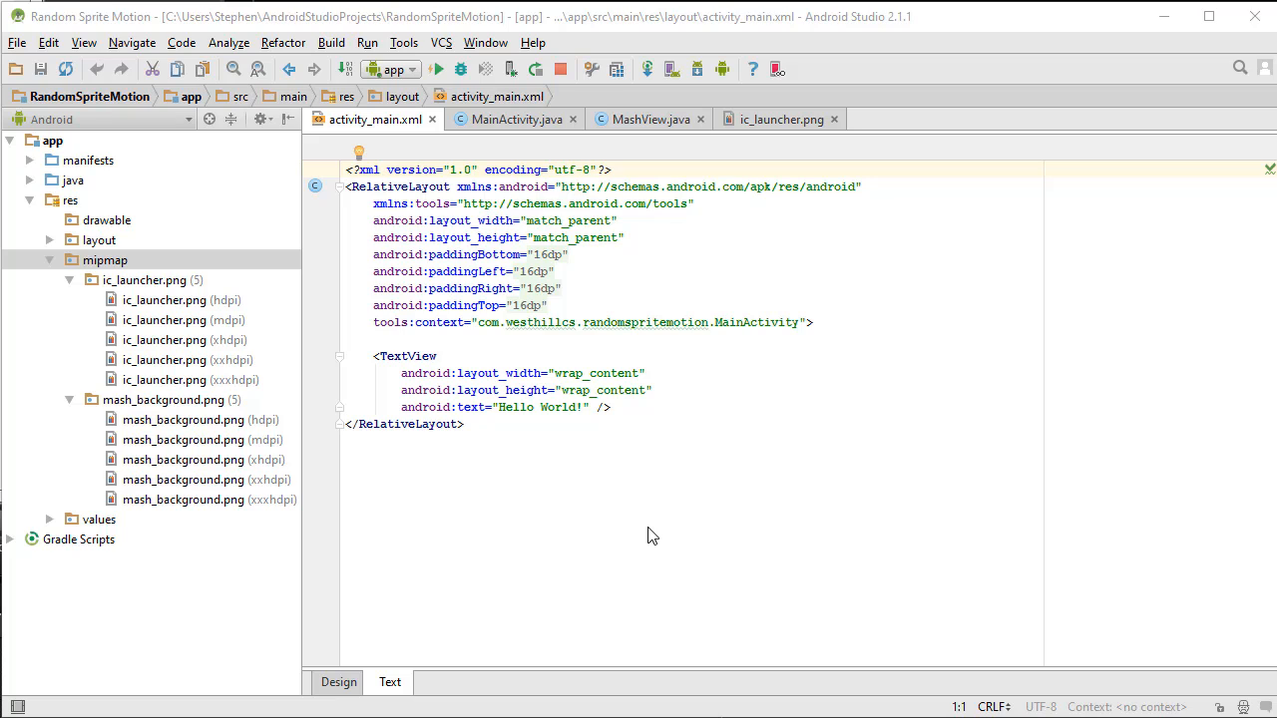
pyautogui.moveTo(638, 407)
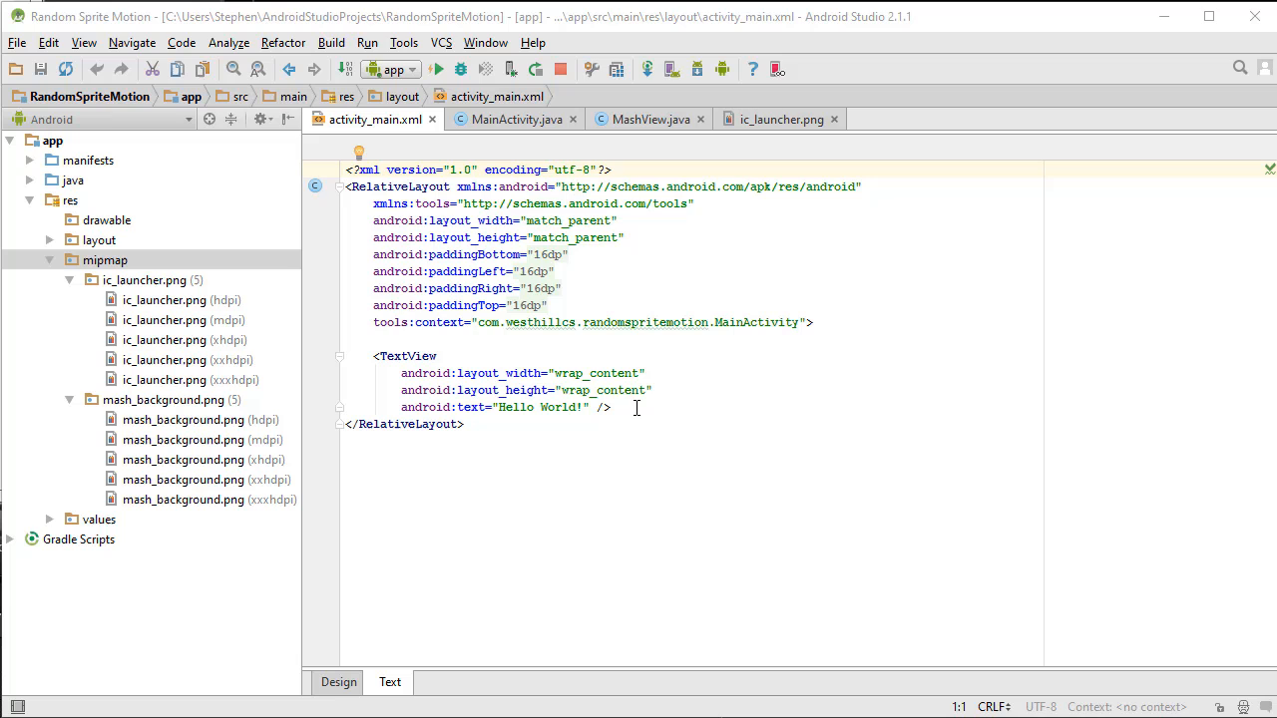
pyautogui.moveTo(351, 677)
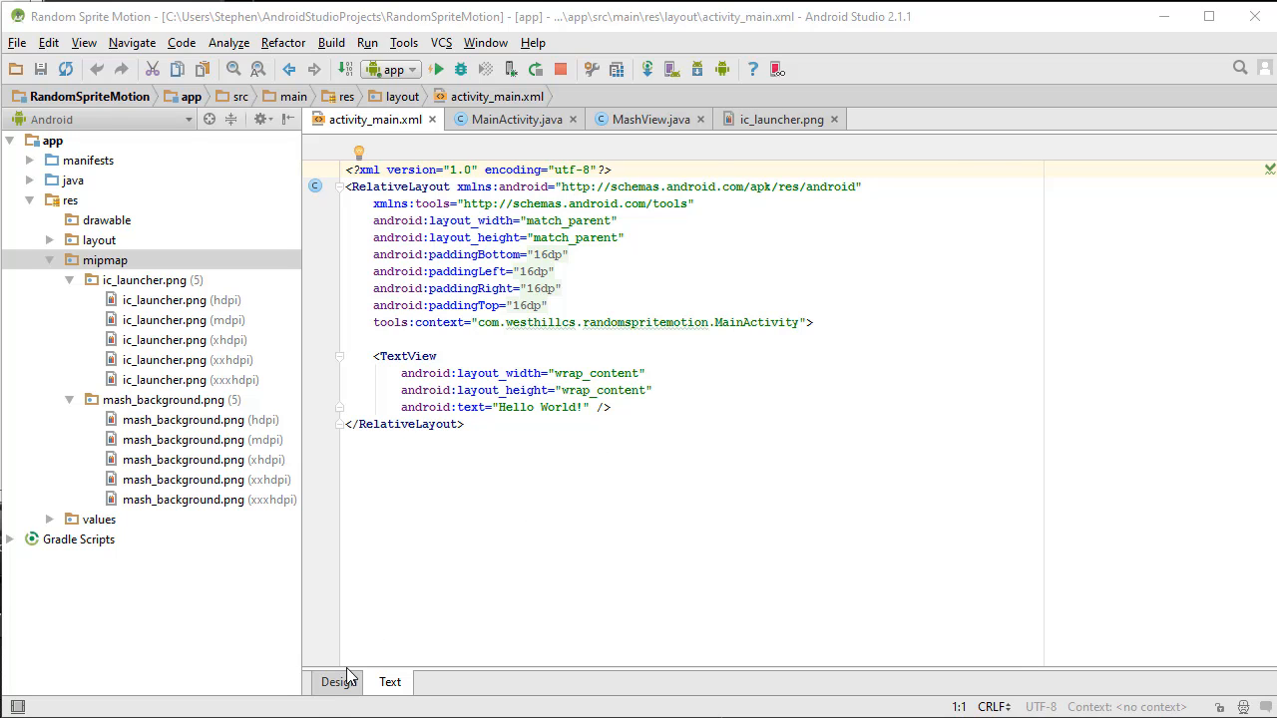
# Delete the default Hello World TextView from activity_main.xml.
pyautogui.click(337, 683)
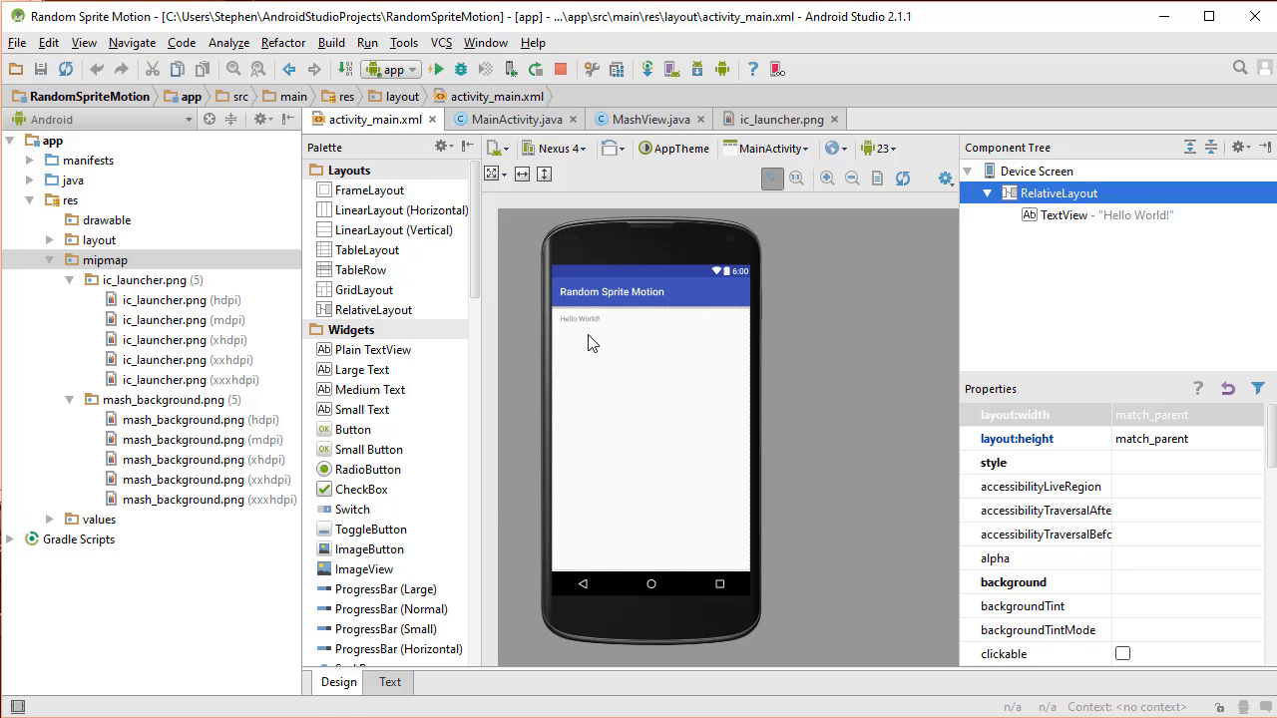
pyautogui.click(389, 682)
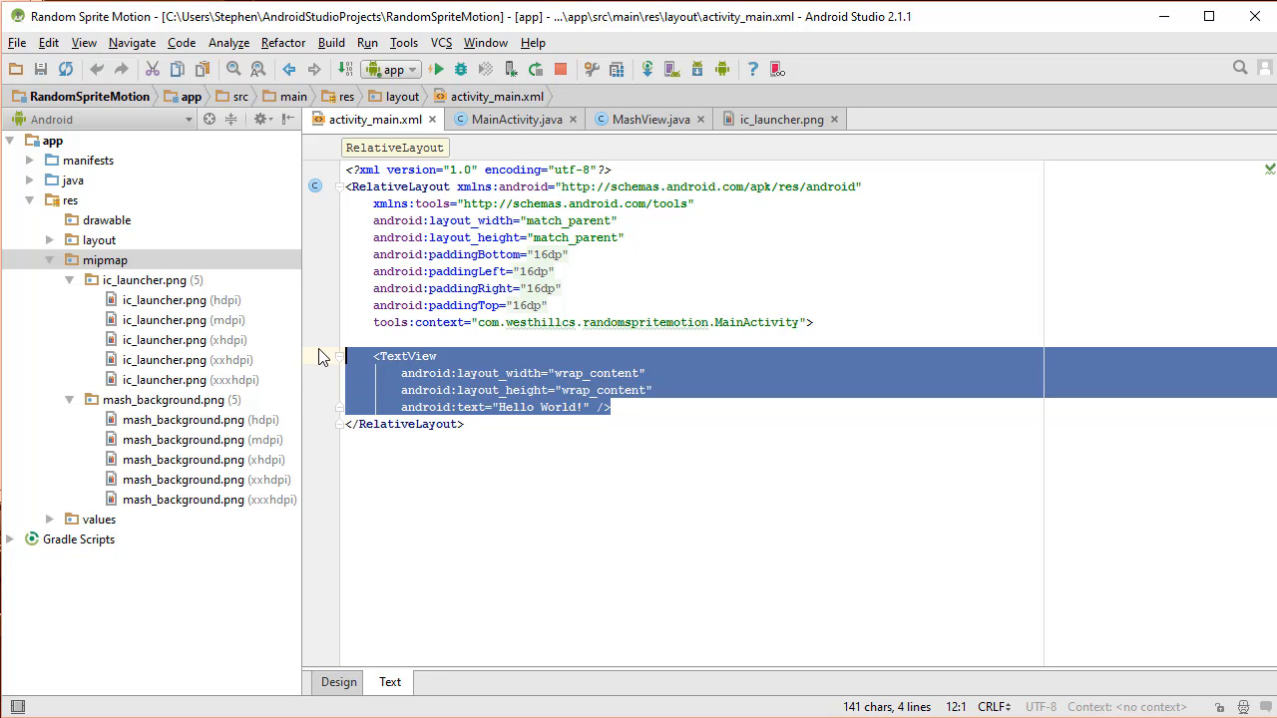
pyautogui.press('Delete')
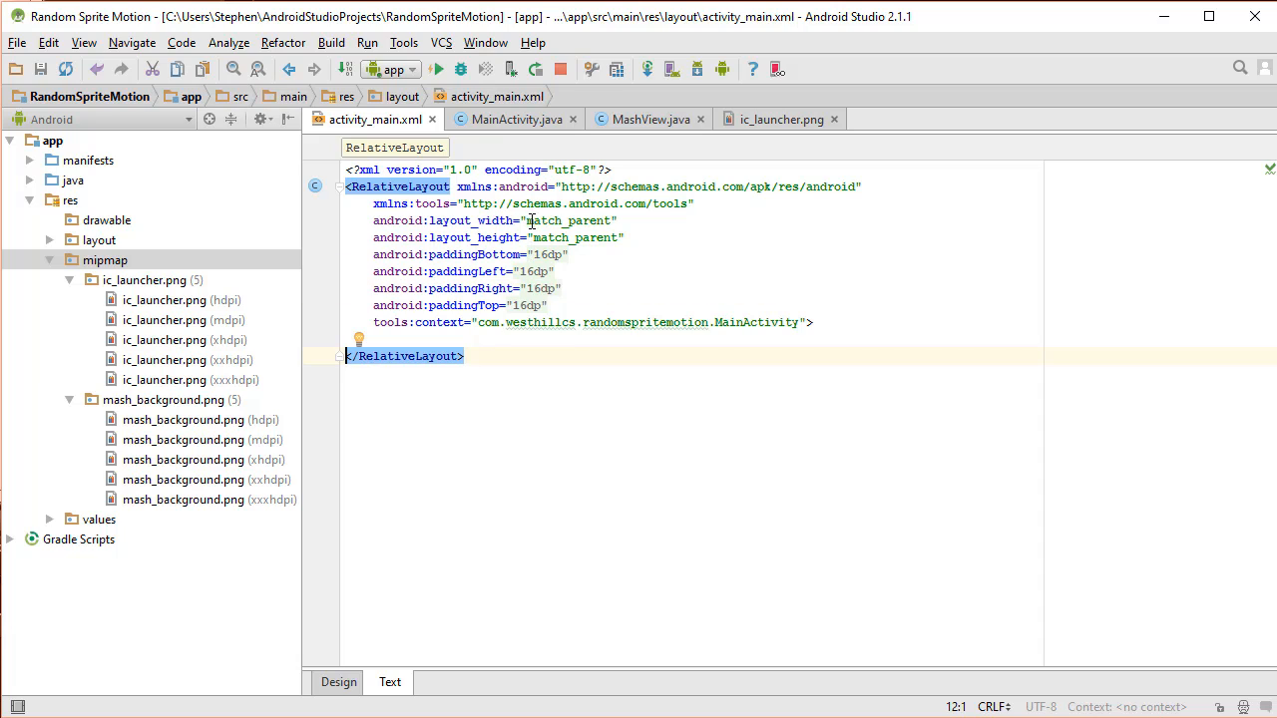
pyautogui.moveTo(582, 297)
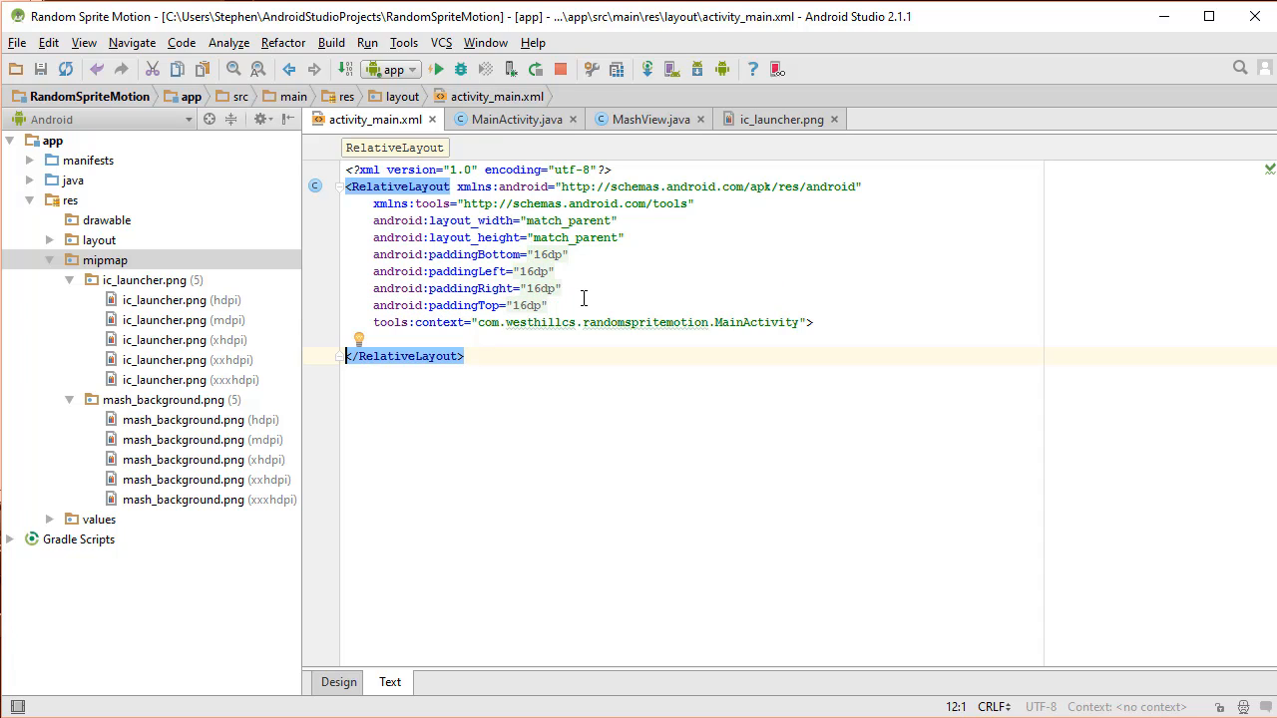
# Remove the four android:padding attributes from the RelativeLayout.
pyautogui.click(546, 305)
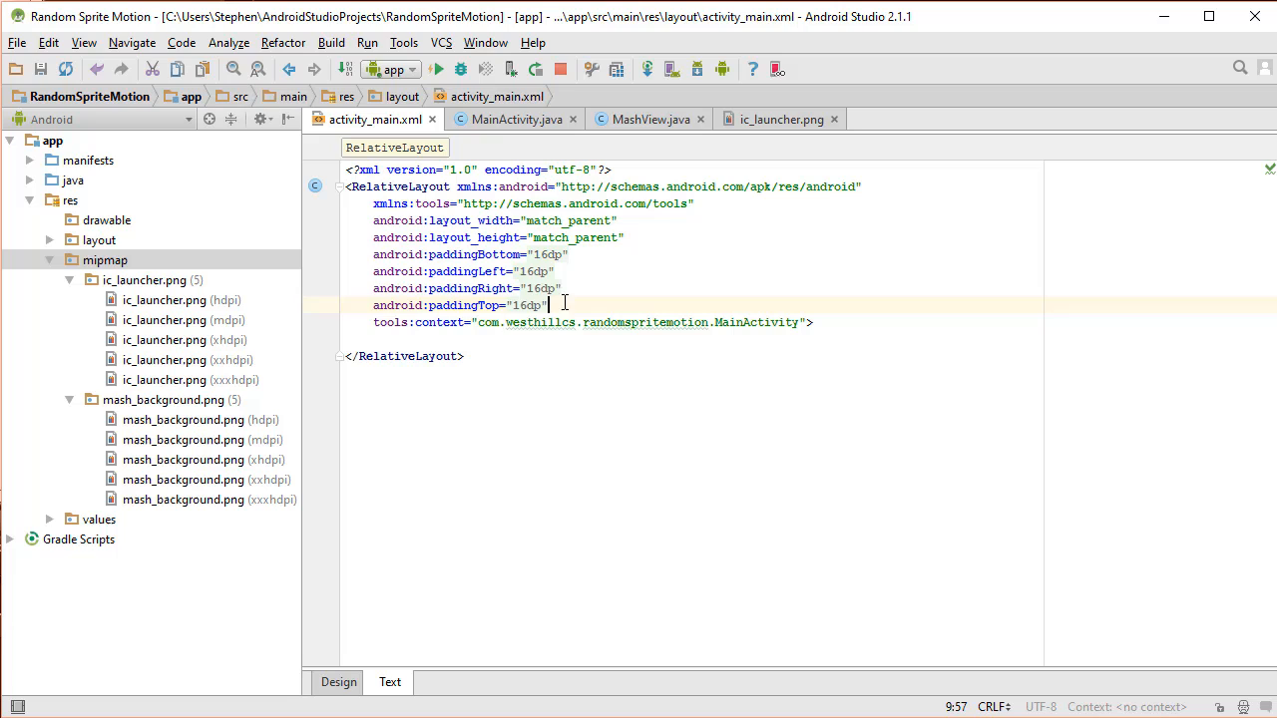
pyautogui.moveTo(547, 306); pyautogui.dragTo(371, 256)
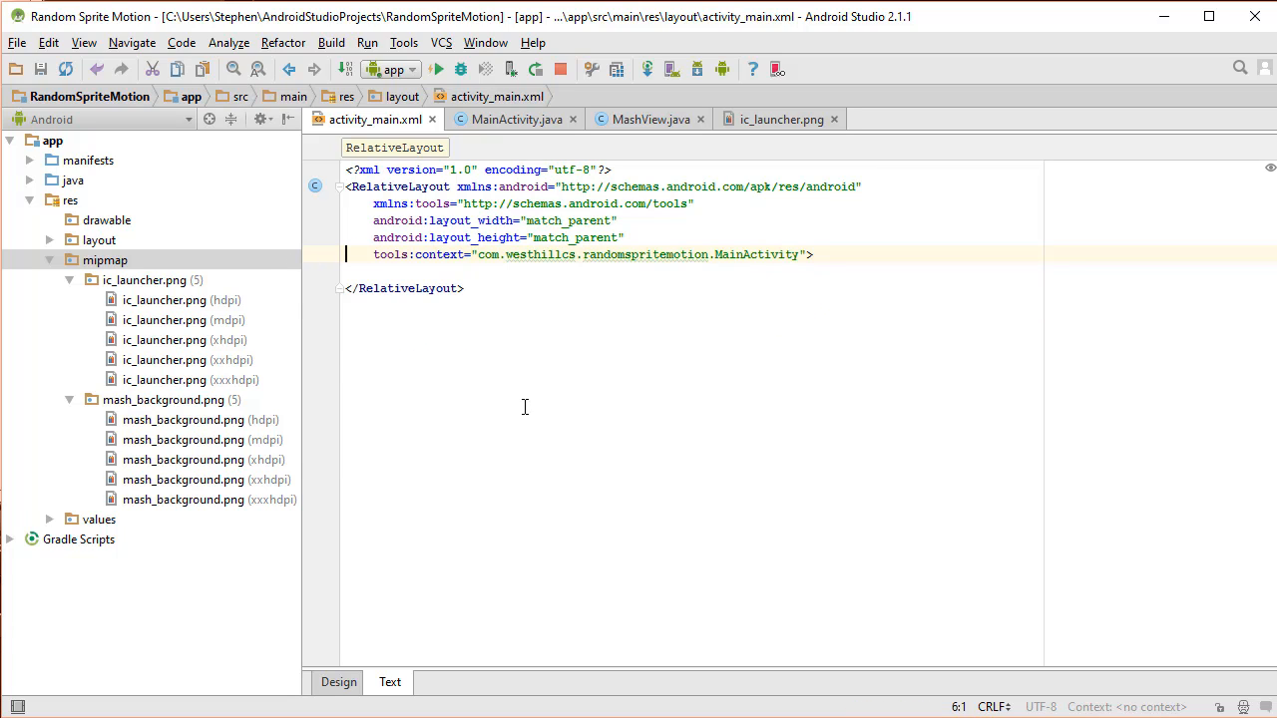
# Begin a new layout element and copy the package name from MashView.java.
pyautogui.click(814, 256)
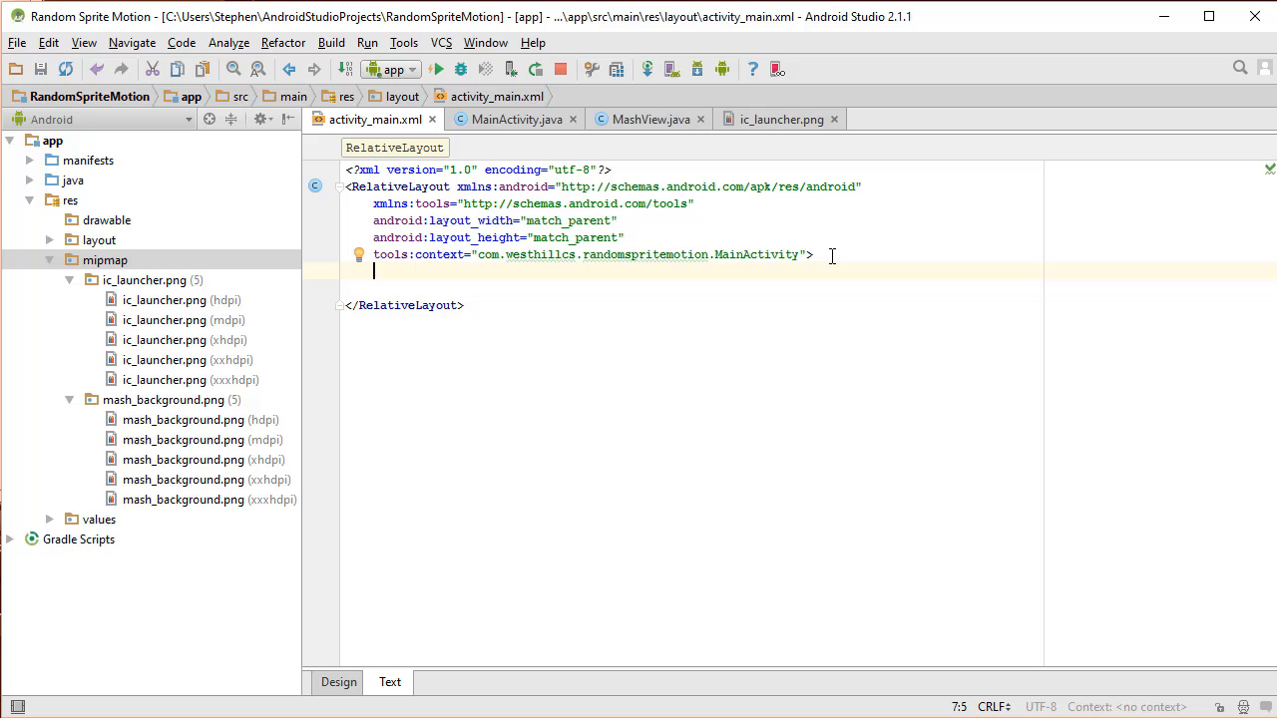
pyautogui.write('<')
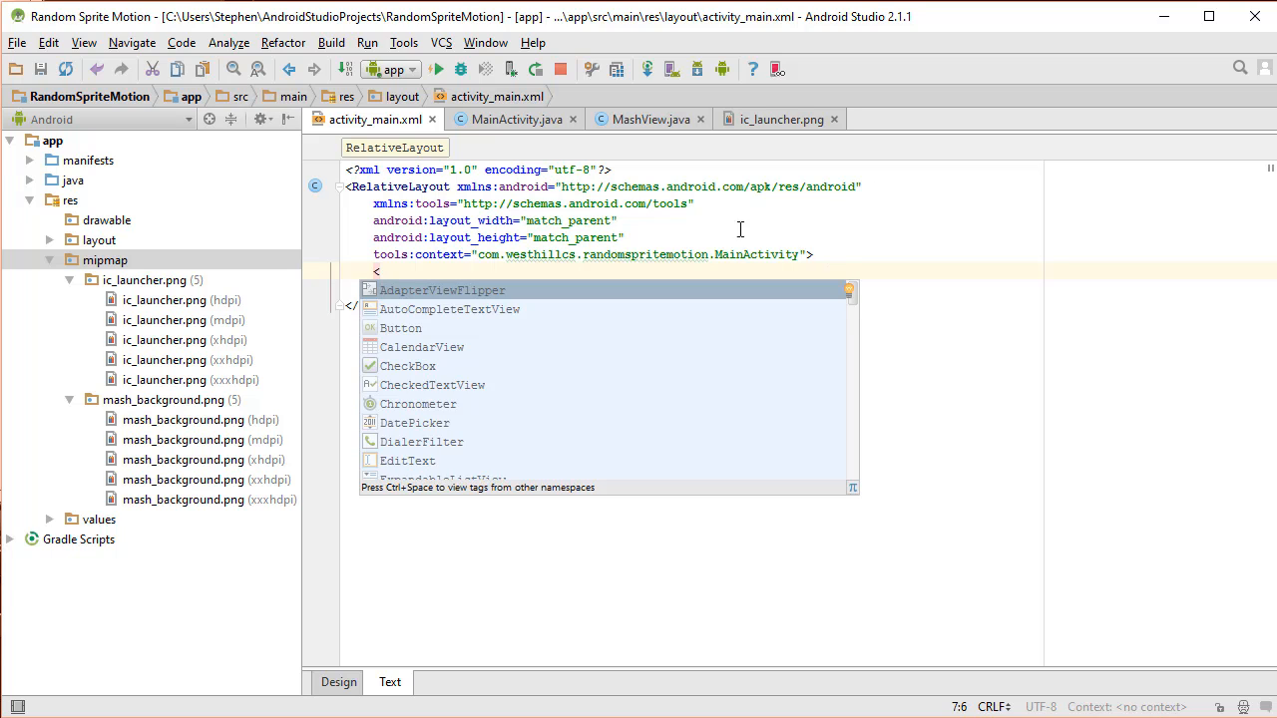
pyautogui.click(647, 119)
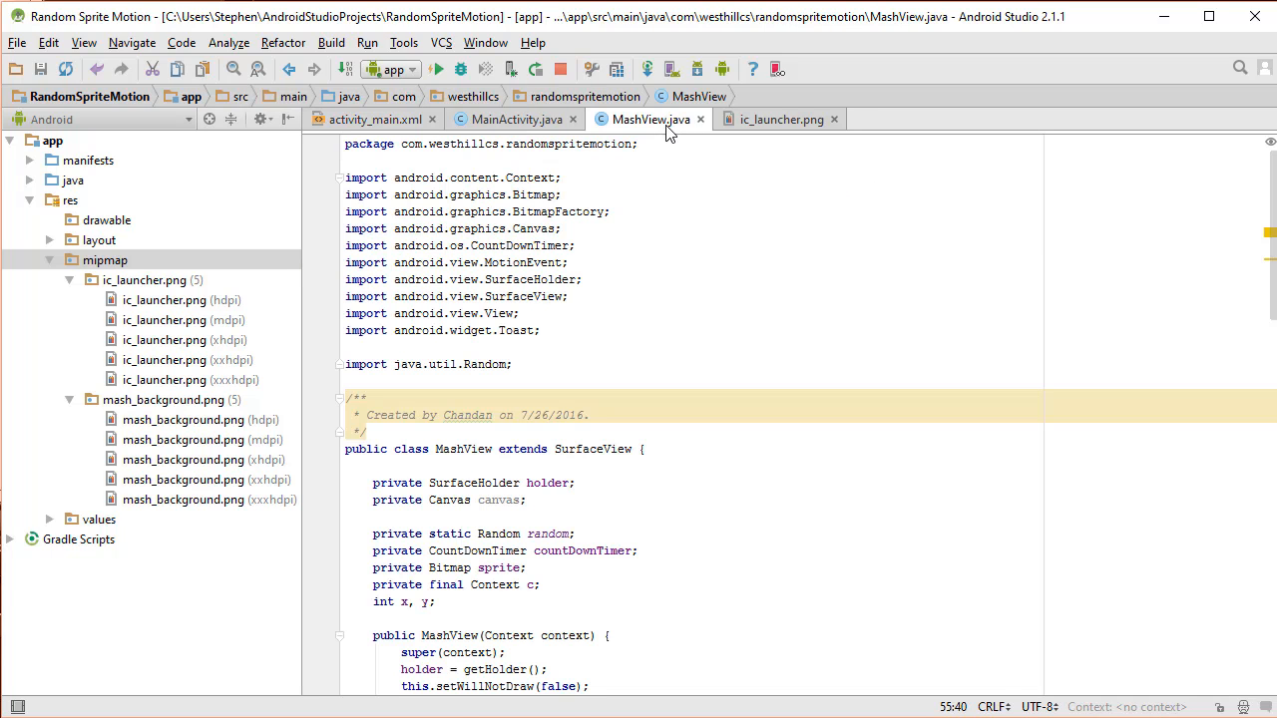
pyautogui.click(403, 144)
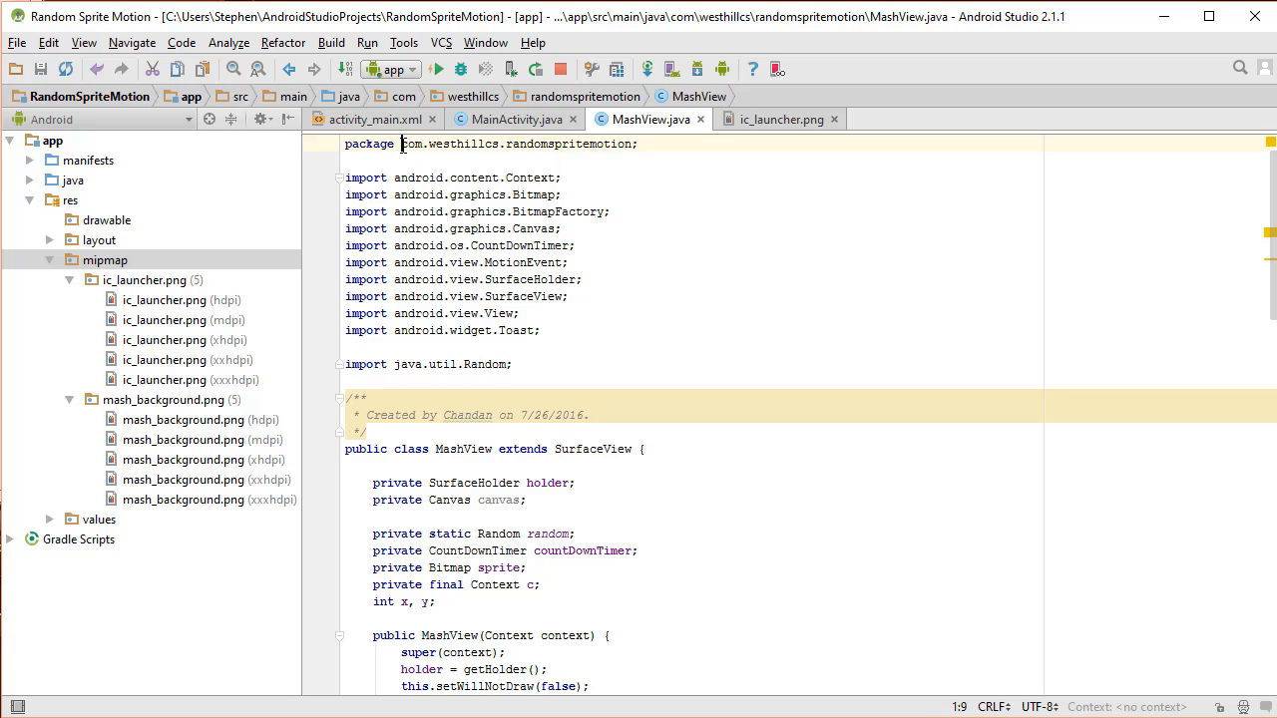
pyautogui.doubleClick(517, 143)
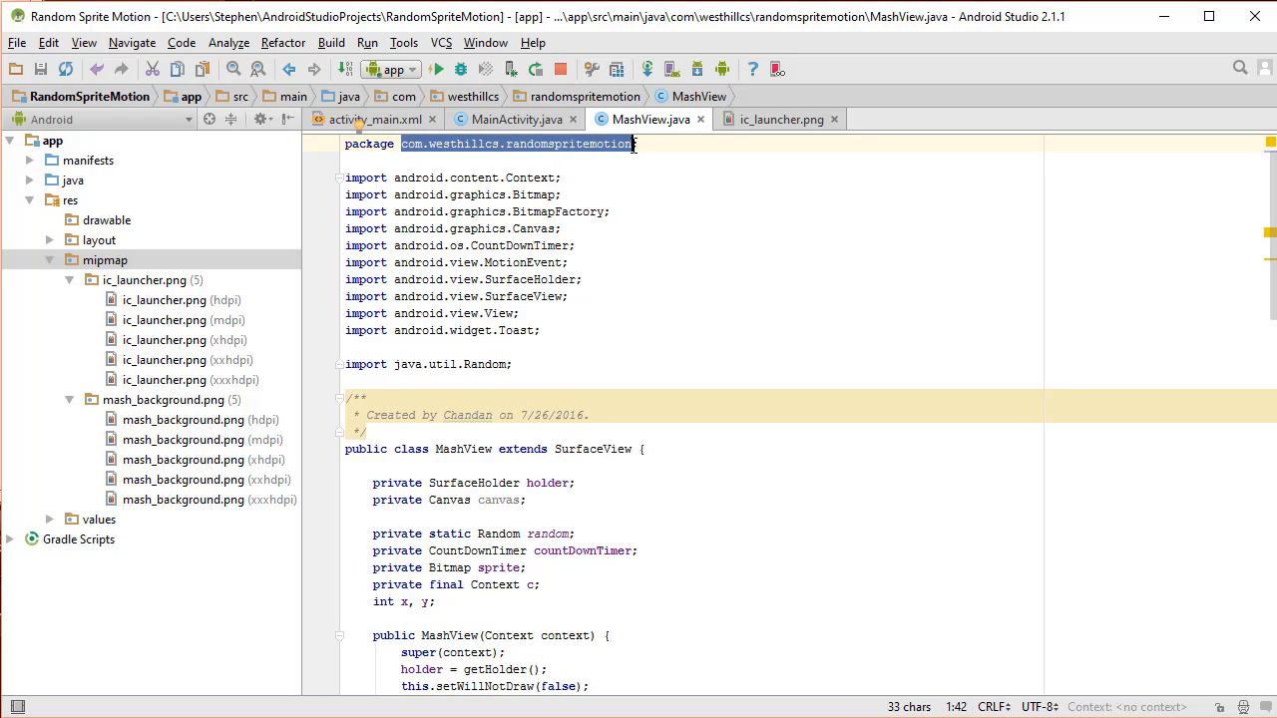
pyautogui.moveTo(511, 120)
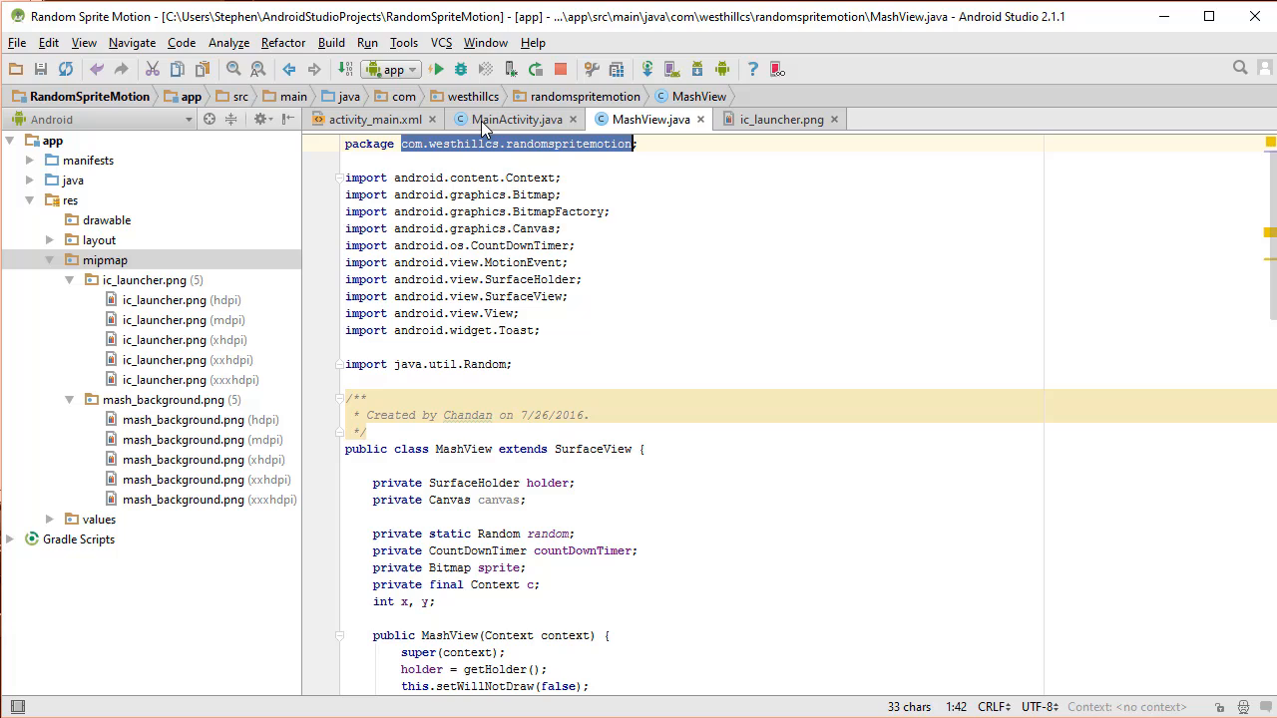
# Name the element com.westhillcs.randomspritemotion.MashView in activity_main.xml.
pyautogui.click(376, 120)
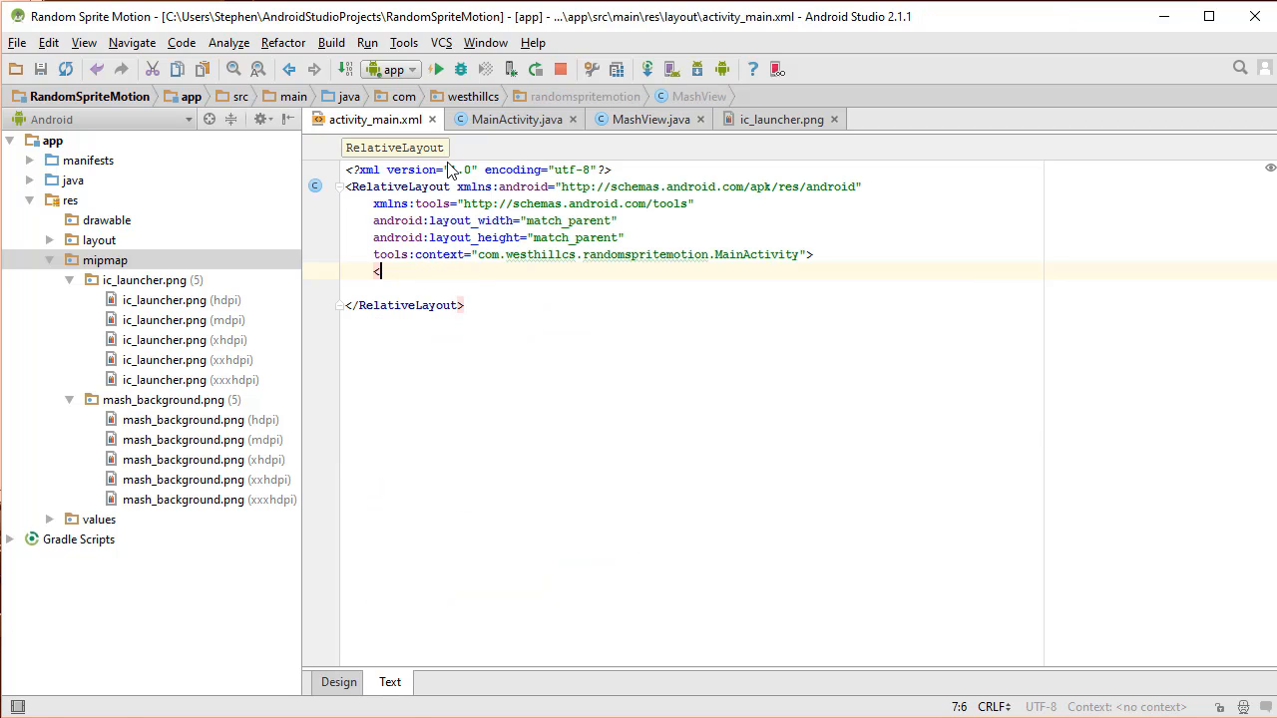
pyautogui.write('com.westhillcs.randomspritemotion')
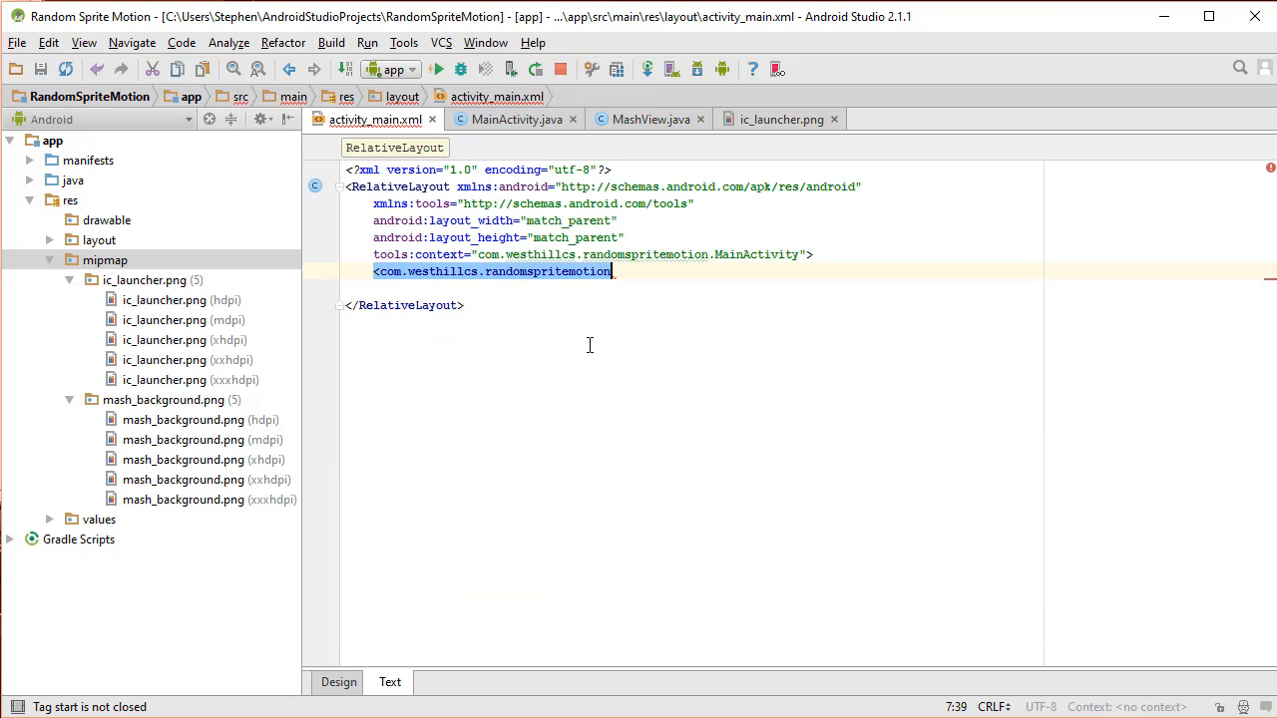
pyautogui.write('.')
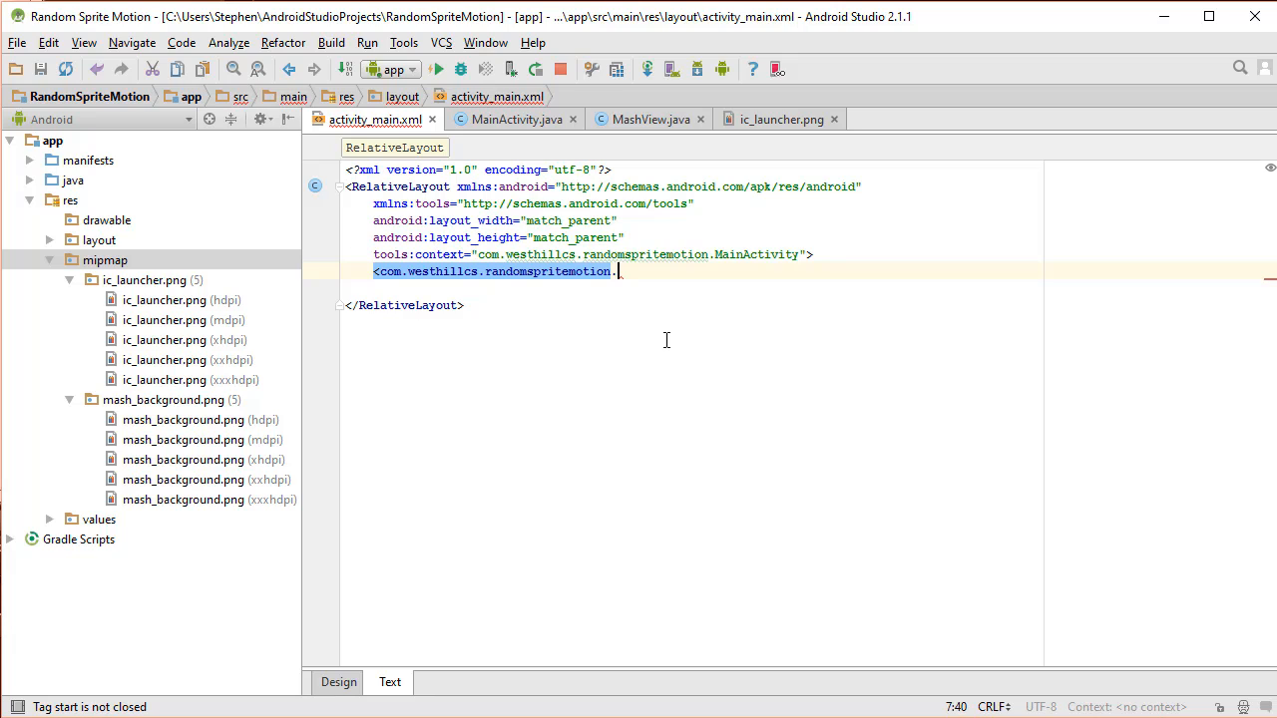
pyautogui.write('MashView')
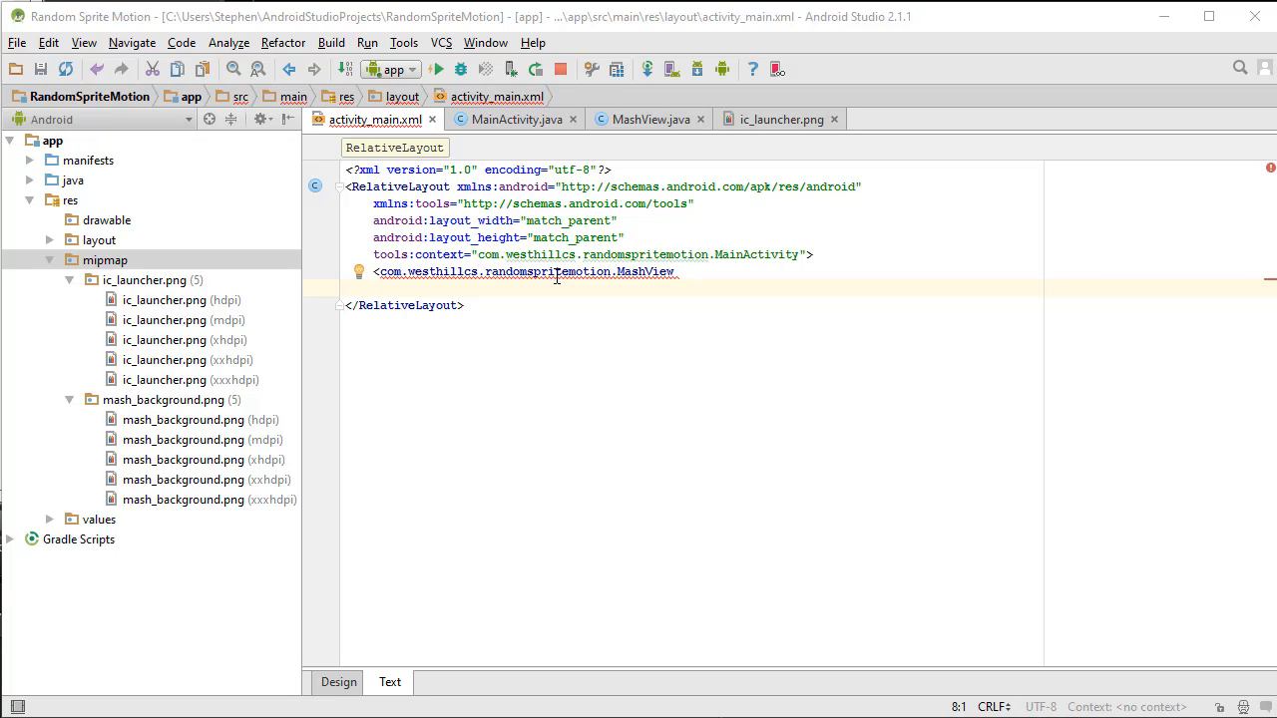
pyautogui.moveTo(610, 277)
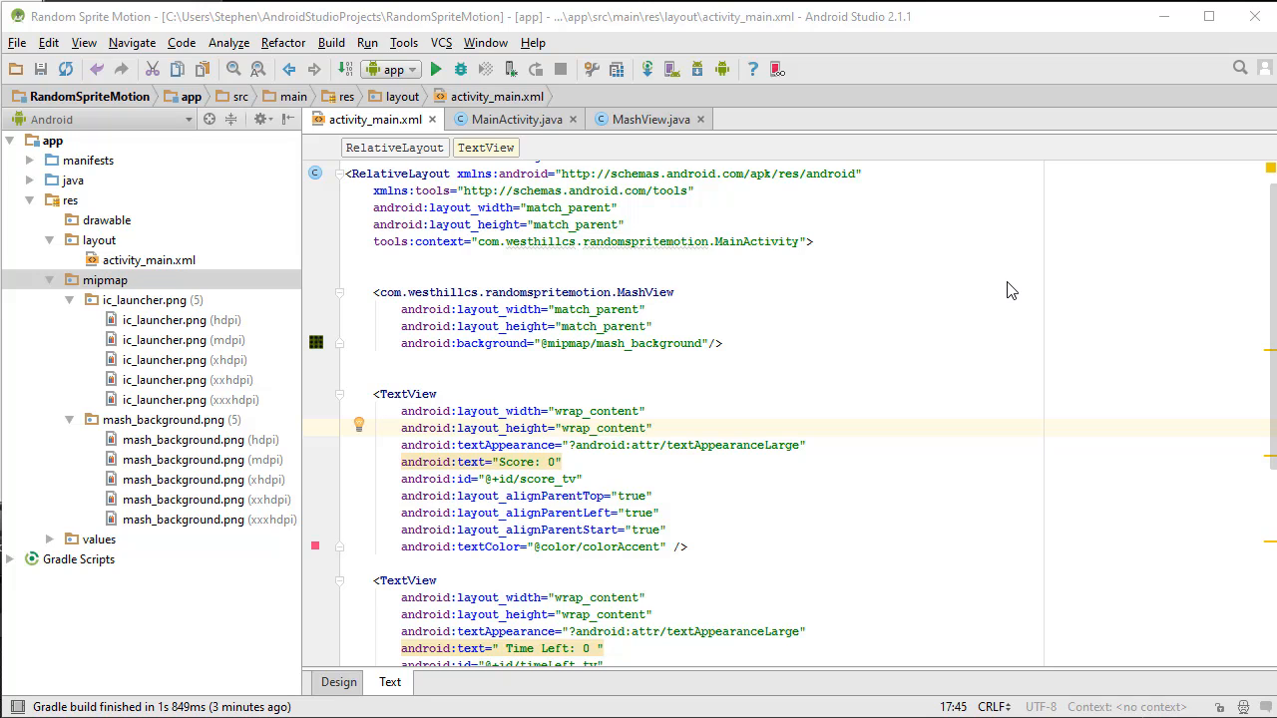
pyautogui.moveTo(659, 135)
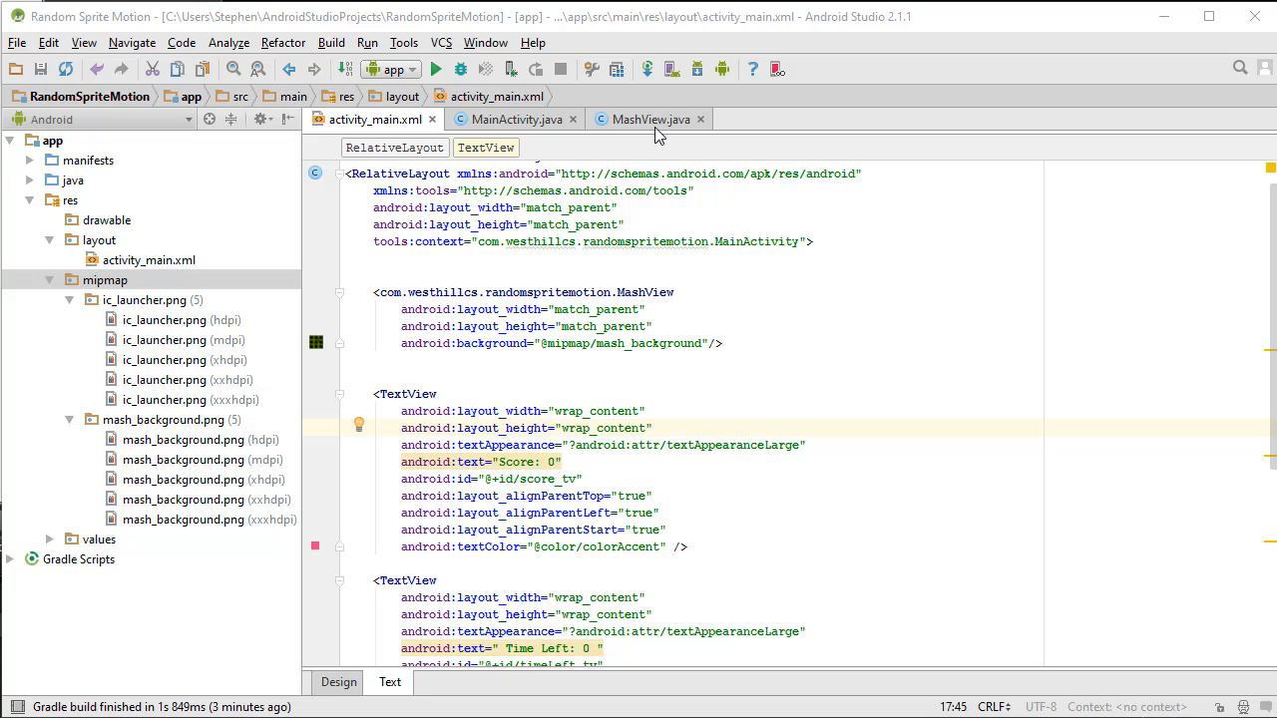
# Generate MashView constructors taking an AttributeSet and a defStyleAttr that call super.
pyautogui.click(649, 119)
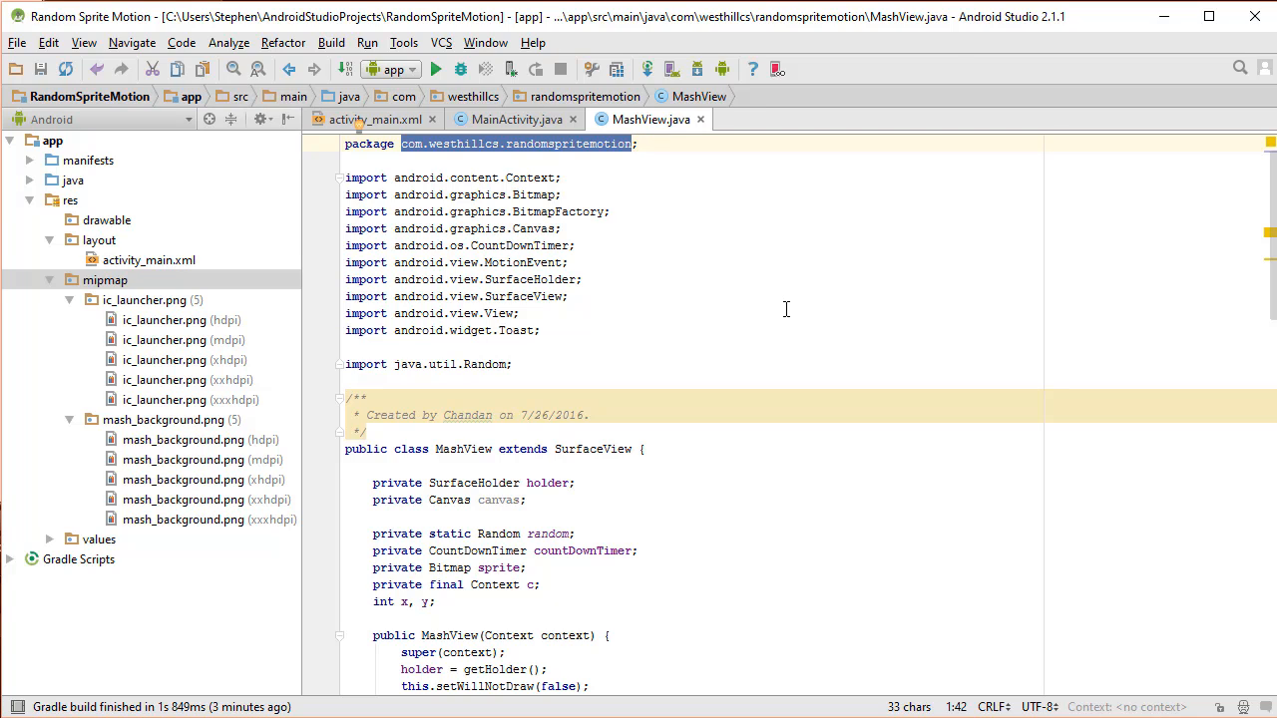
pyautogui.moveTo(754, 276)
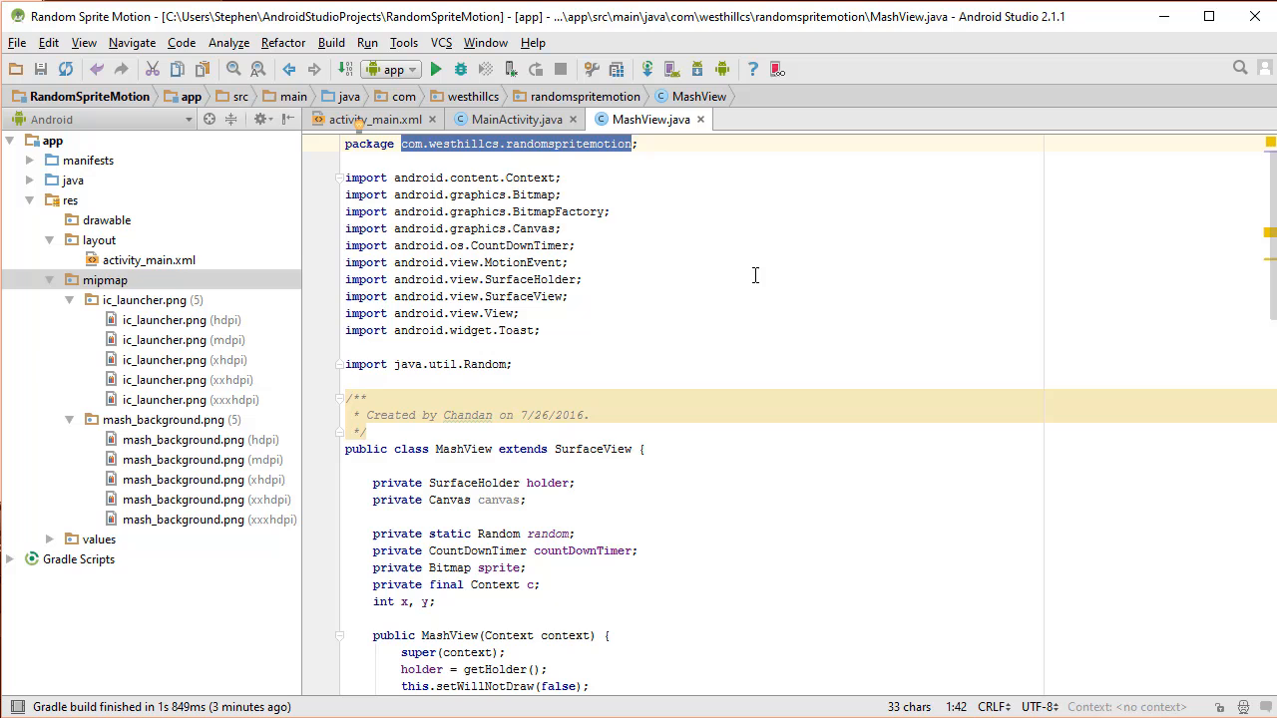
pyautogui.scroll(-3)
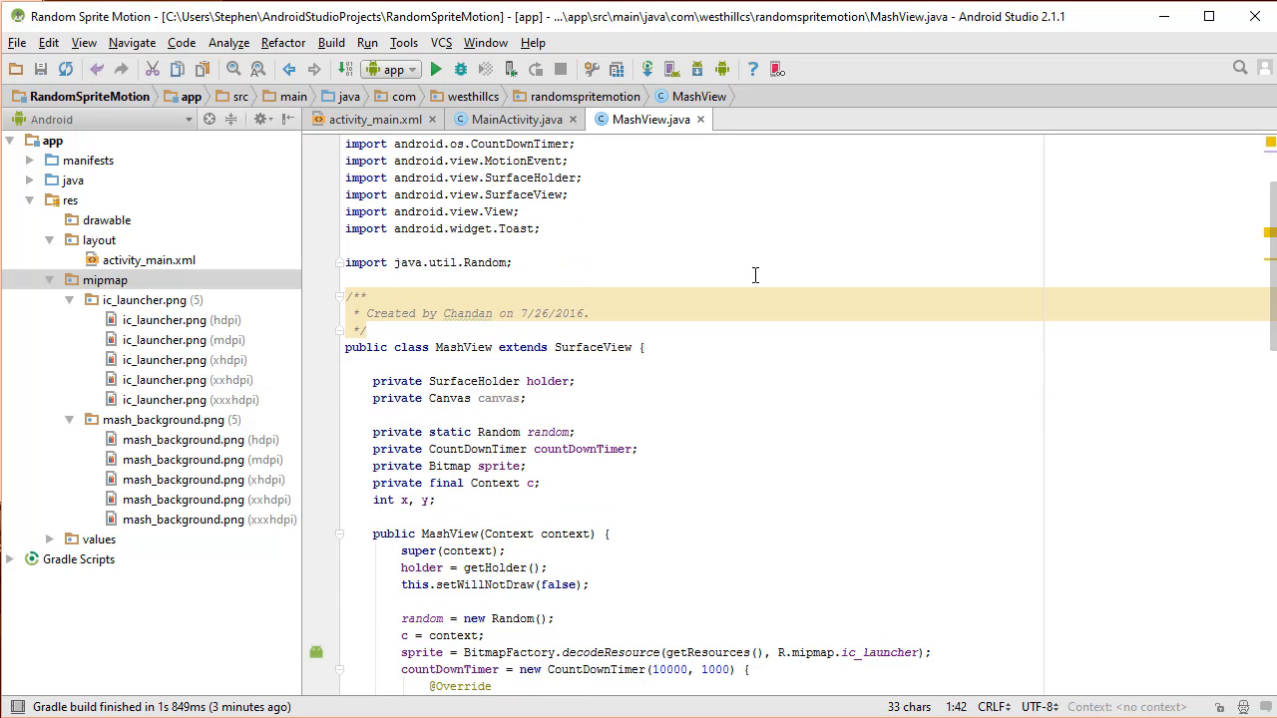
pyautogui.scroll(-3)
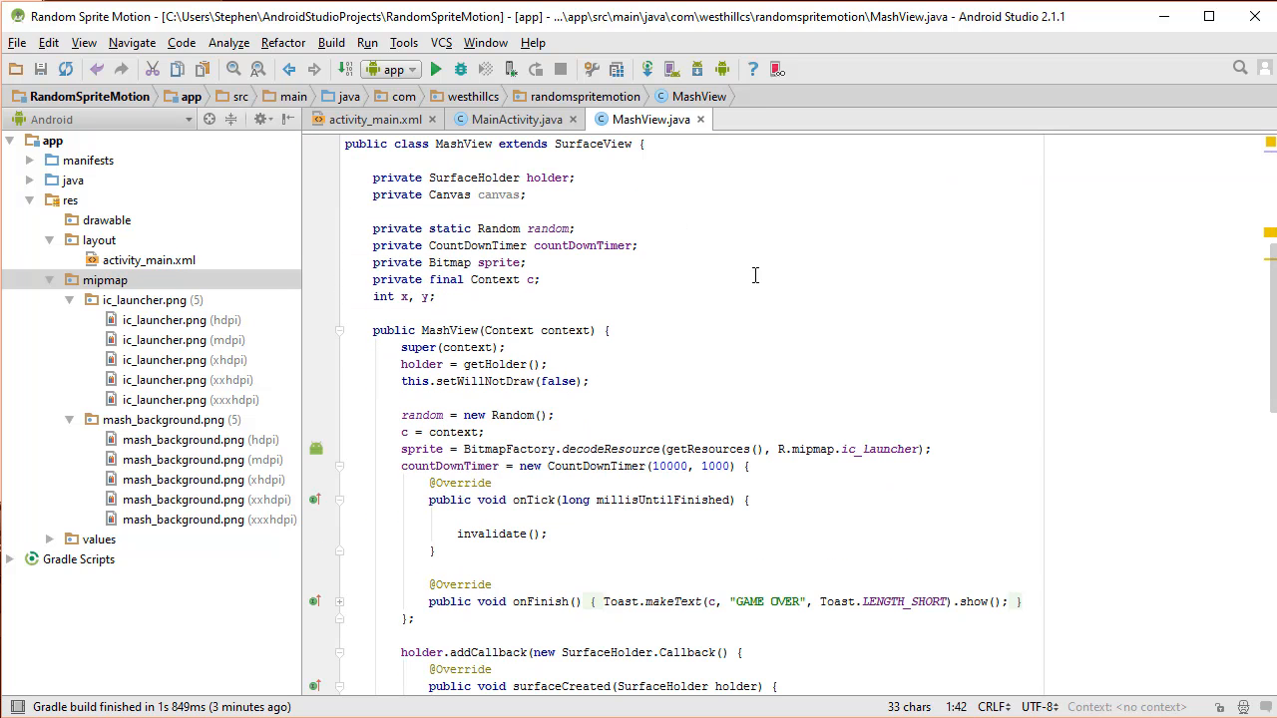
pyautogui.scroll(-3)
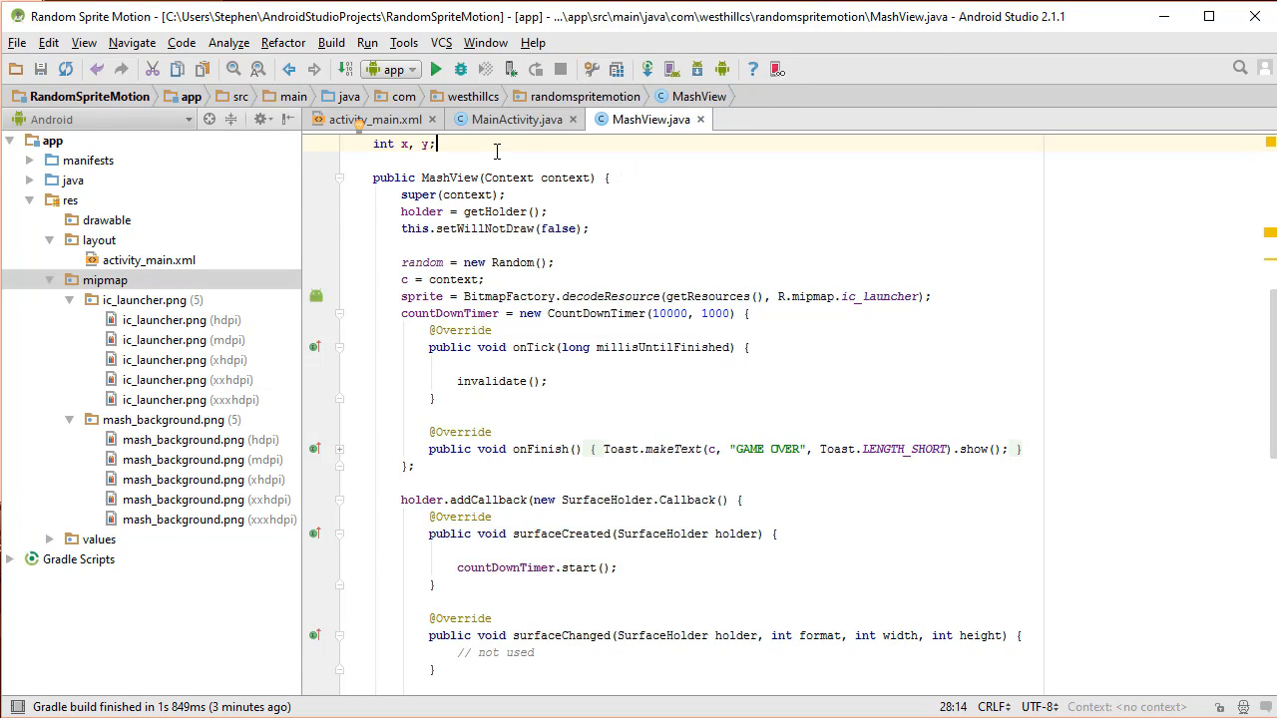
pyautogui.press('enter')
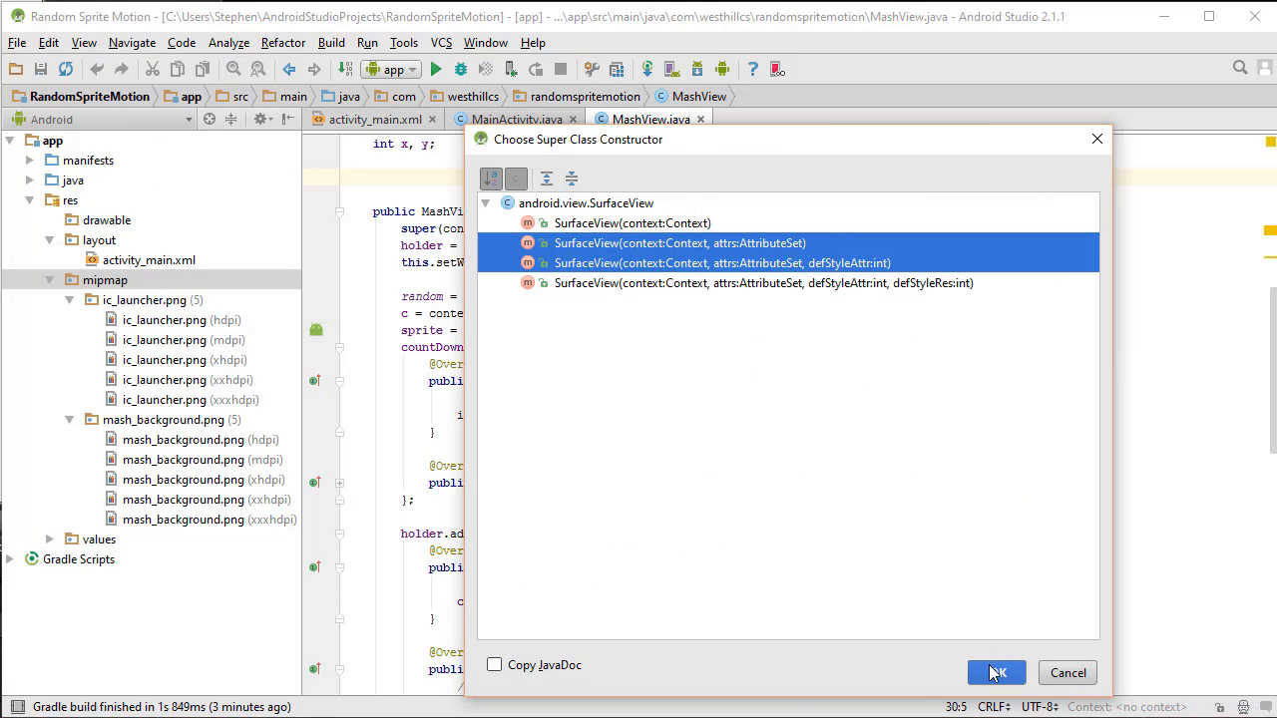
pyautogui.click(994, 672)
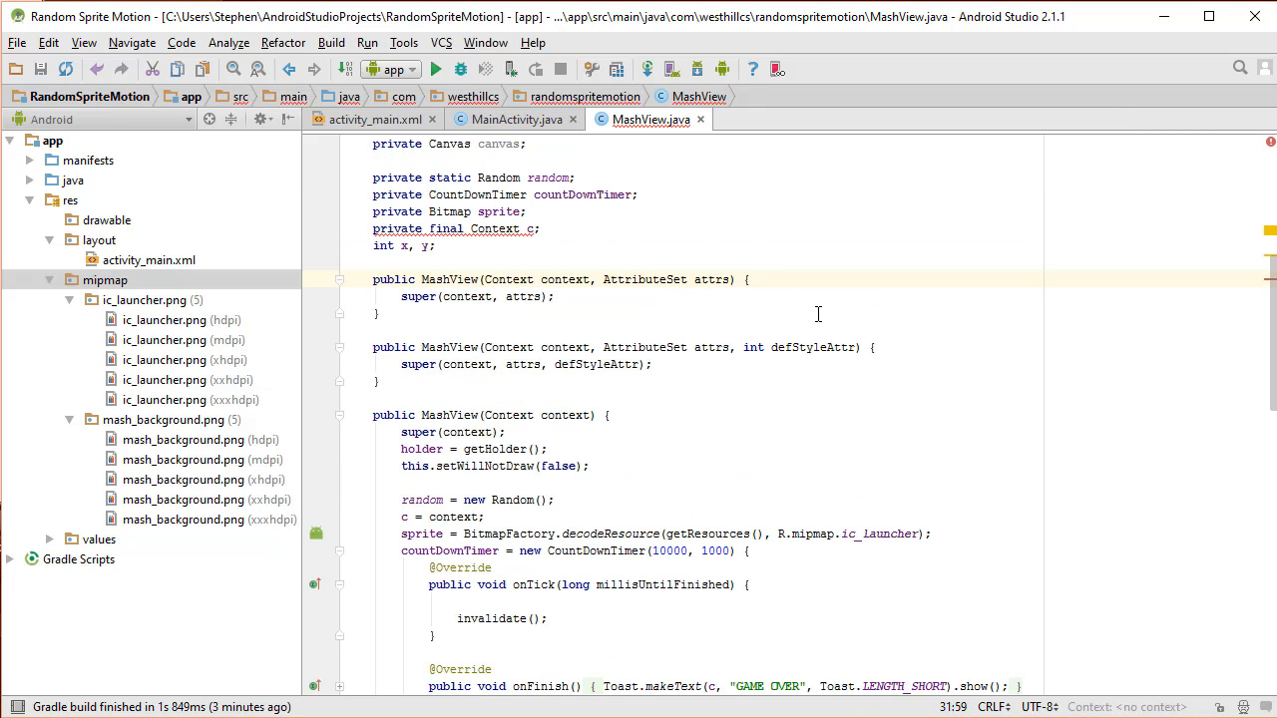
pyautogui.moveTo(622, 345)
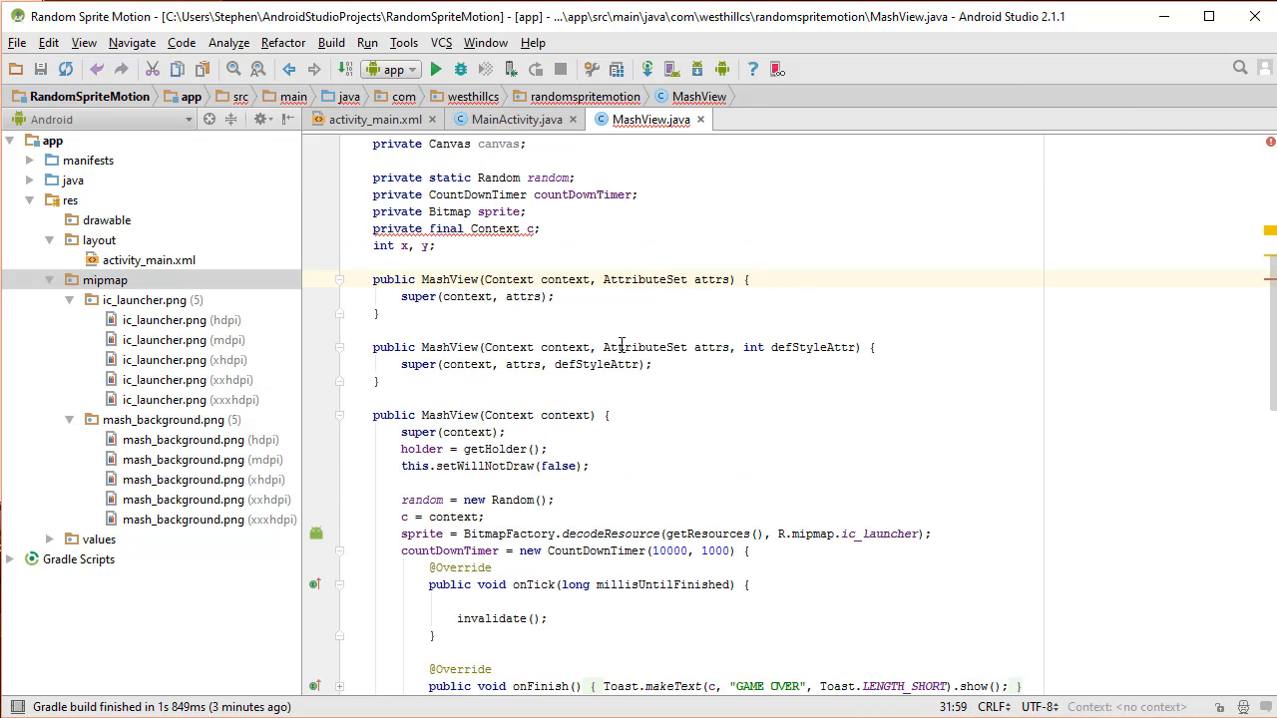
pyautogui.scroll(-3)
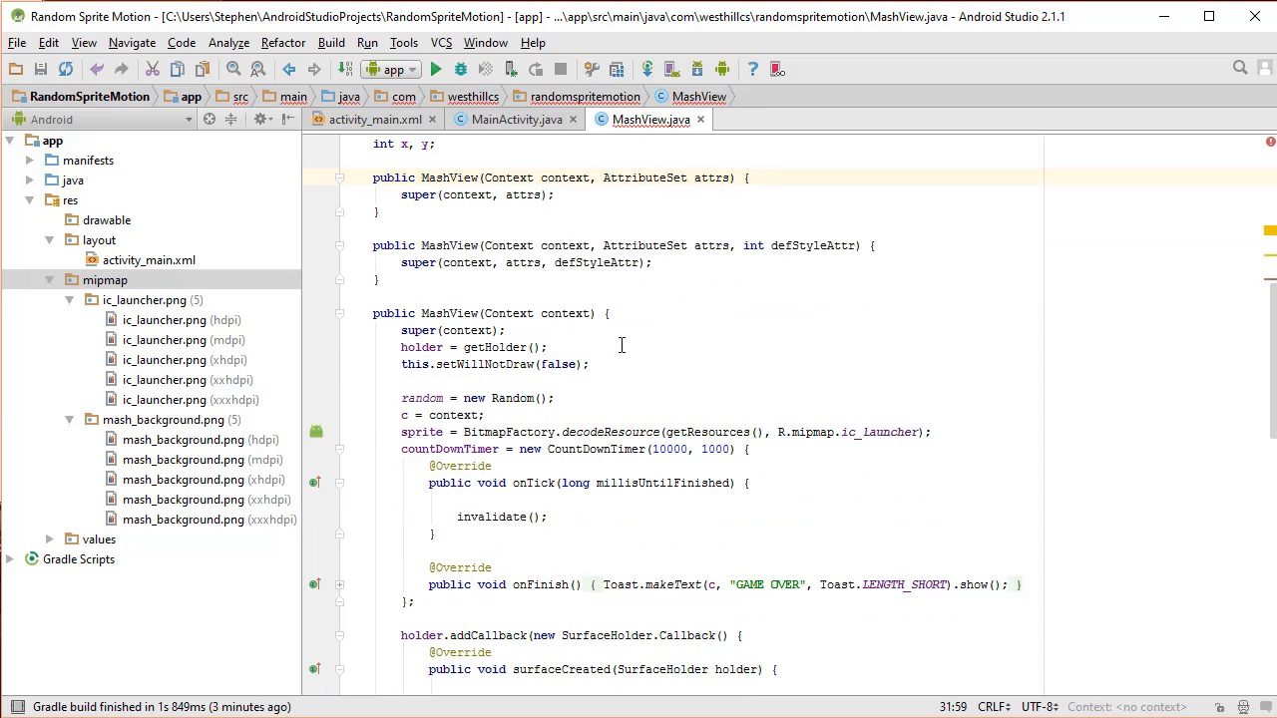
pyautogui.scroll(-3)
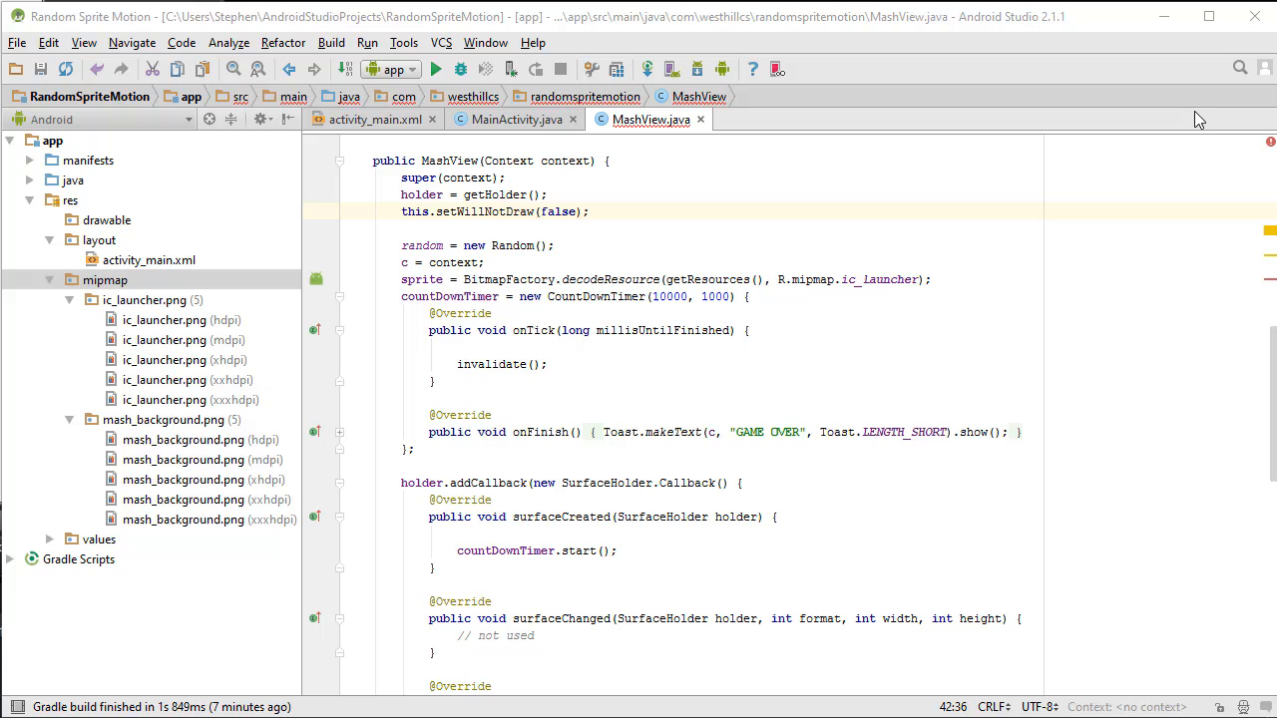
pyautogui.moveTo(583, 255)
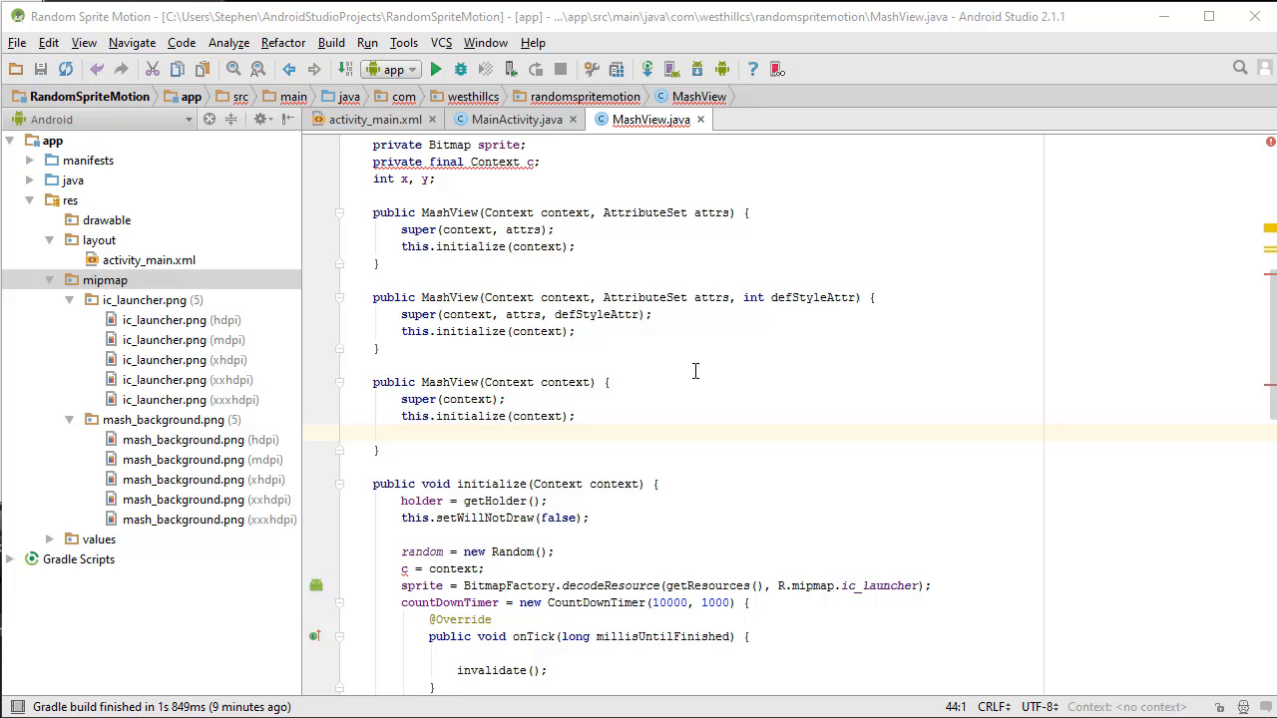
# Remove the private final Context c field from MashView.
pyautogui.scroll(-3)
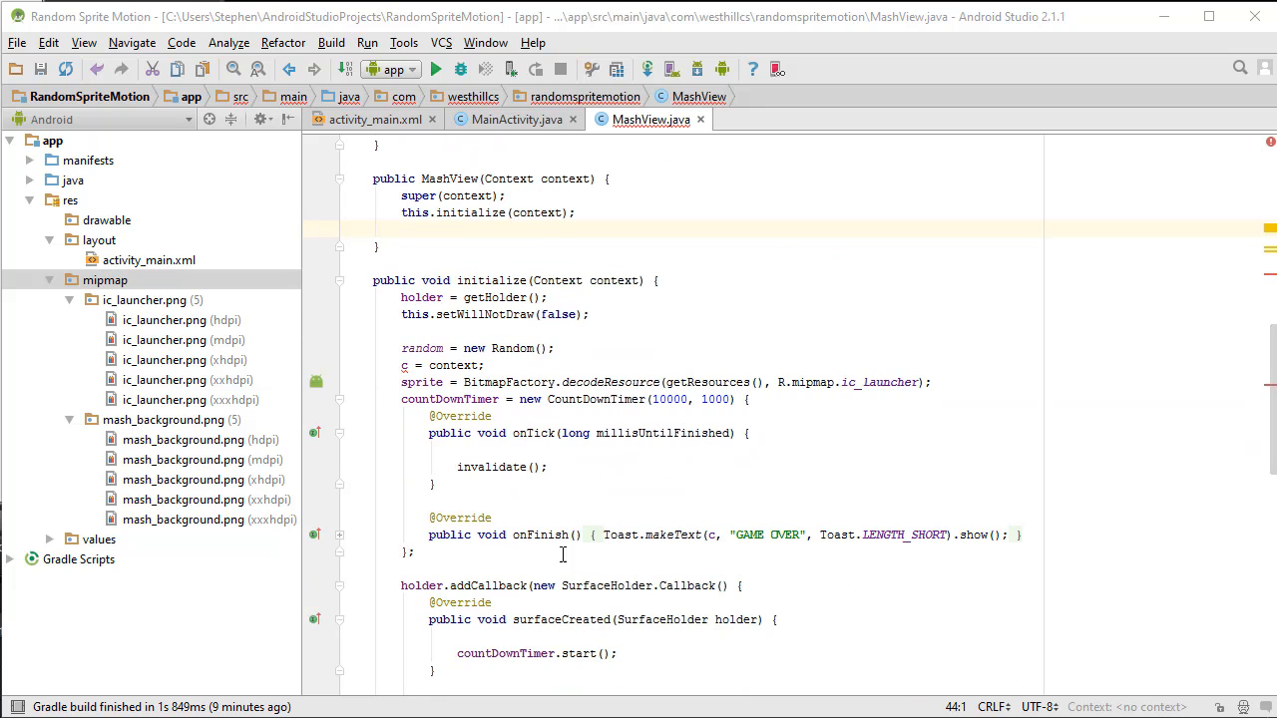
pyautogui.scroll(3)
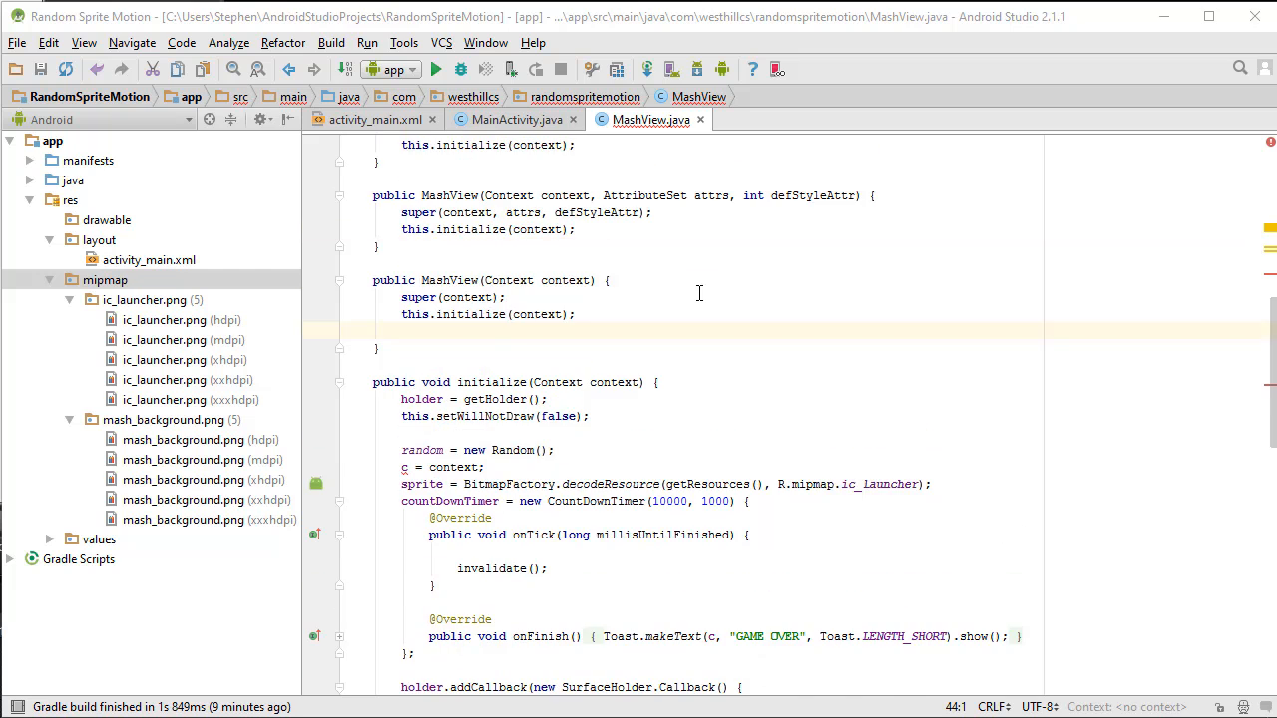
pyautogui.scroll(3)
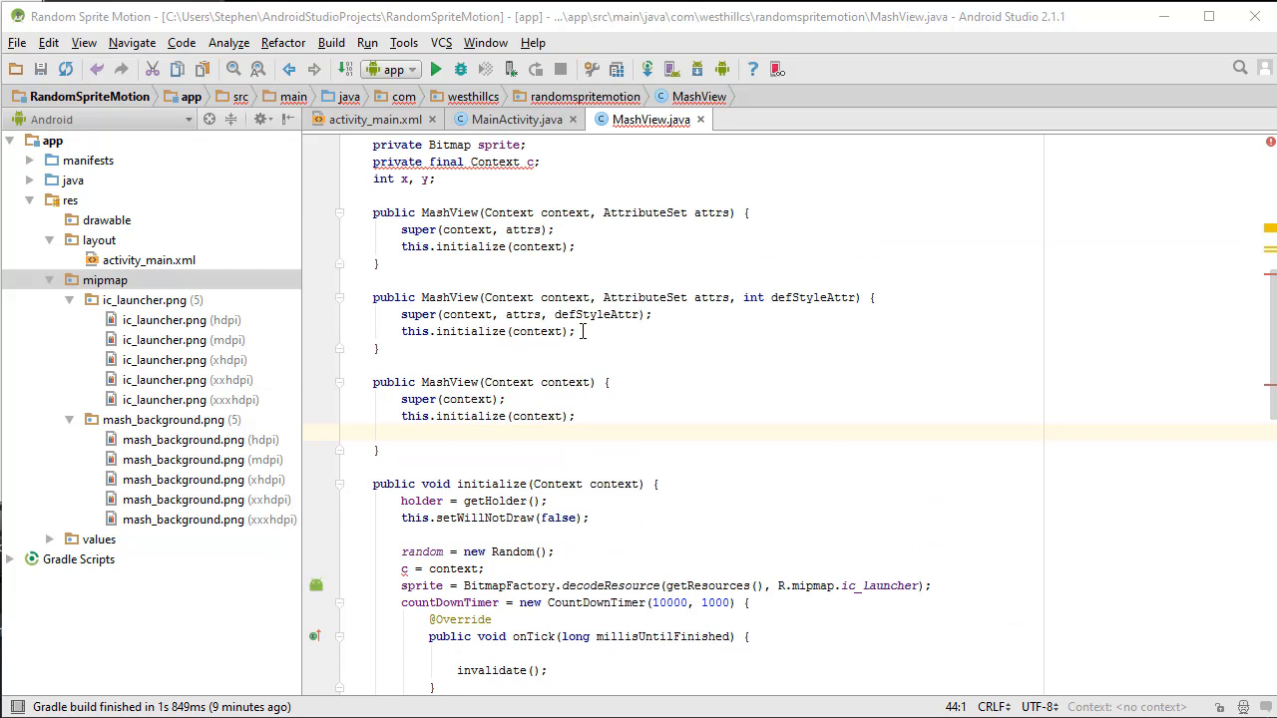
pyautogui.scroll(3)
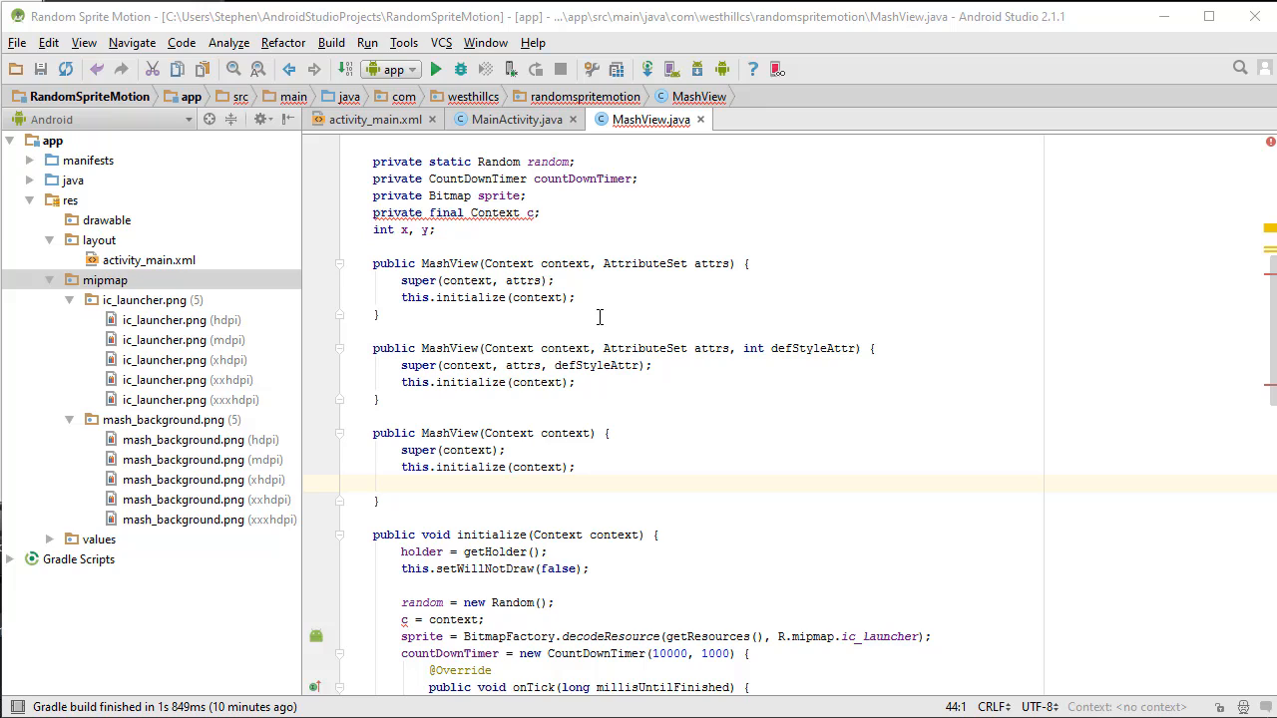
pyautogui.scroll(-3)
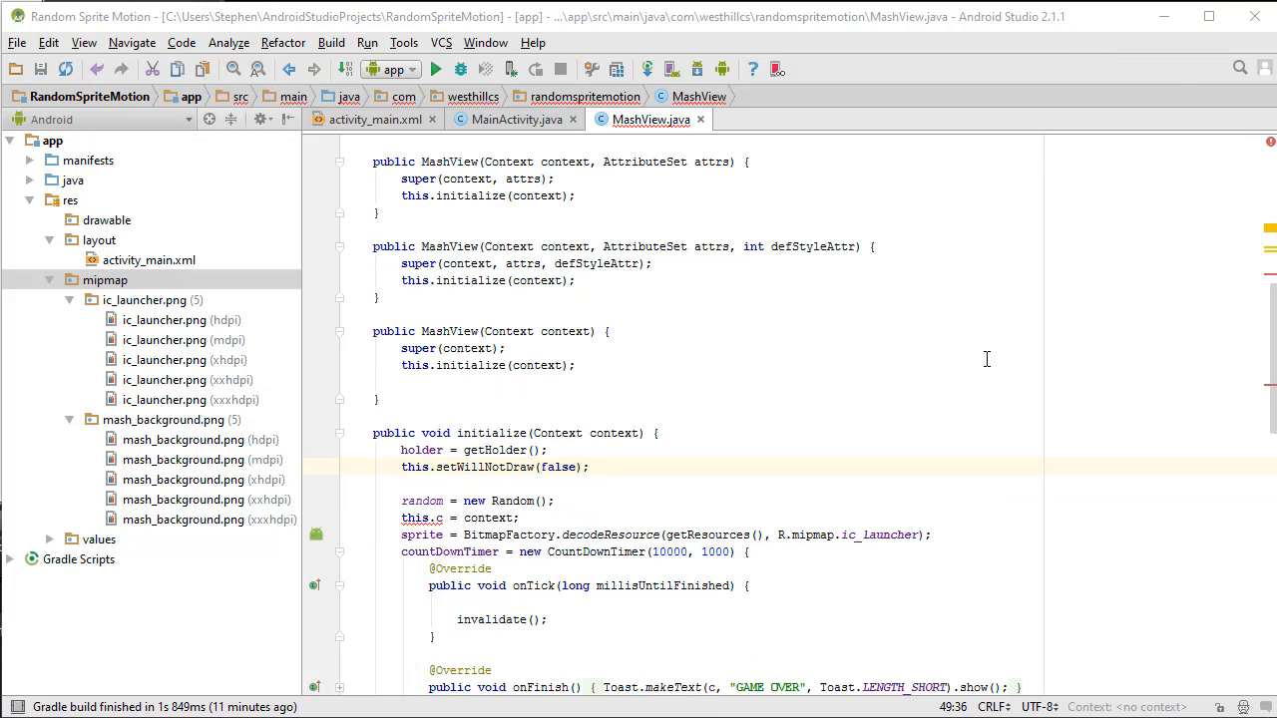
pyautogui.moveTo(742, 417)
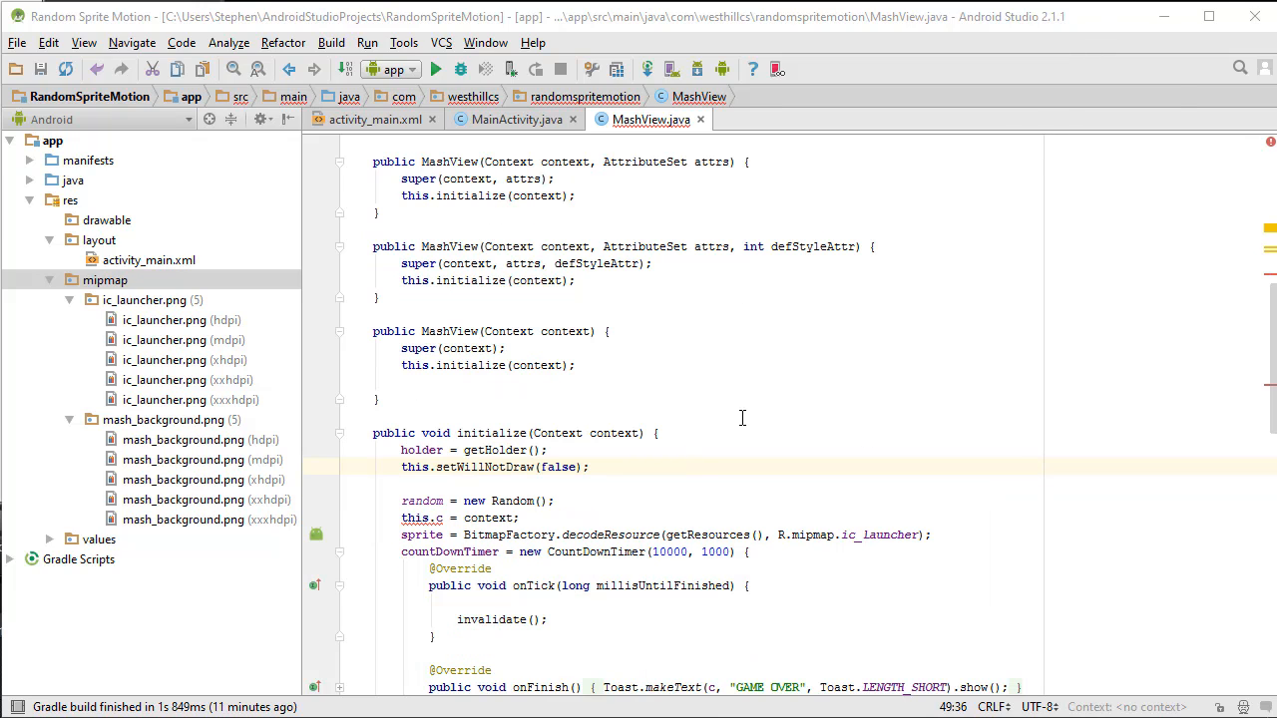
pyautogui.scroll(3)
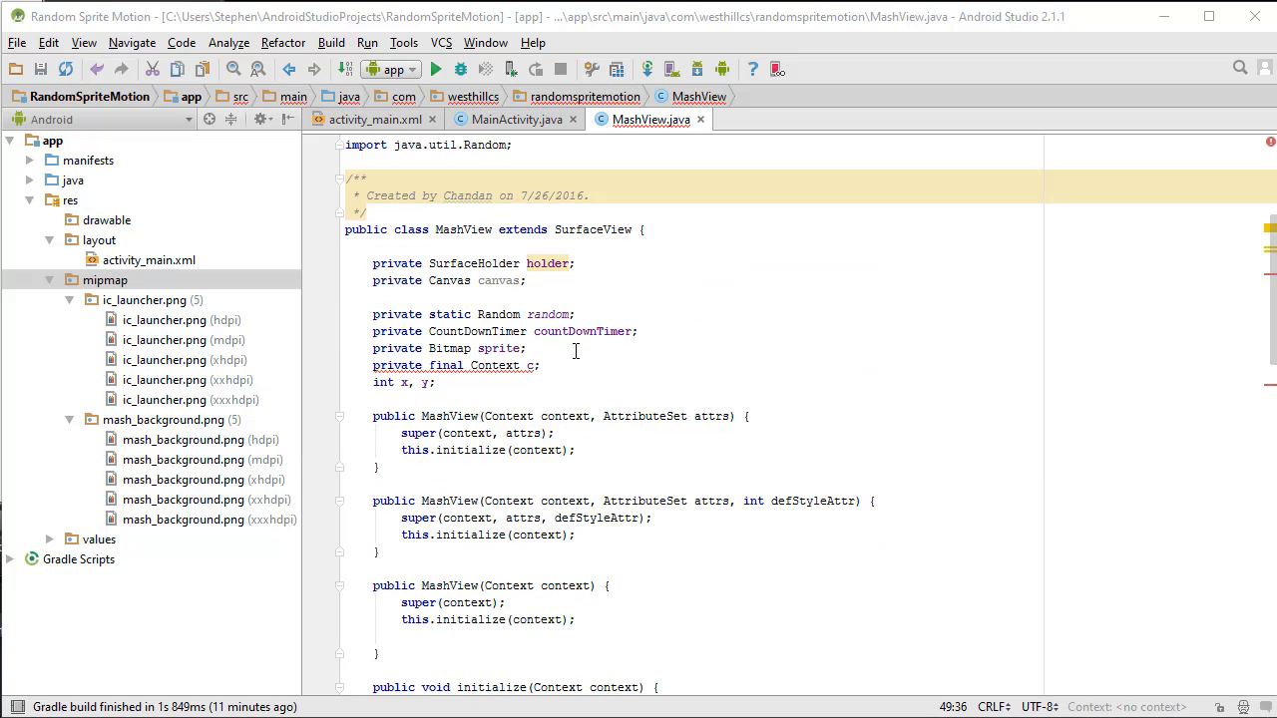
pyautogui.scroll(-3)
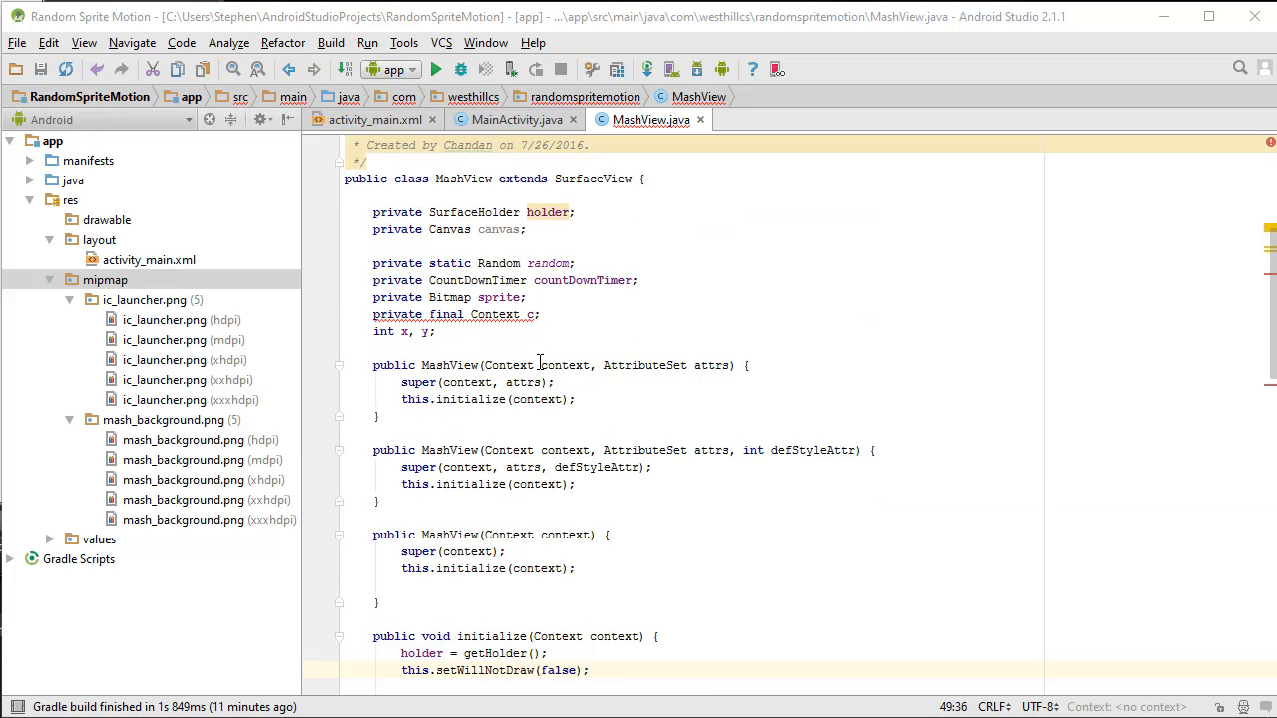
pyautogui.scroll(-3)
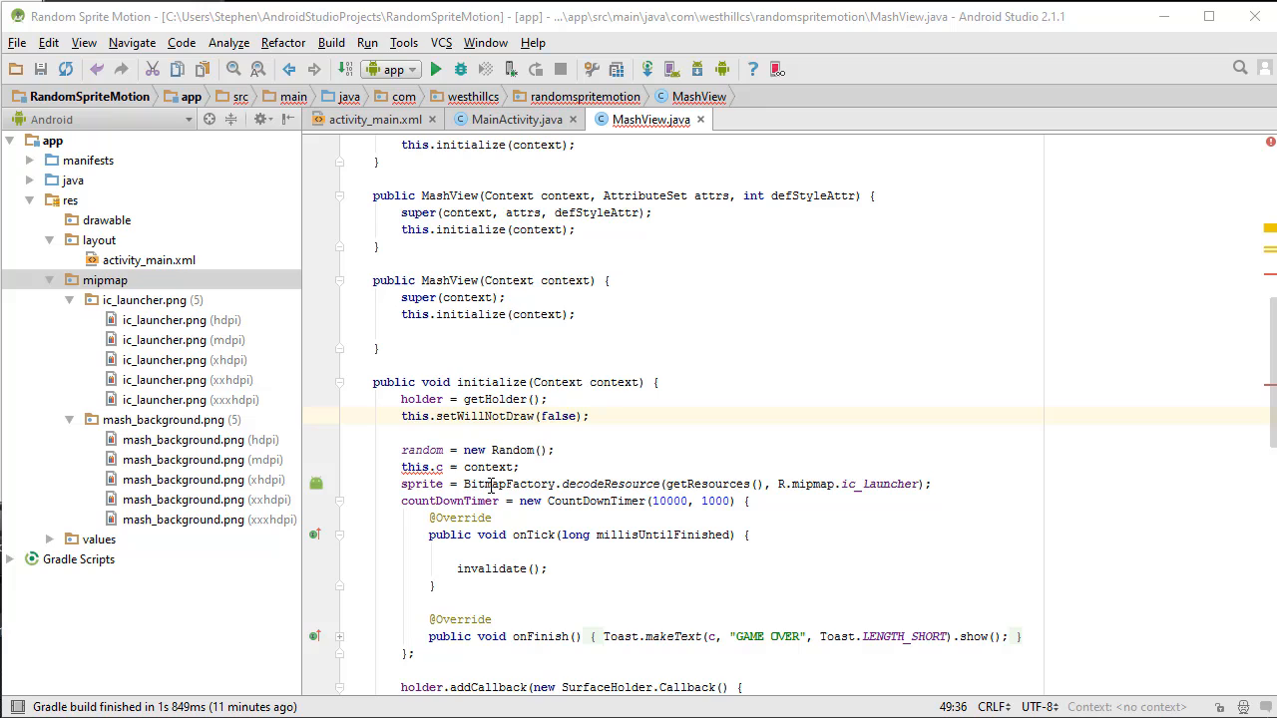
pyautogui.scroll(3)
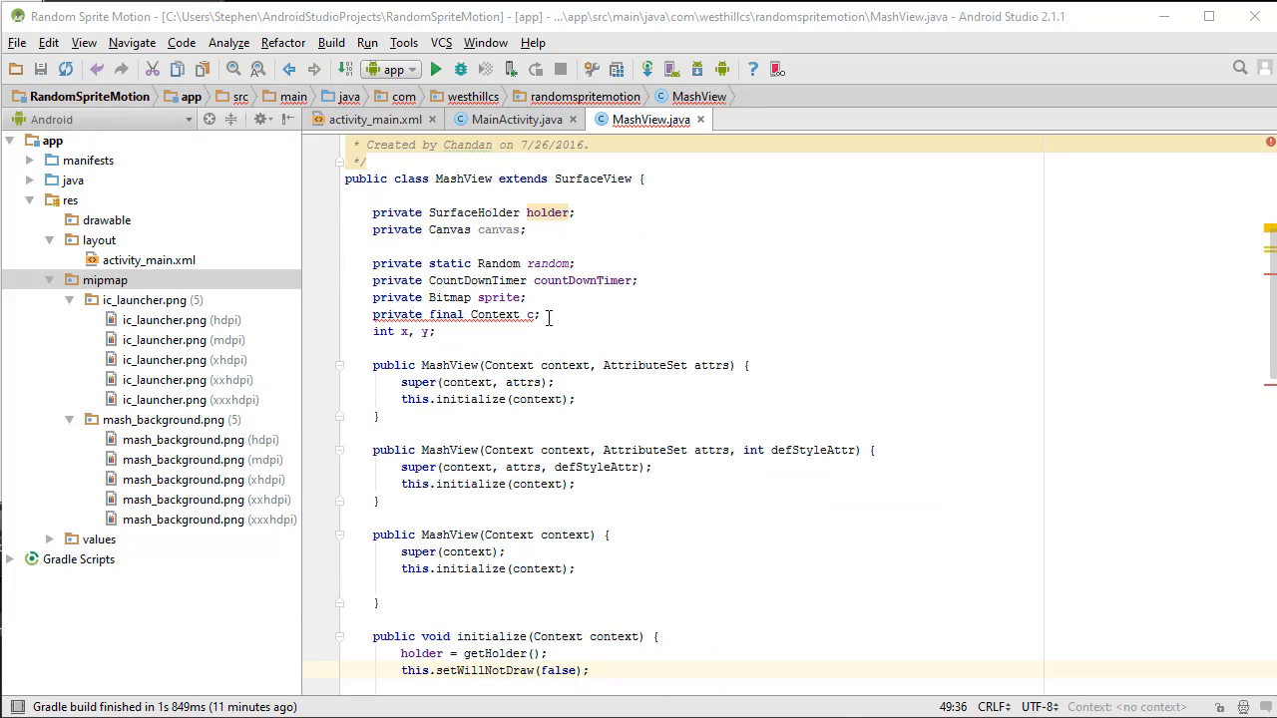
pyautogui.tripleClick(455, 316)
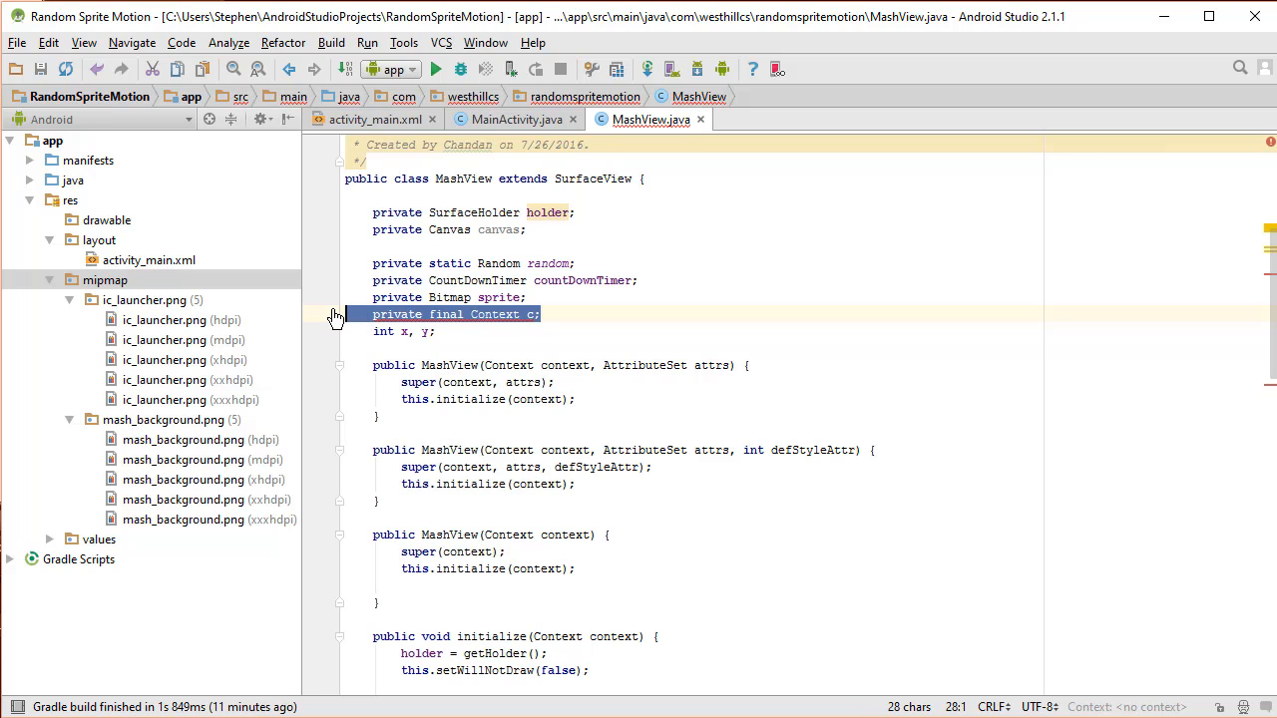
# Declare final Context c = context as a local inside initialize.
pyautogui.scroll(-3)
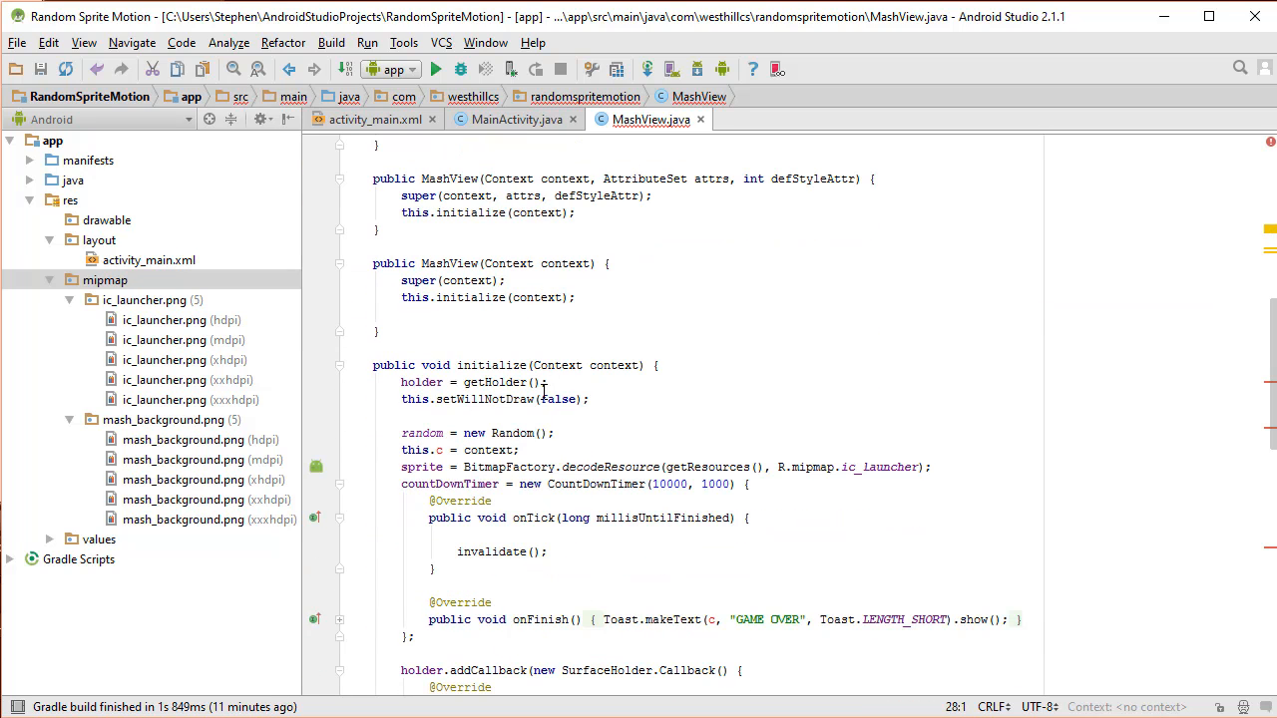
pyautogui.doubleClick(415, 451)
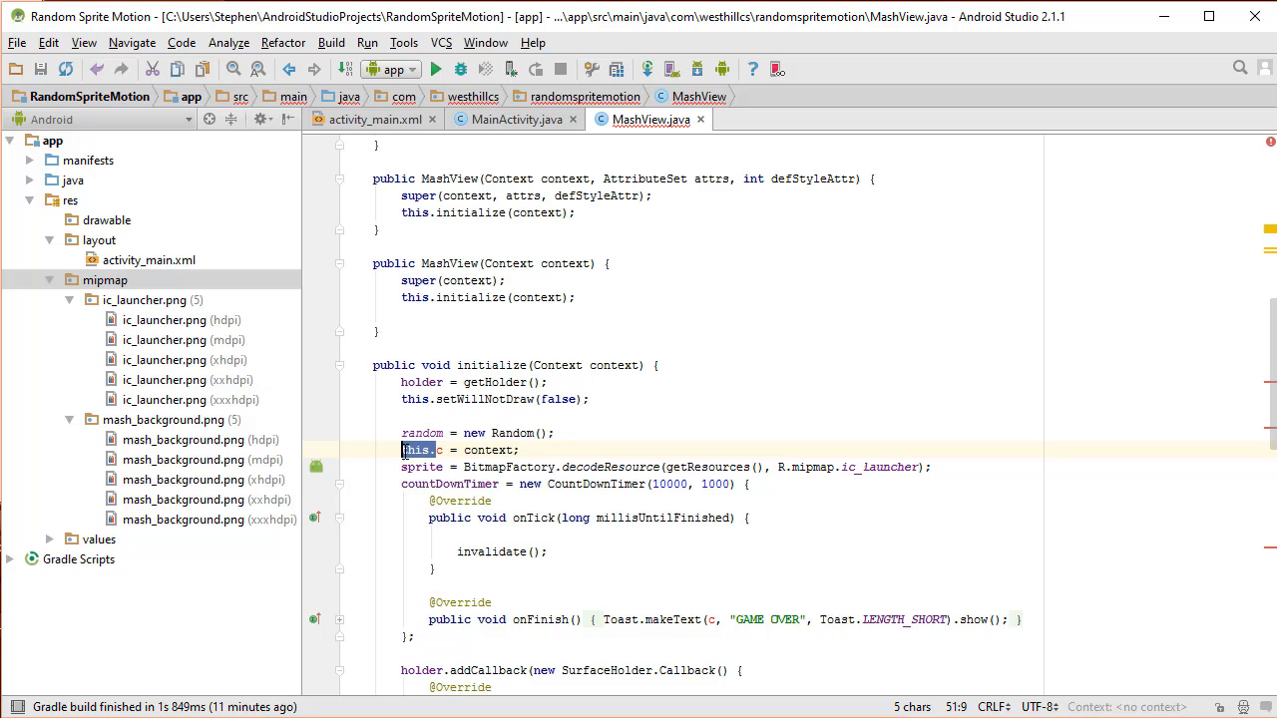
pyautogui.write('final')
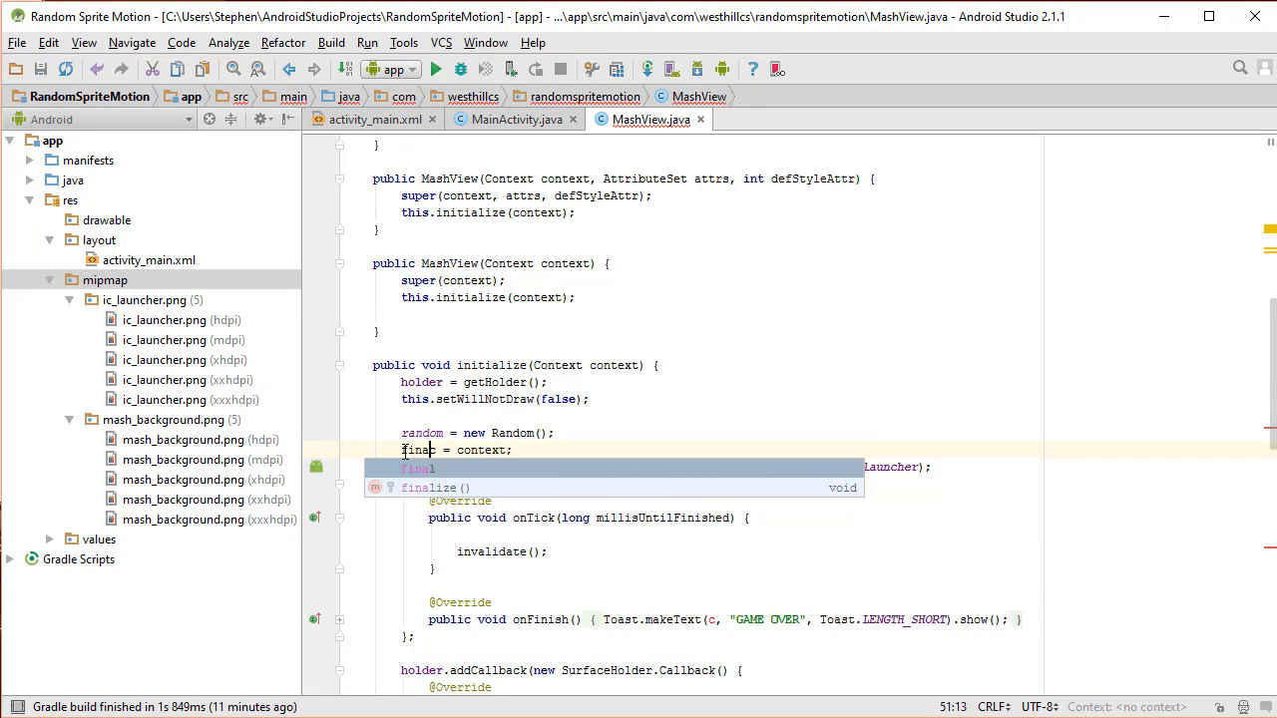
pyautogui.write('Context c')
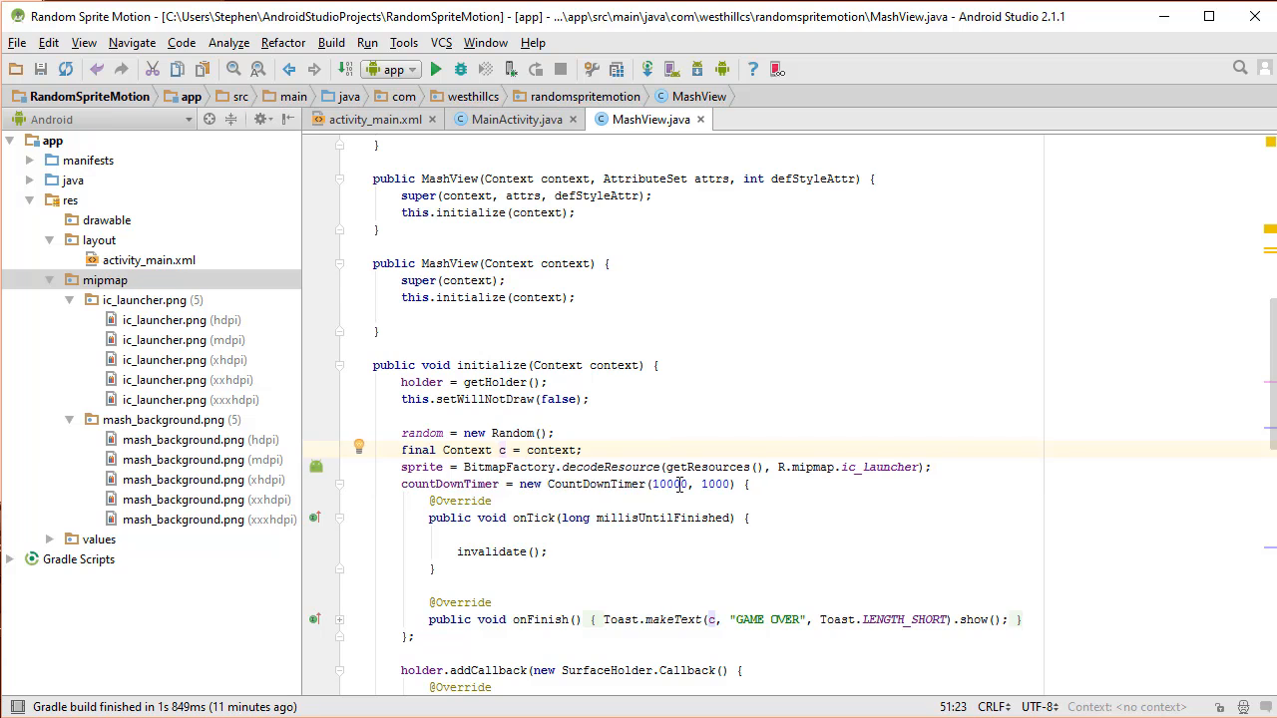
pyautogui.scroll(-3)
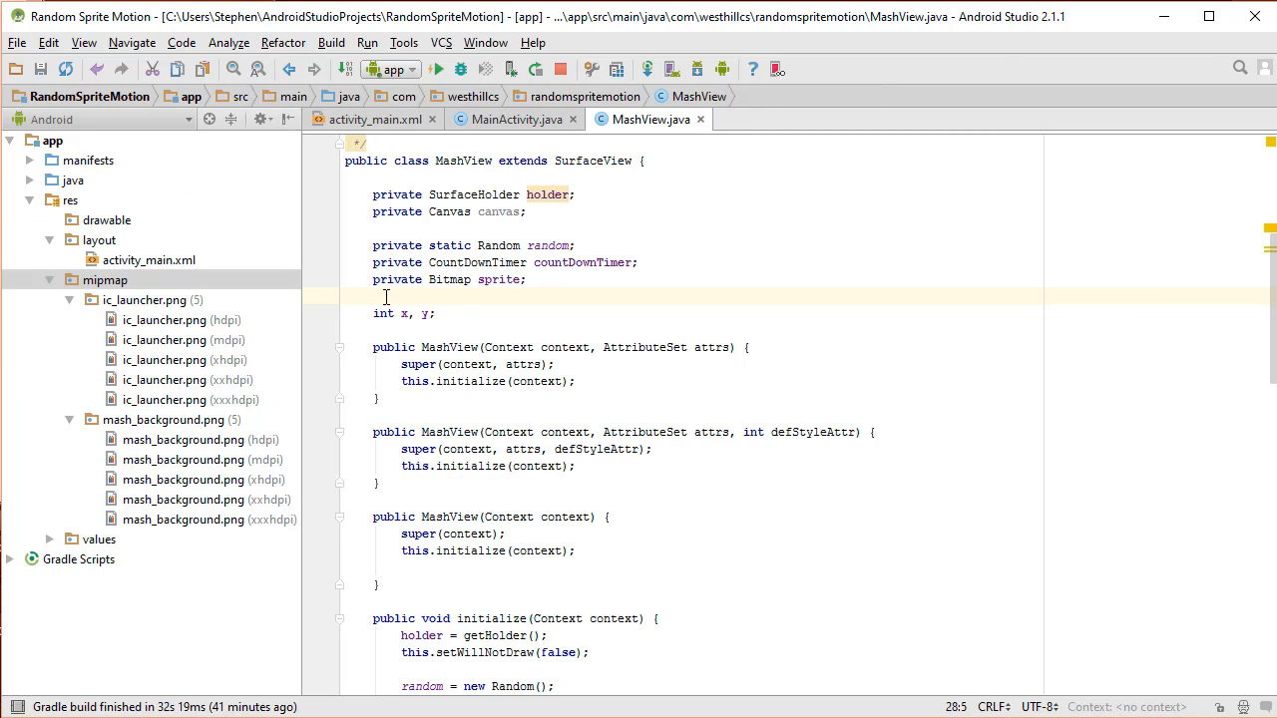
# Declare private int score and set score = 0 at the start of initialize.
pyautogui.write('private')
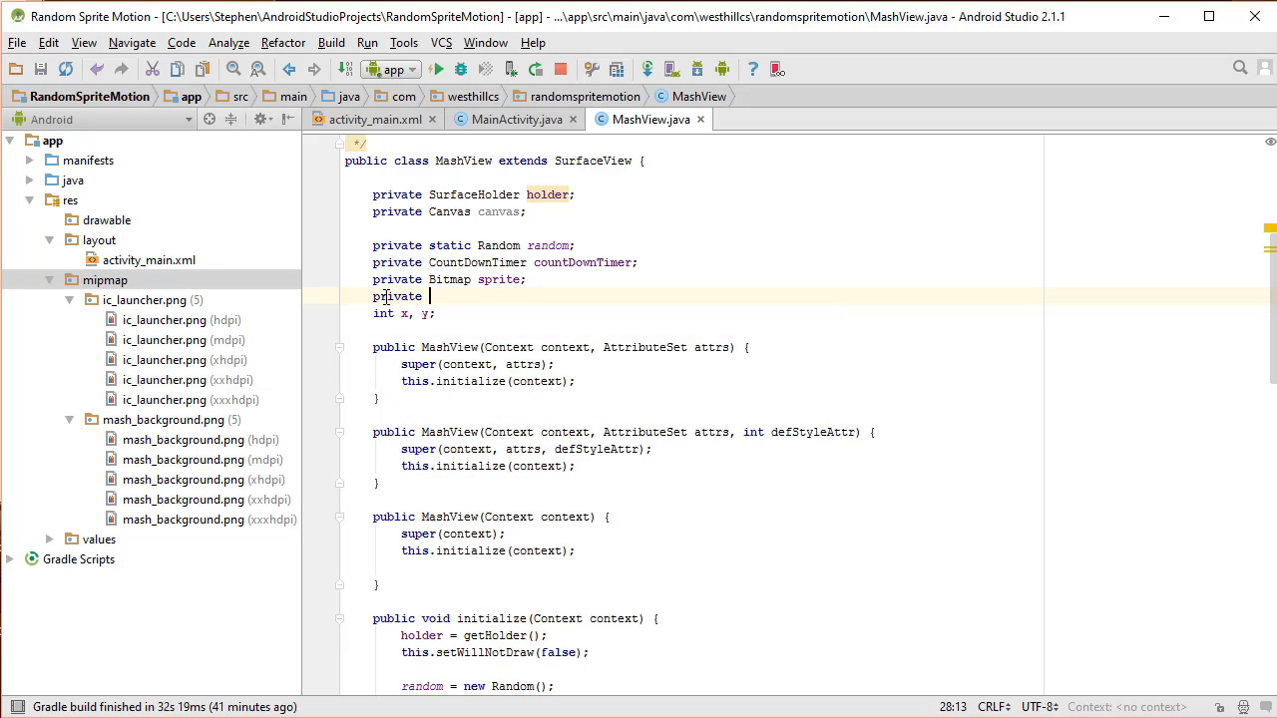
pyautogui.write('int score;')
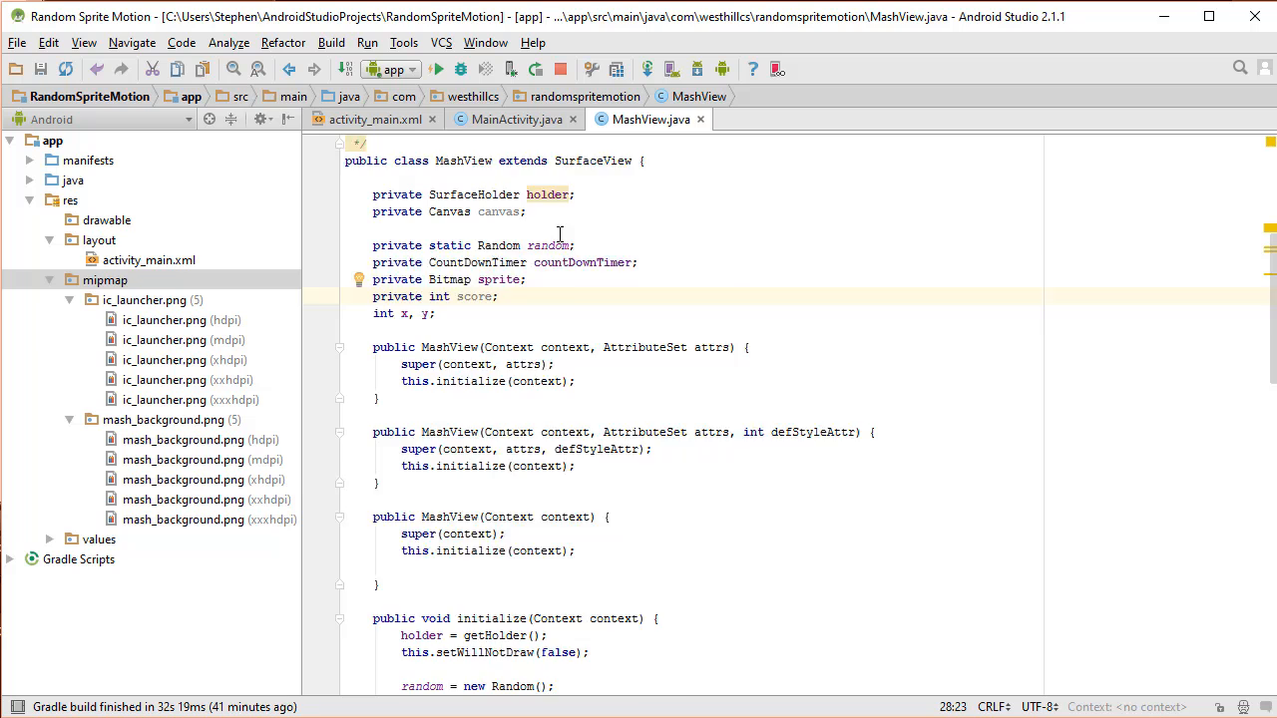
pyautogui.scroll(-3)
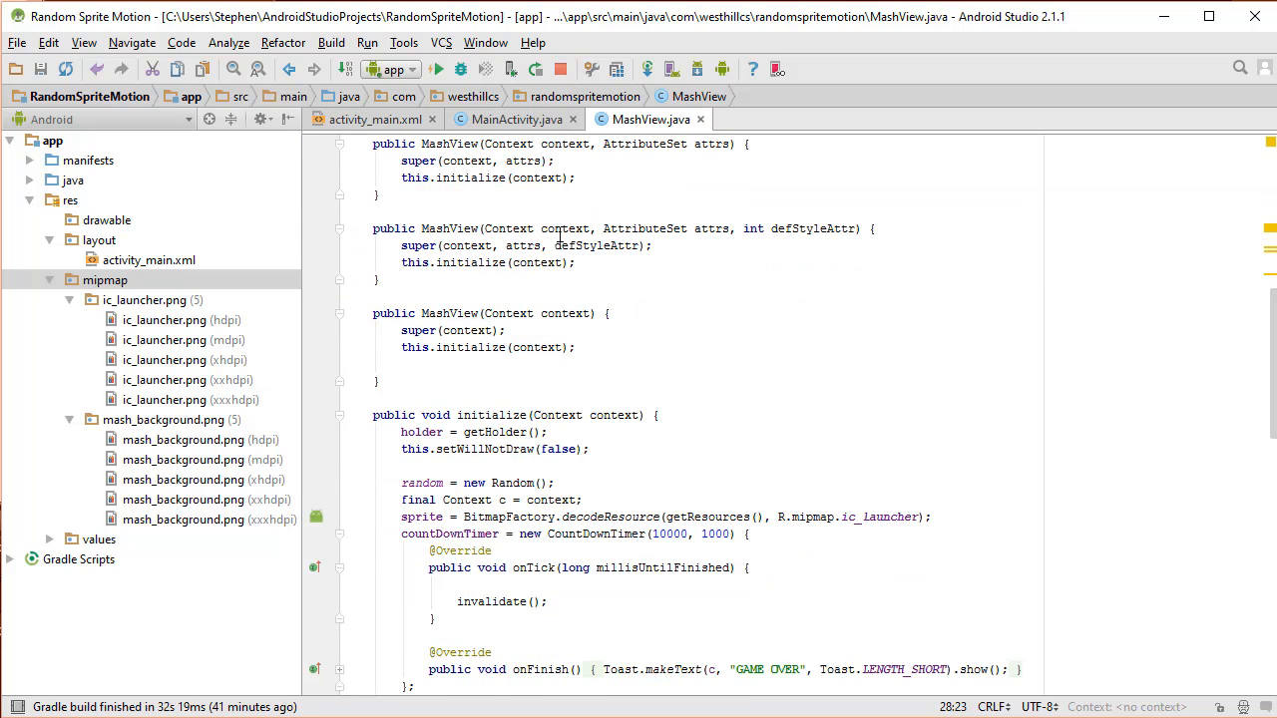
pyautogui.scroll(-3)
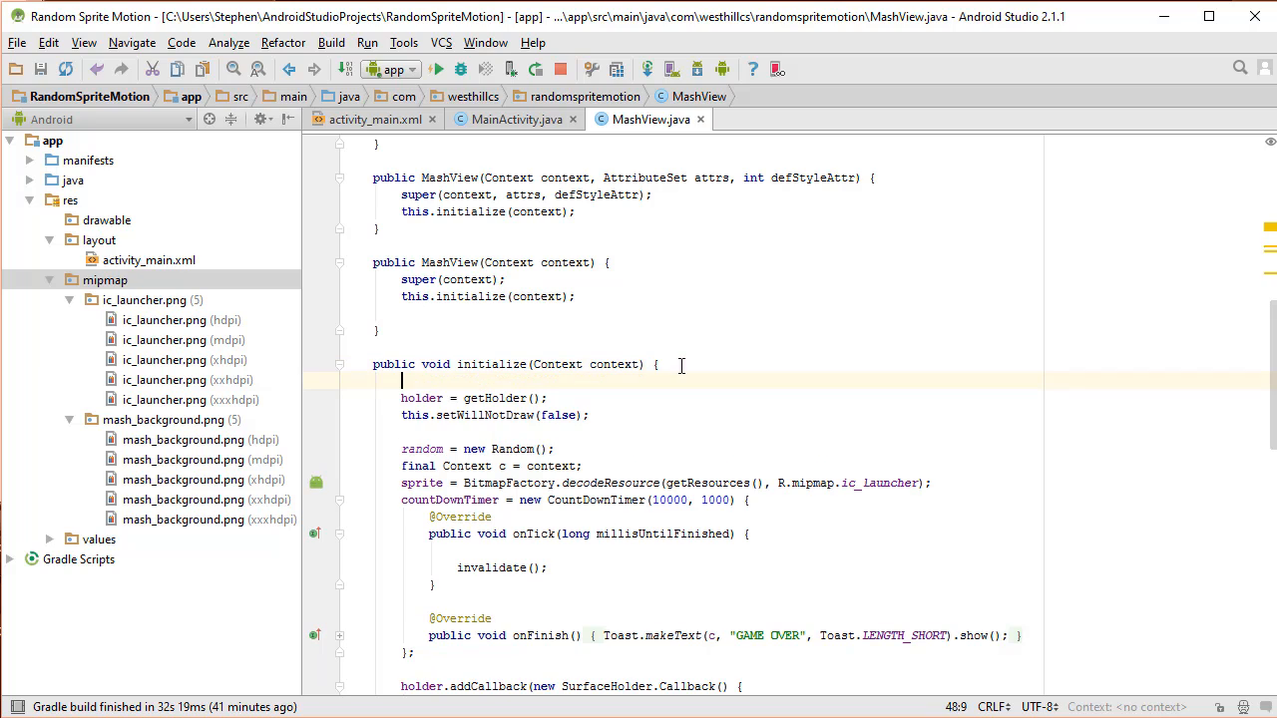
pyautogui.write('score = 0;')
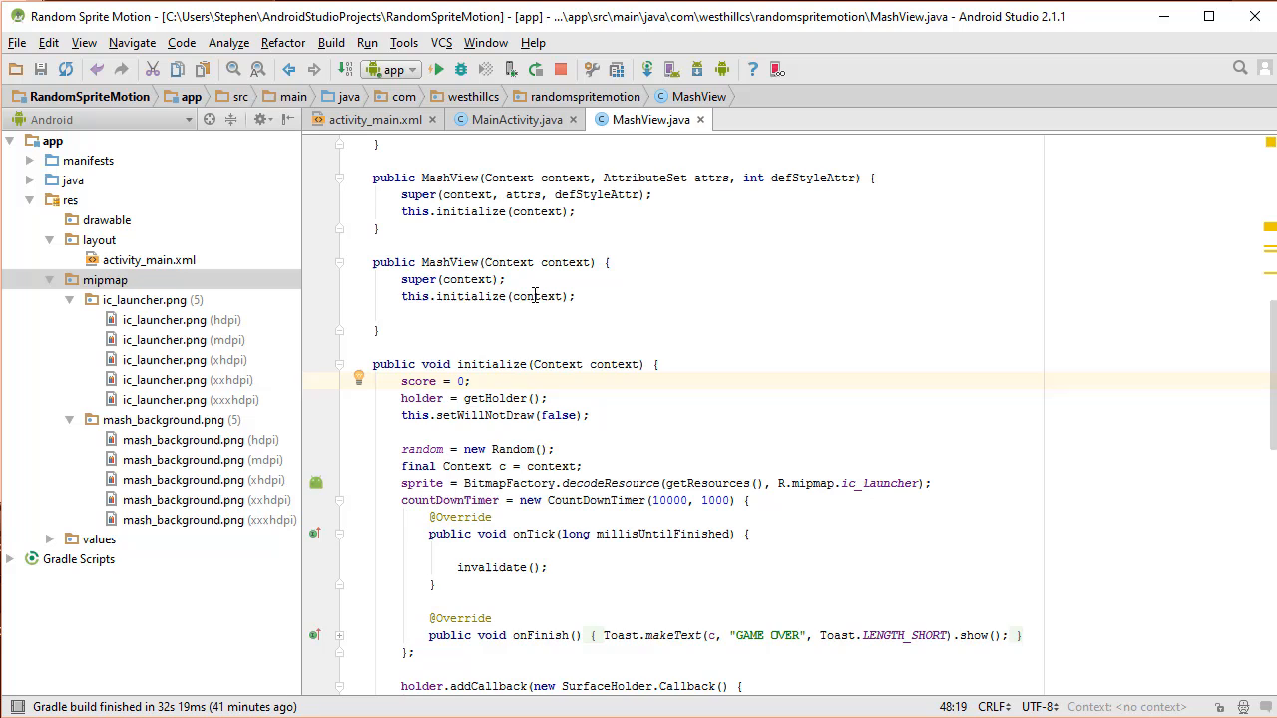
pyautogui.scroll(-3)
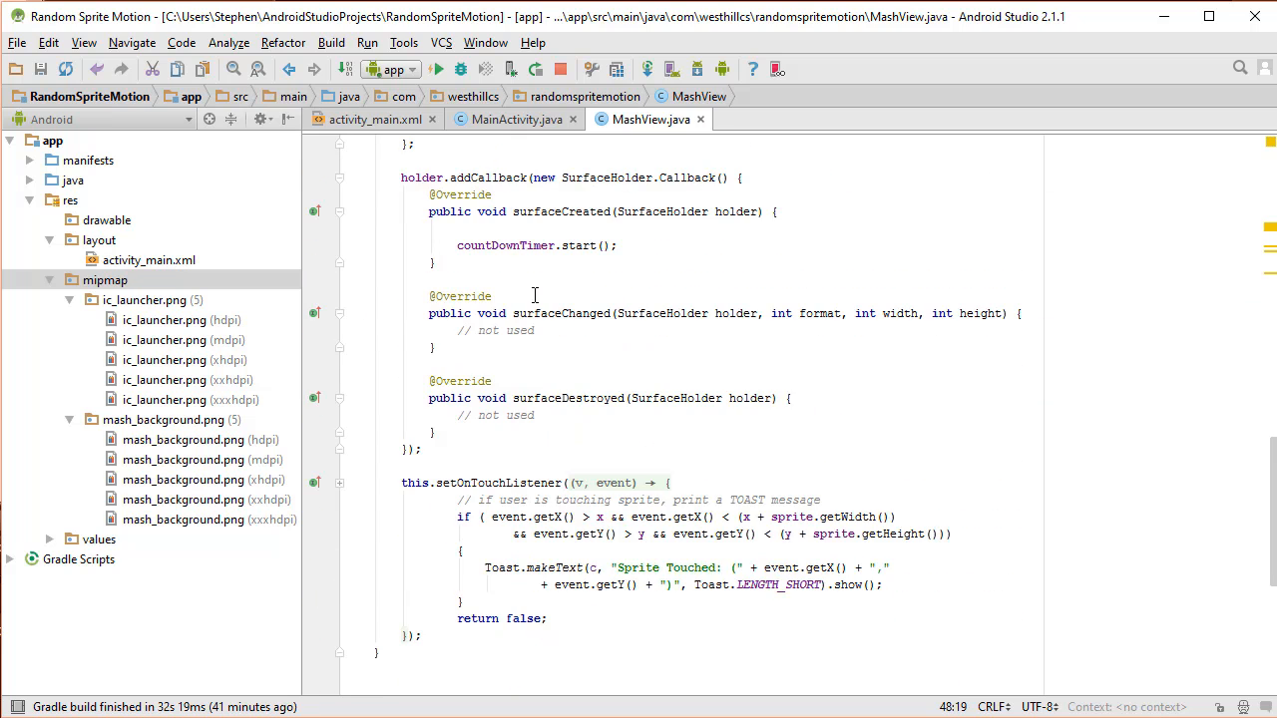
pyautogui.scroll(-3)
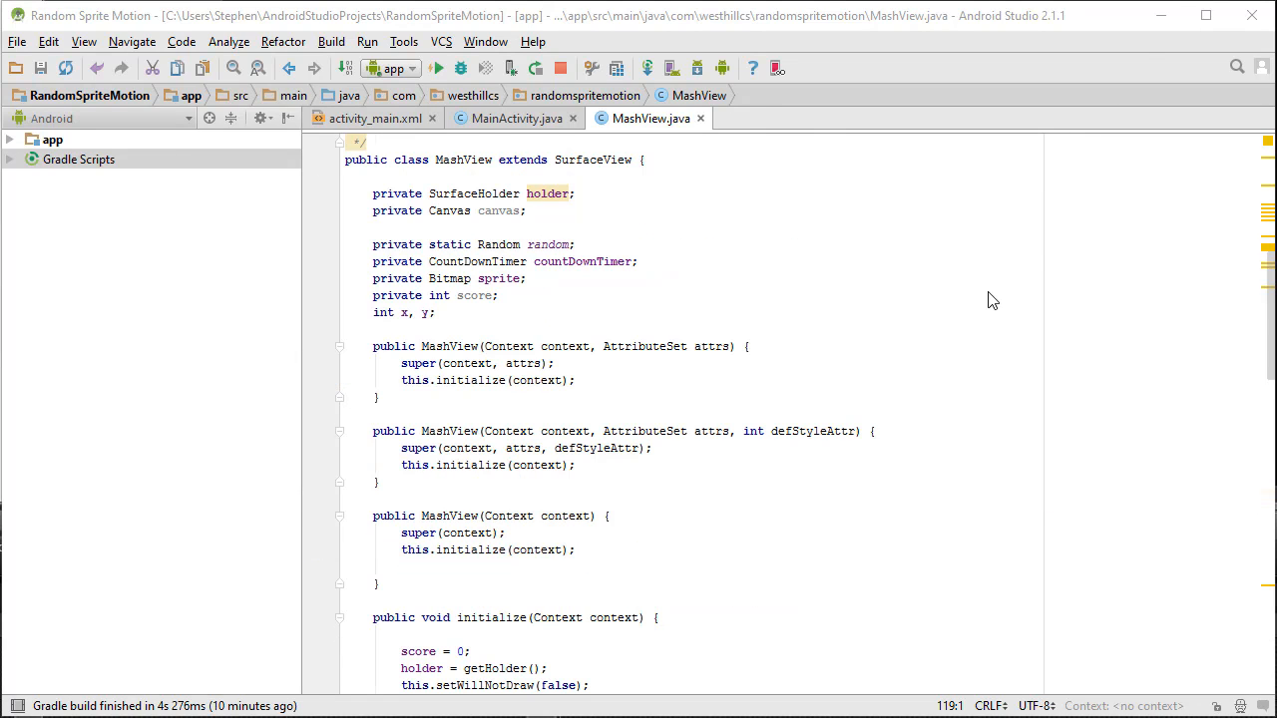
pyautogui.moveTo(826, 287)
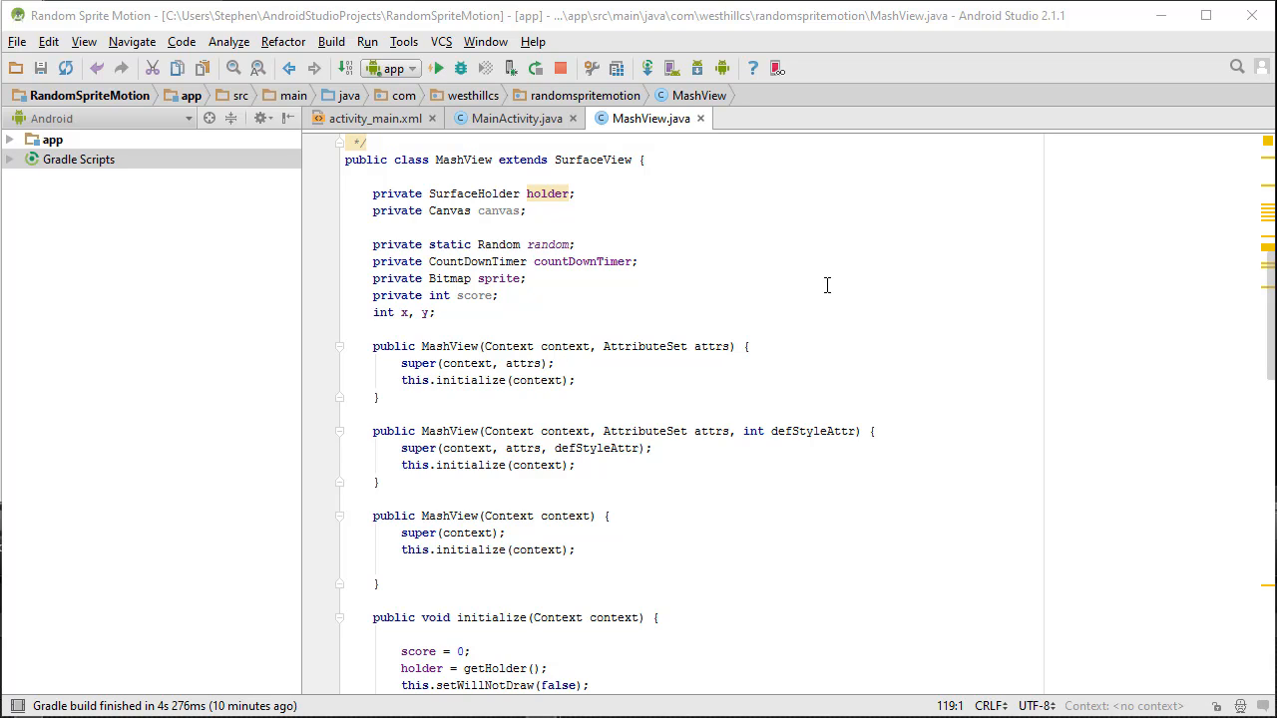
pyautogui.moveTo(562, 312)
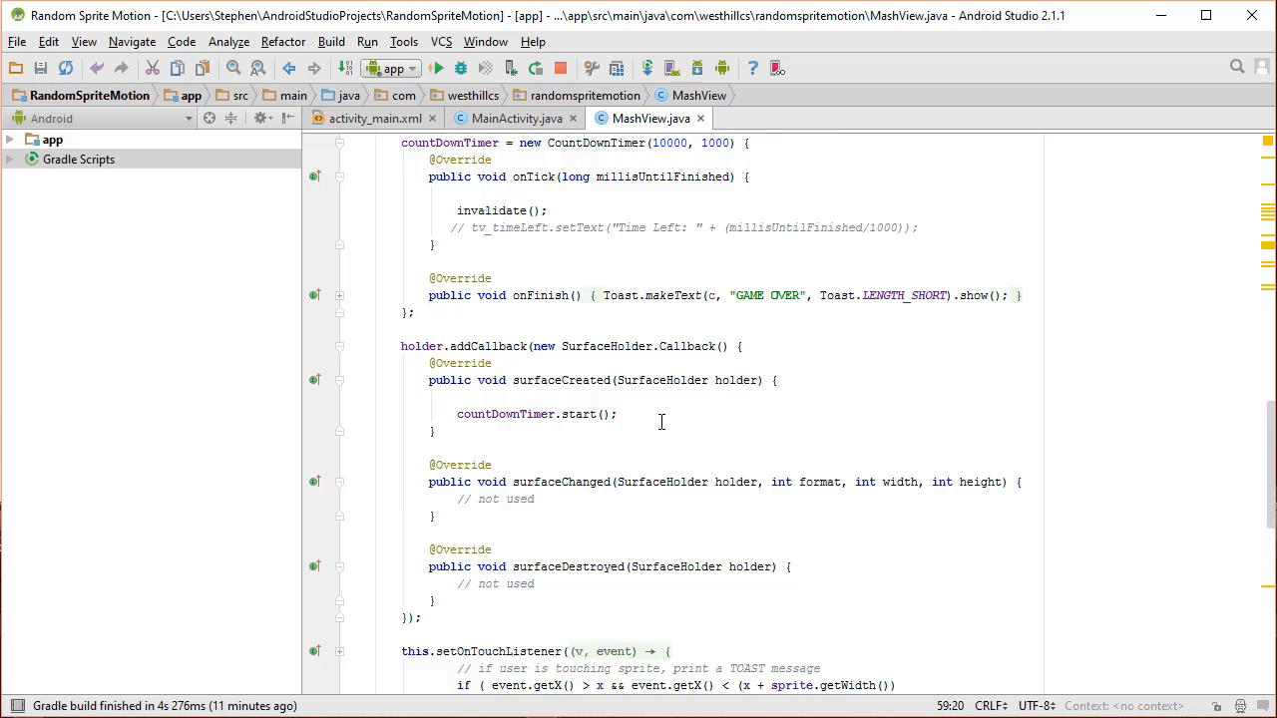
# Replace the commented setText line in onTick with timeLeft=(int)millisUntilFinished/1000;.
pyautogui.scroll(3)
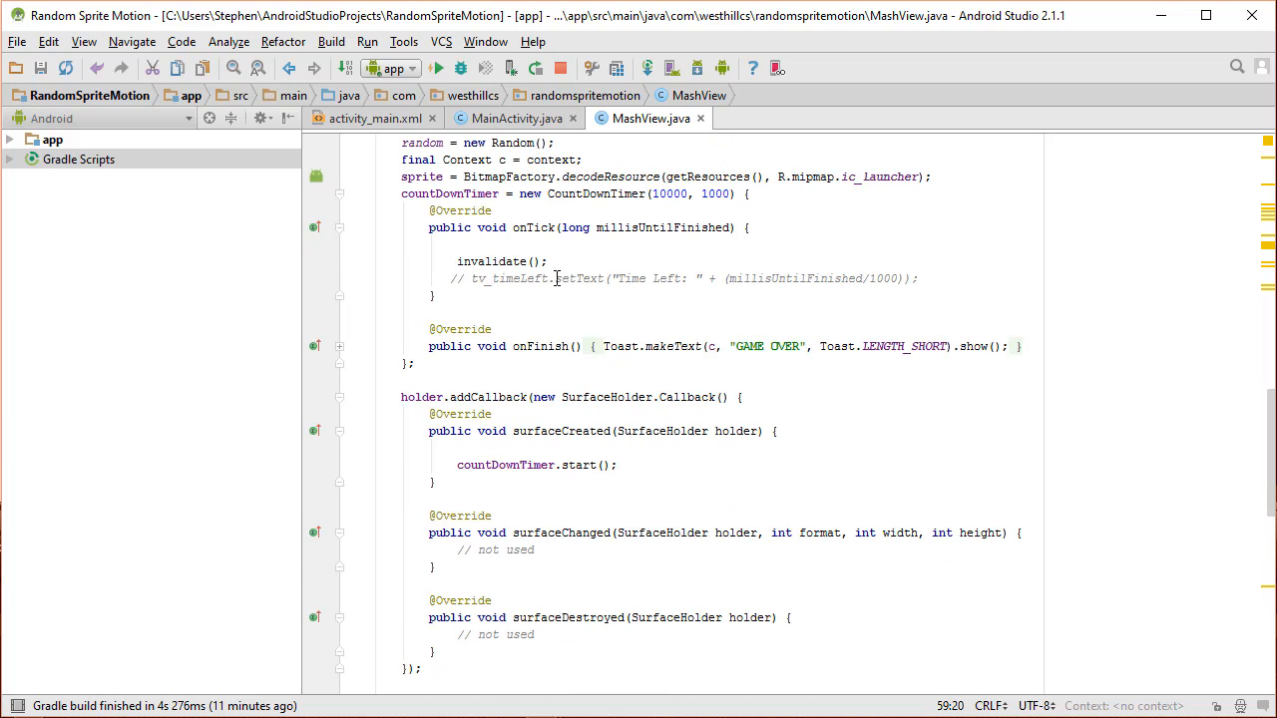
pyautogui.tripleClick(682, 280)
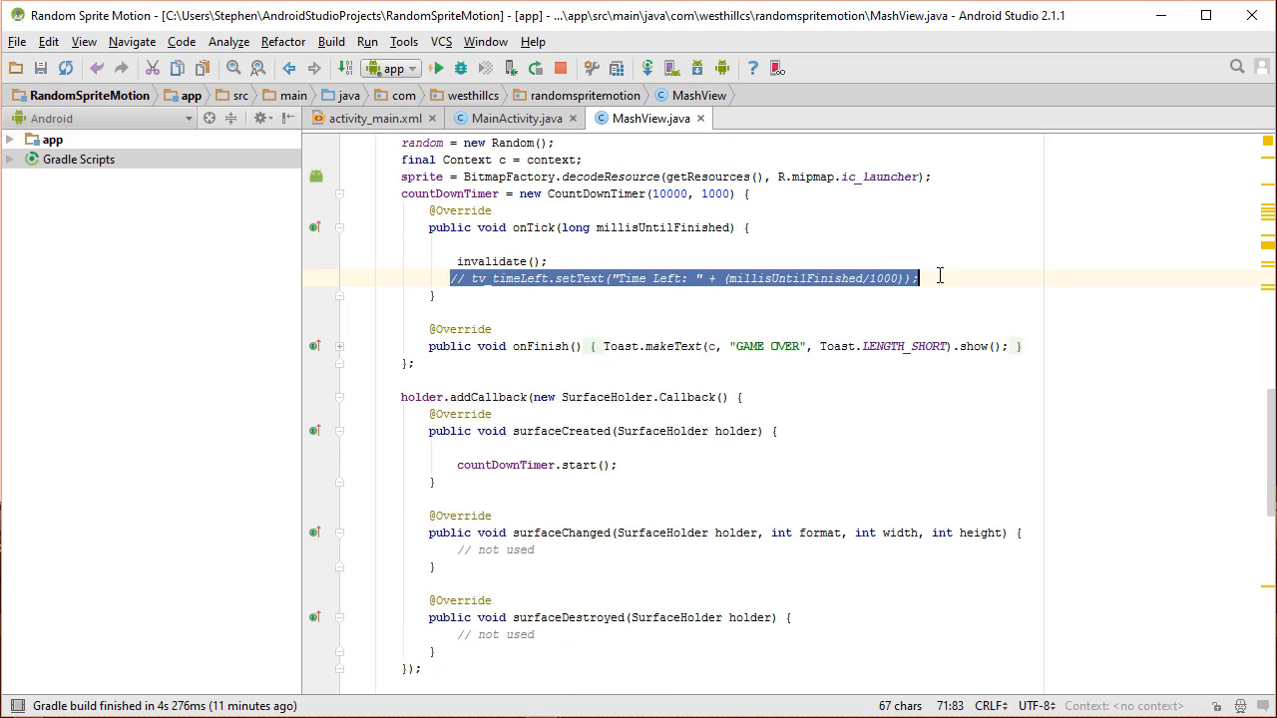
pyautogui.write('timeLeft=')
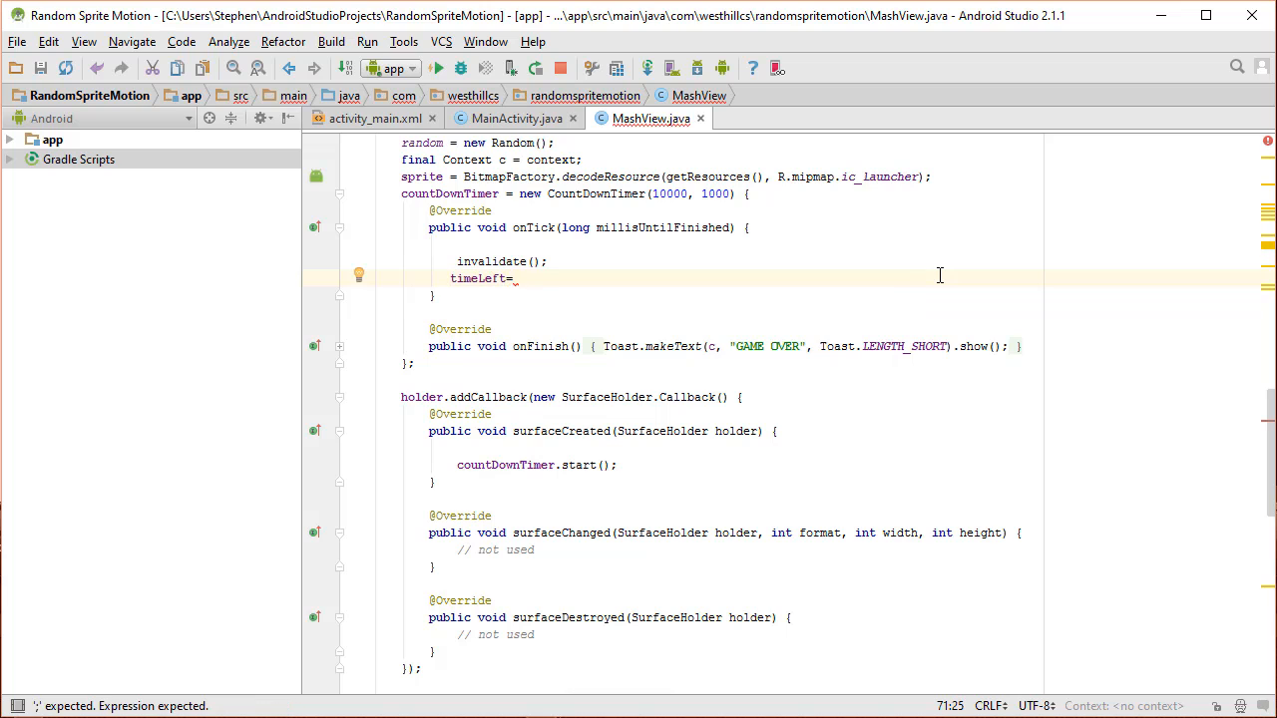
pyautogui.write('millisUntilFinished/1000;')
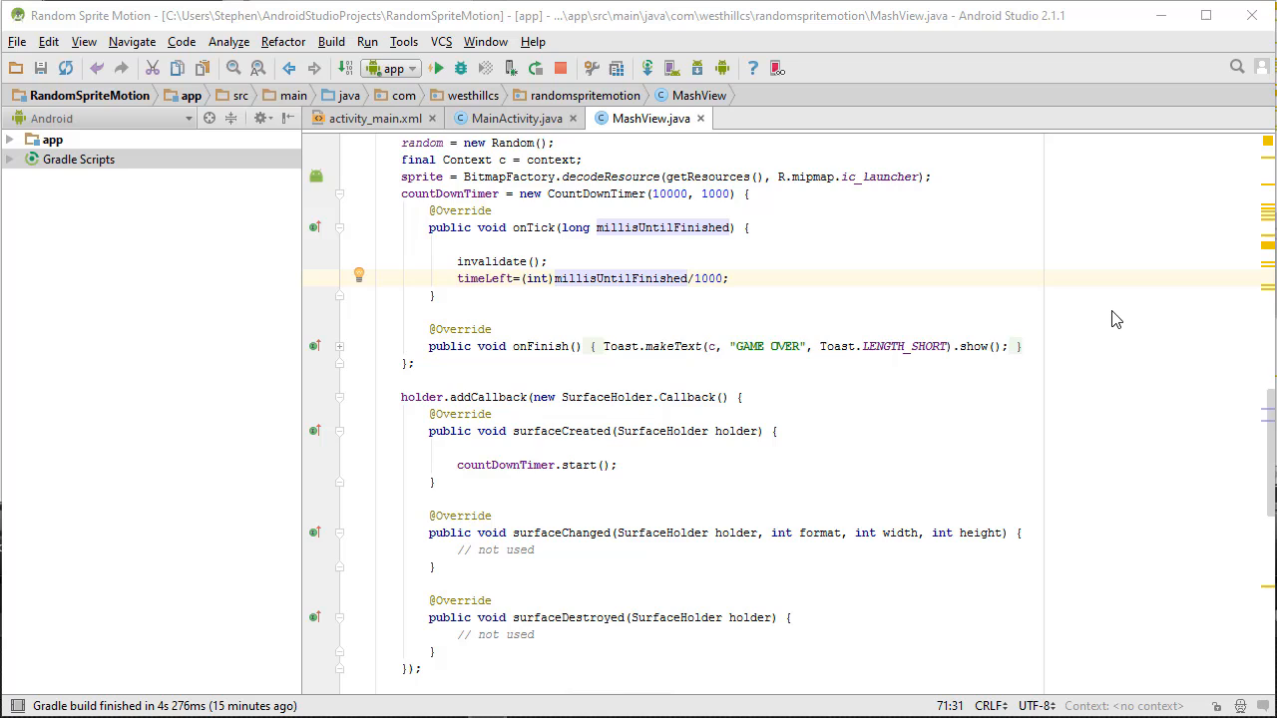
# Scroll down through MashView.java to reach the onDraw method for the score/timeLeft text.
pyautogui.scroll(-3)
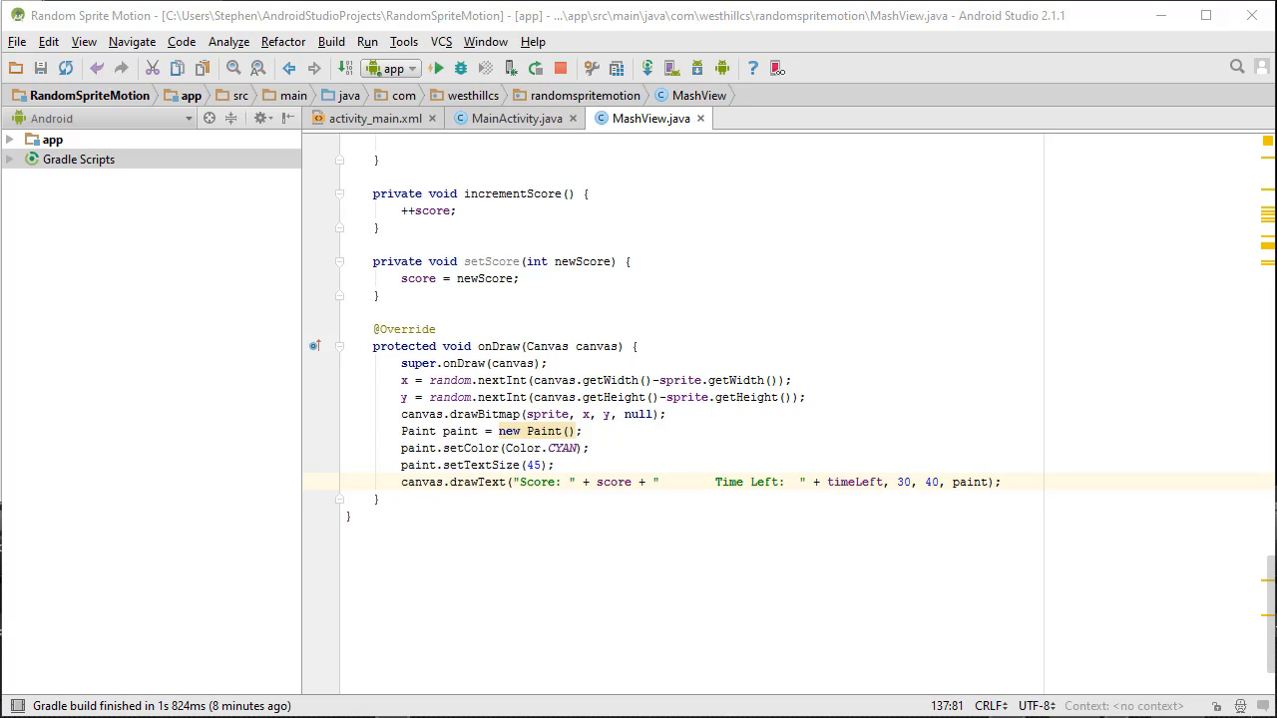
pyautogui.moveTo(1221, 8)
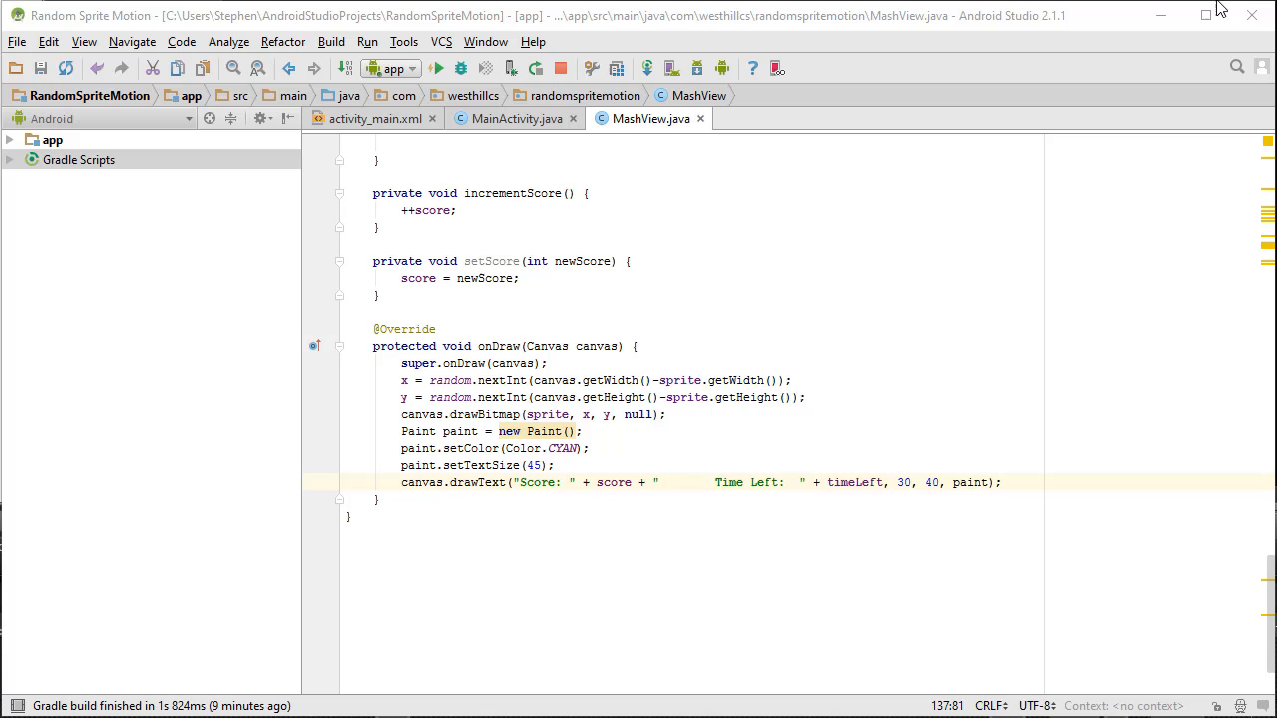